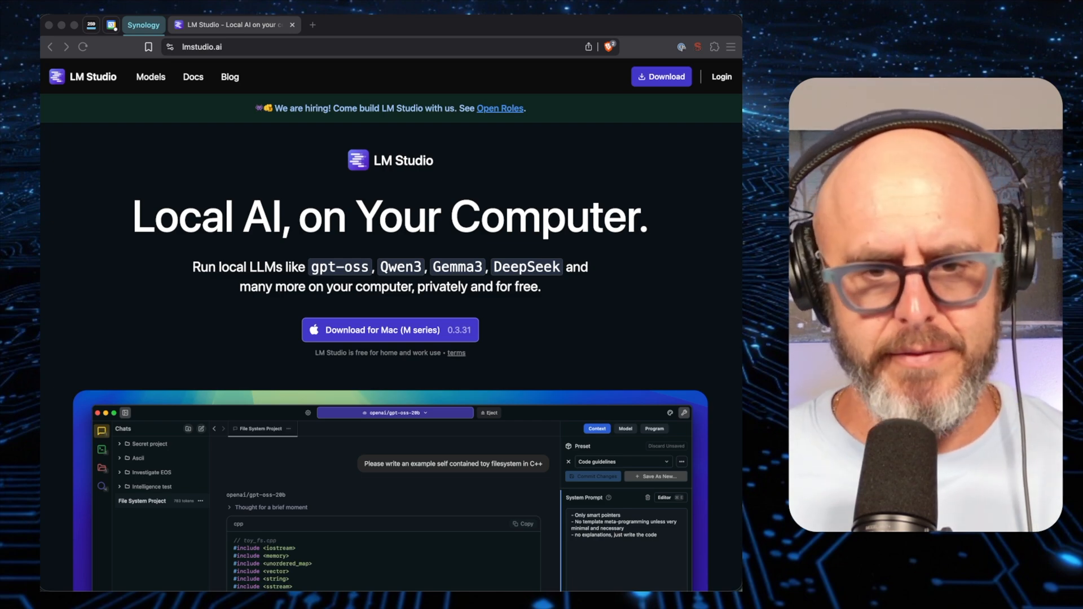
mouse_move(596, 338)
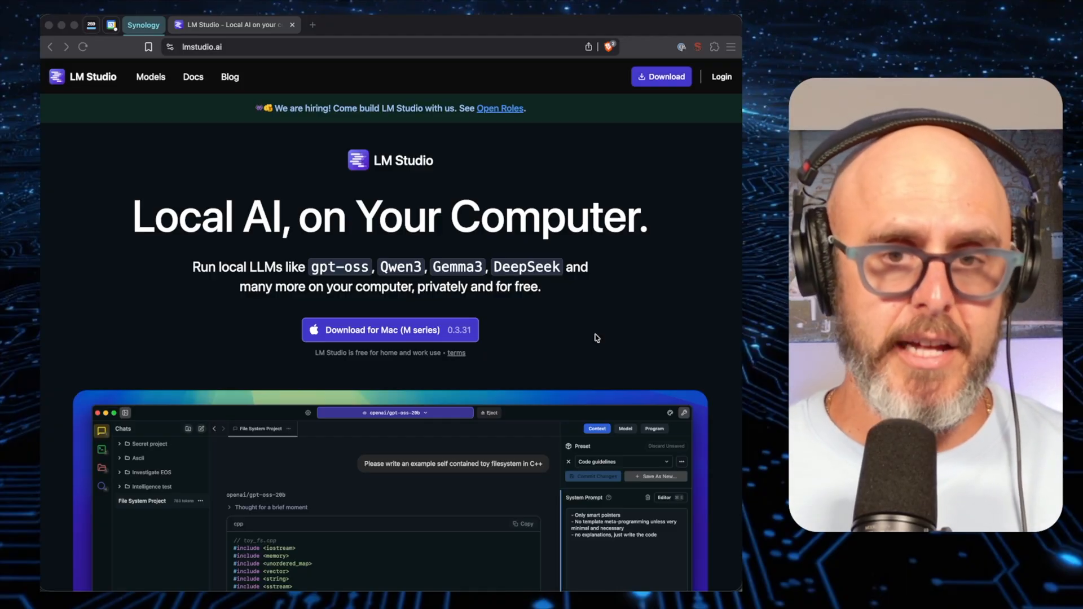
- Review the Qwen3 VL 4B and 30B model details in the model search panel, then dismiss it
scroll("down", 3)
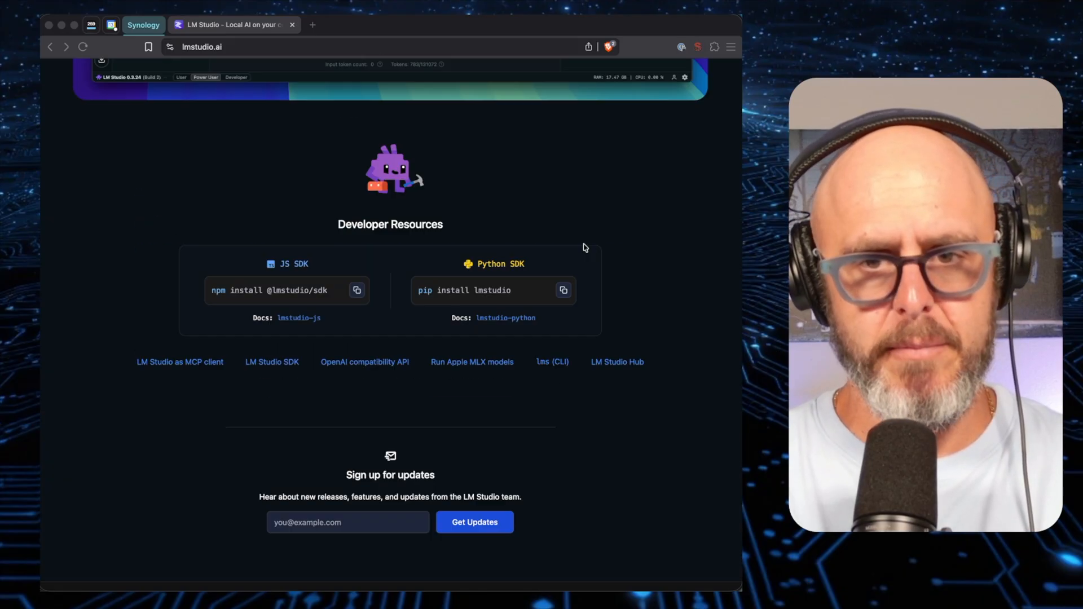
scroll("up", 3)
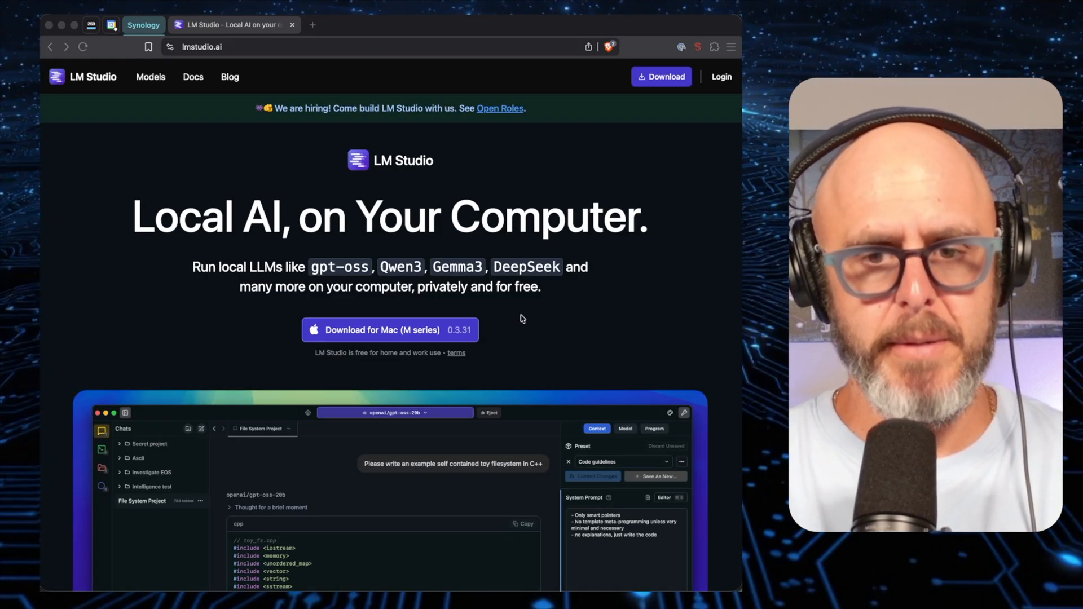
mouse_move(391, 331)
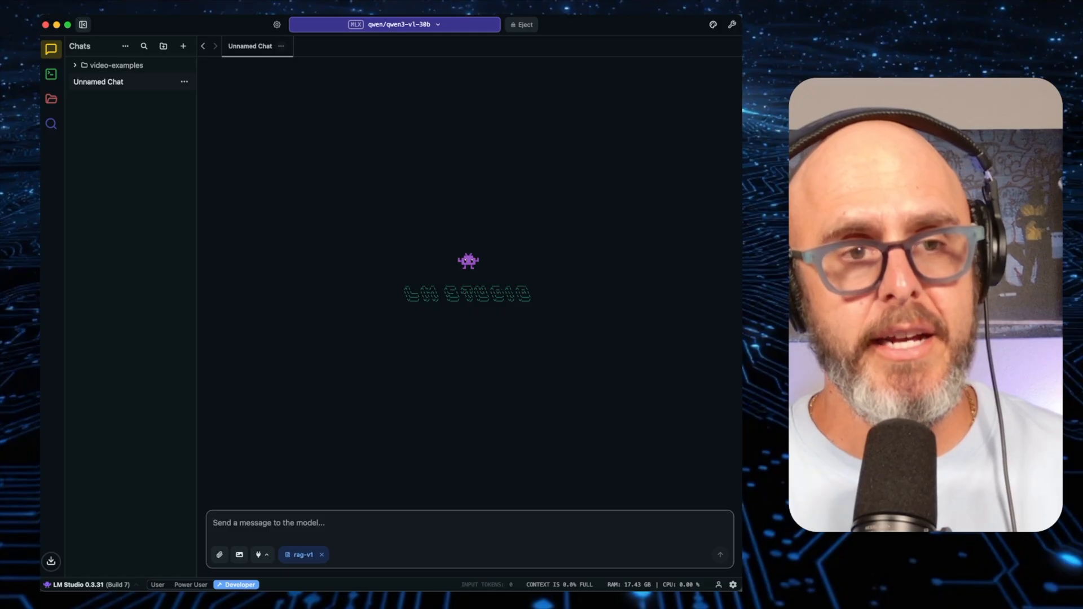
mouse_move(48, 156)
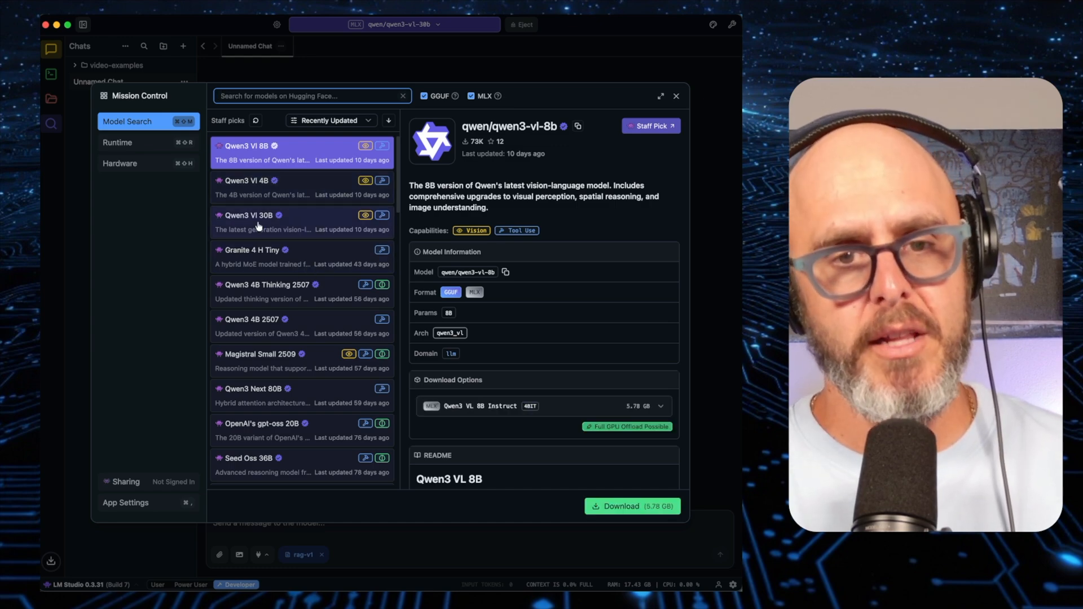
left_click(302, 222)
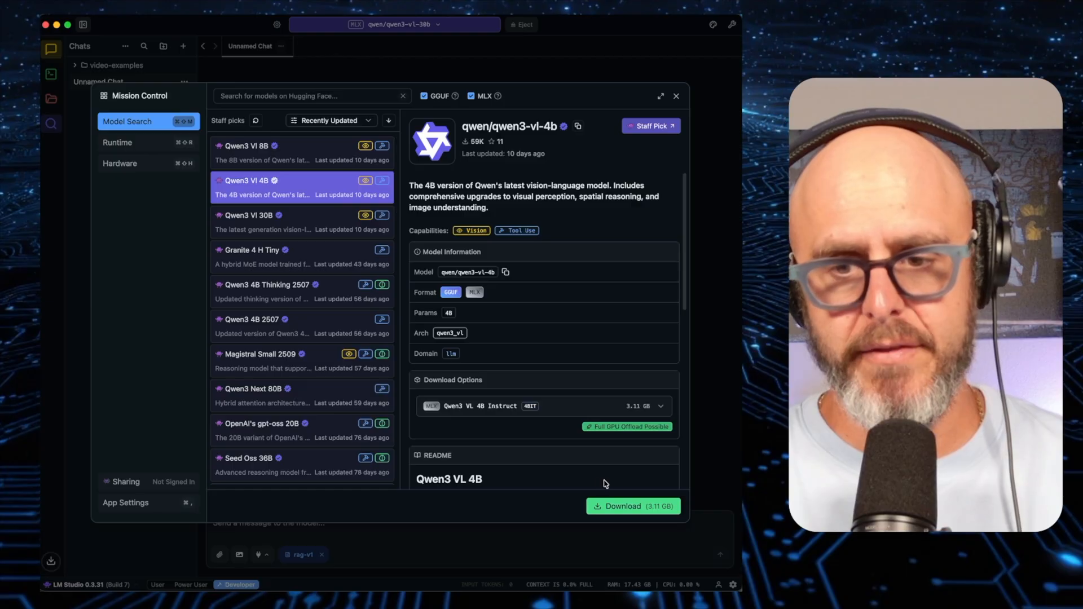
left_click(260, 220)
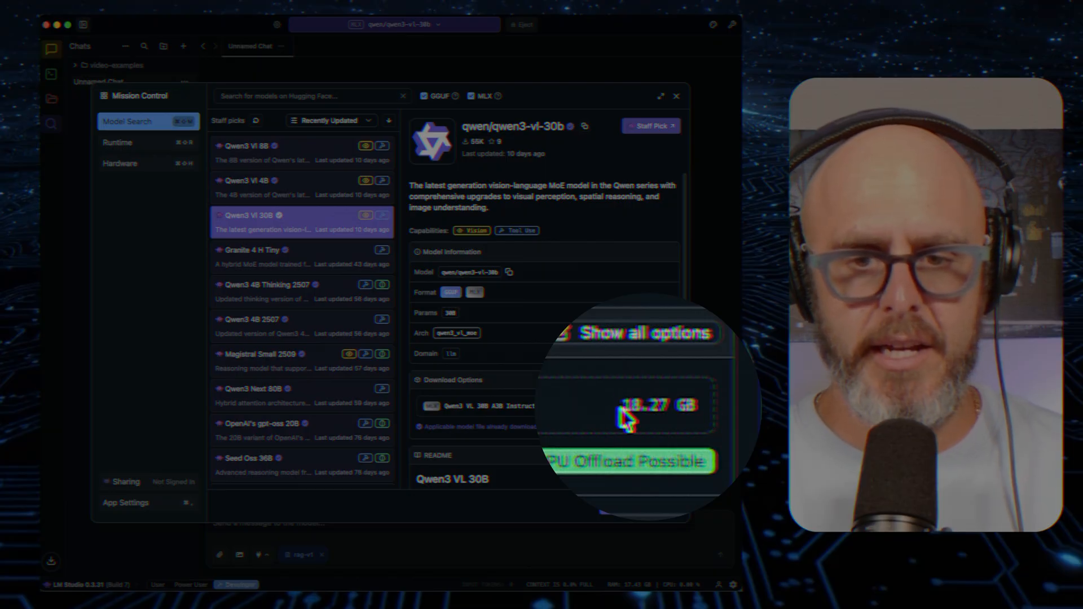
mouse_move(617, 418)
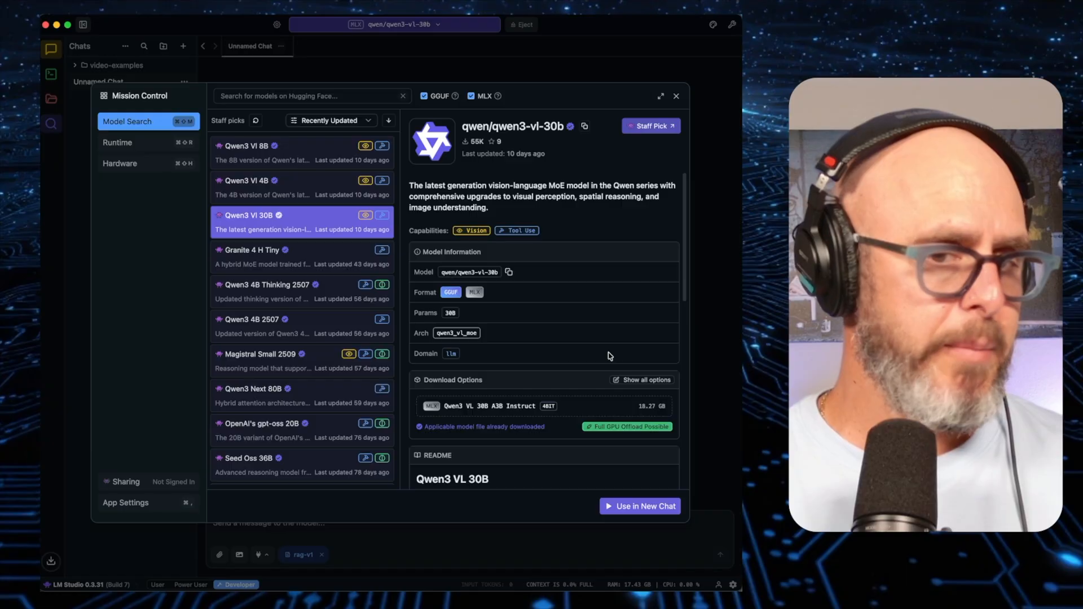
mouse_move(616, 303)
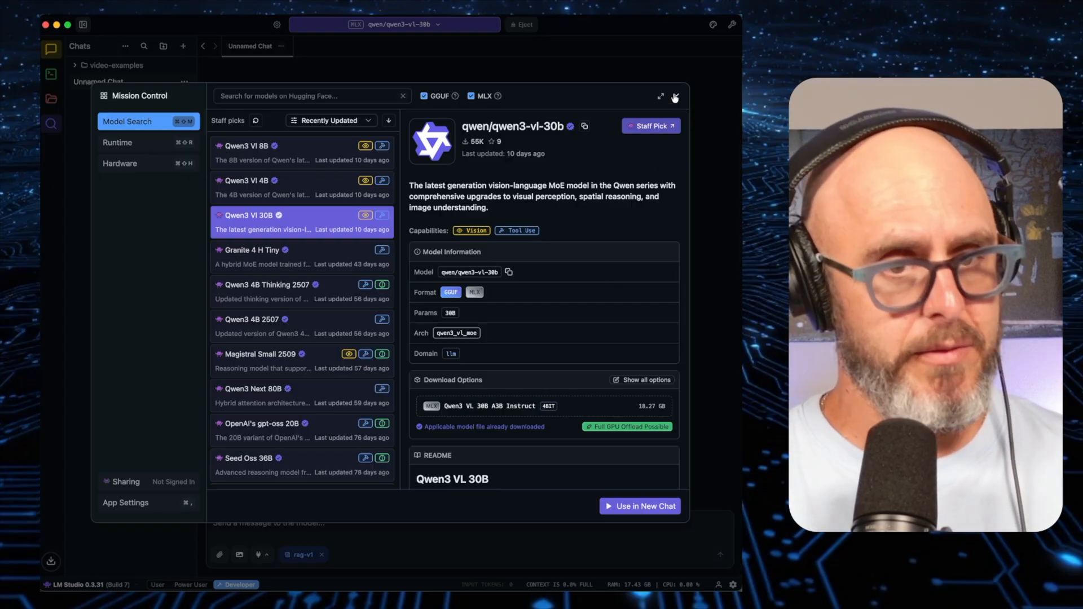
left_click(674, 98)
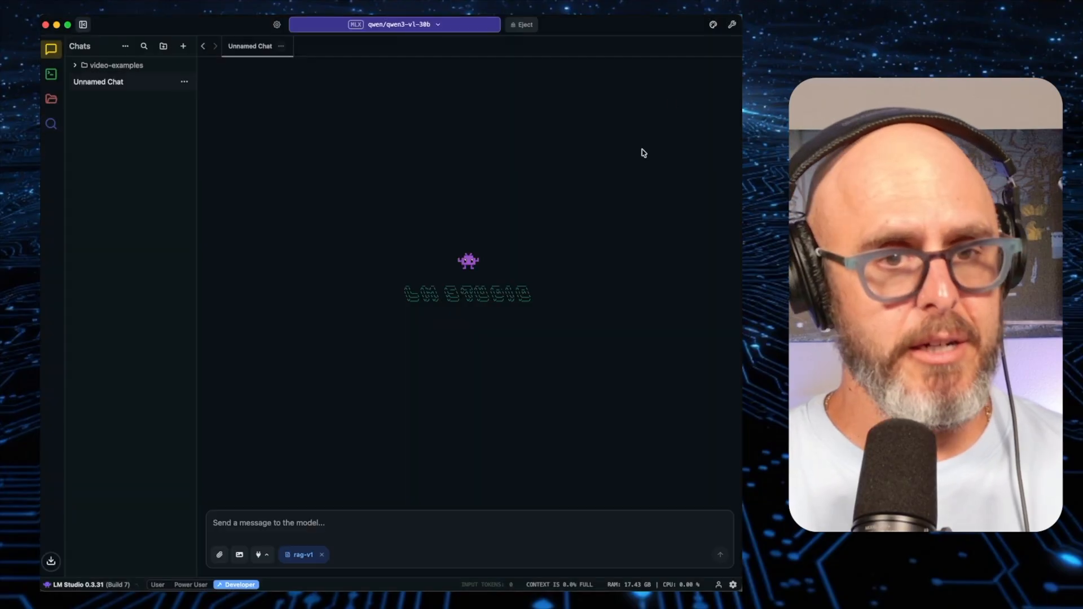
- Eject the model and reload Qwen3 VL 30B with Context Length set to 262144 tokens
left_click(521, 24)
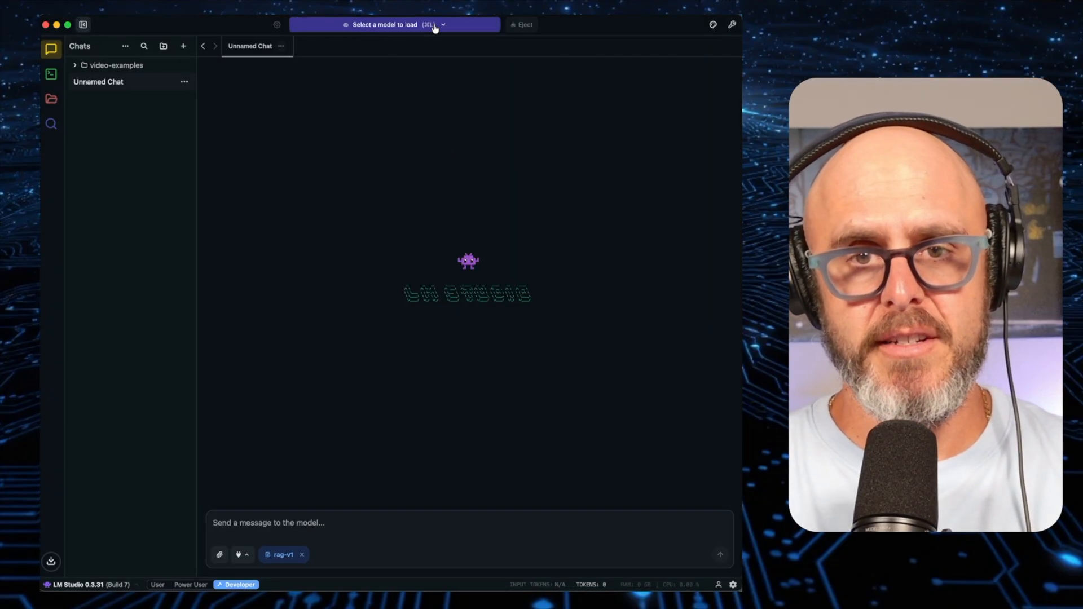
left_click(383, 24)
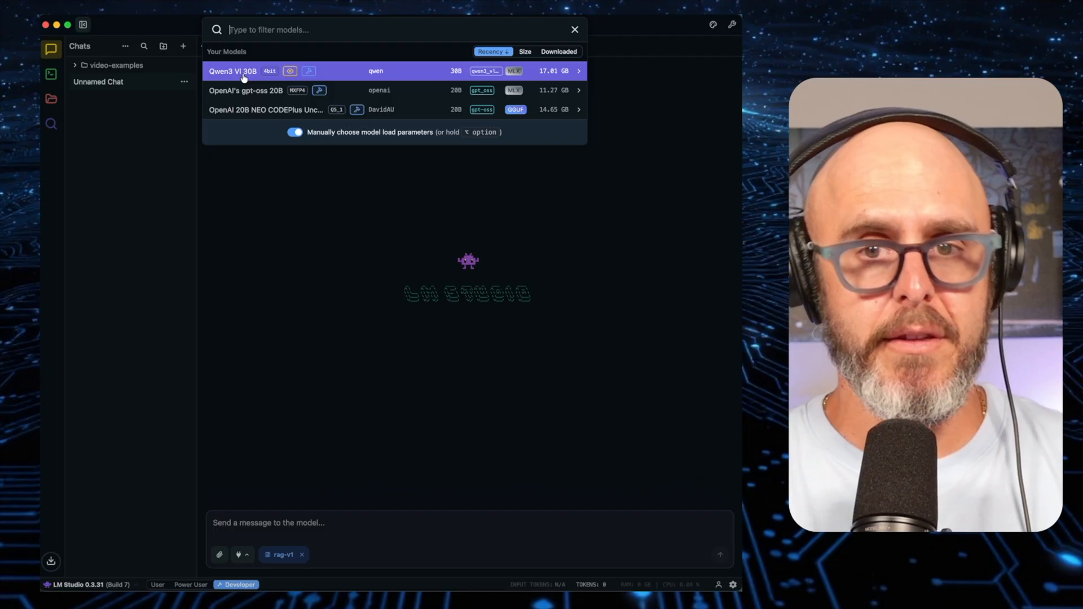
mouse_move(582, 74)
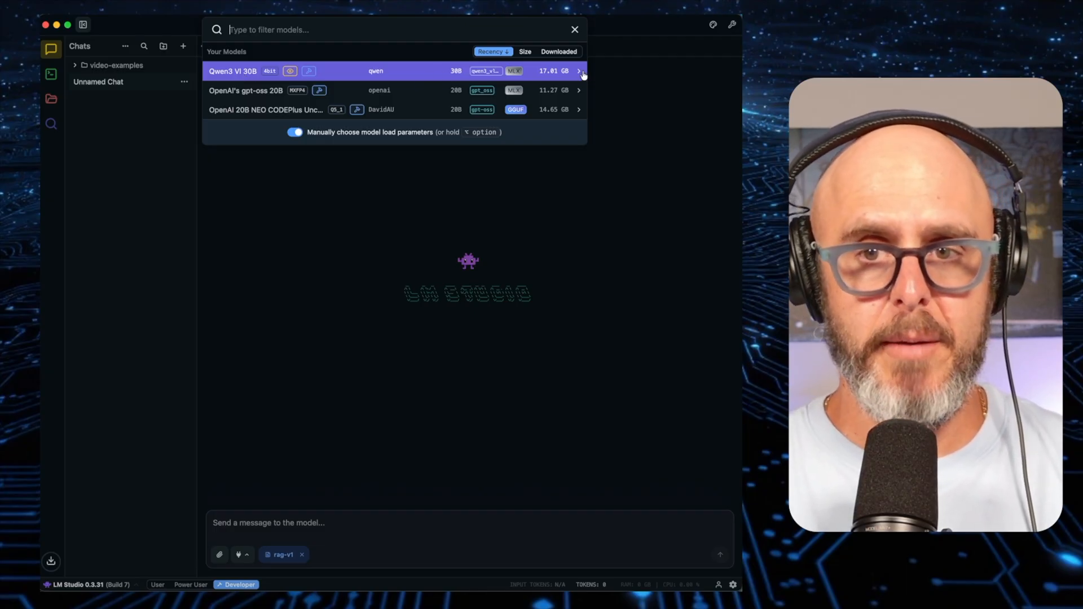
left_click(579, 70)
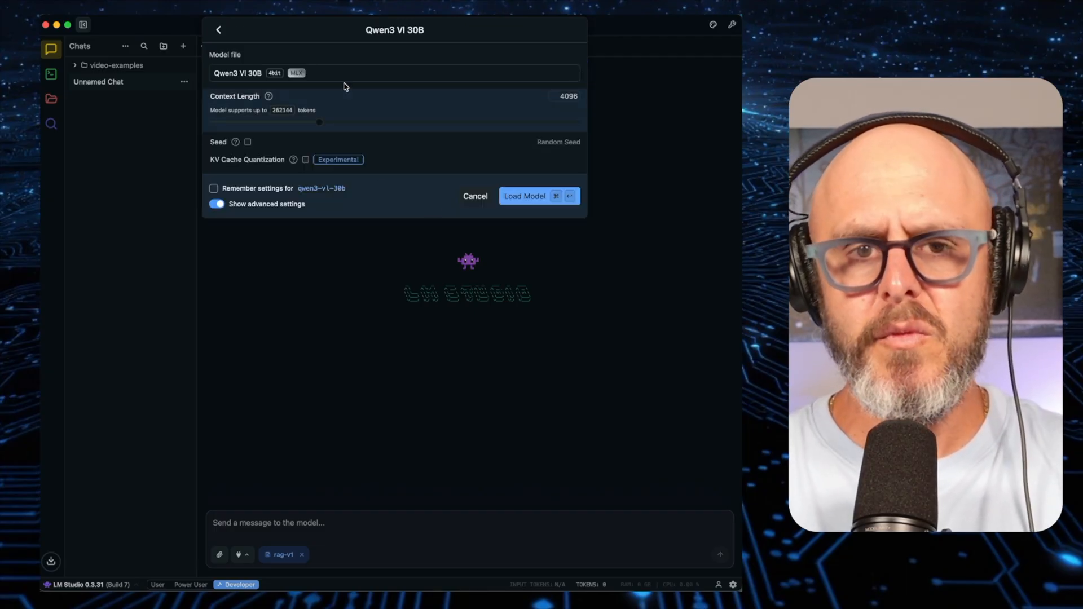
mouse_move(319, 119)
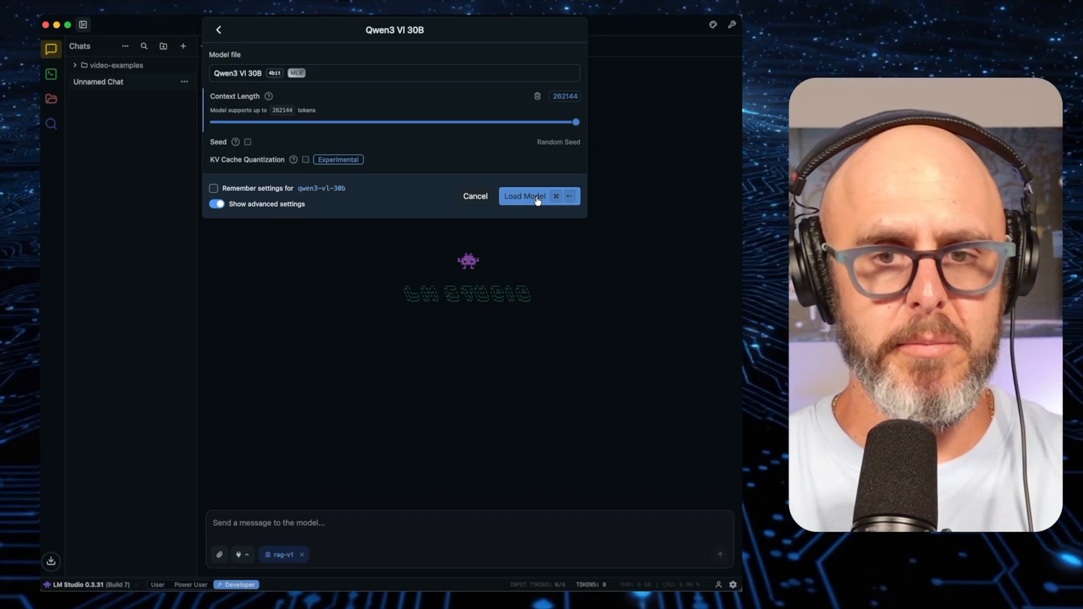
left_click(525, 196)
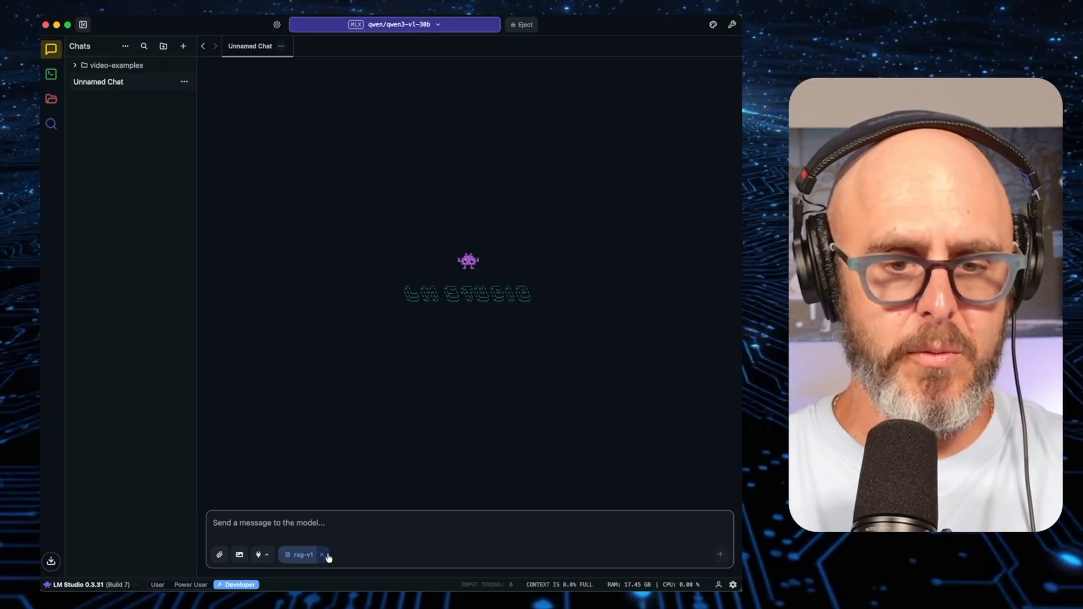
- Remove the rag-v1 chip and send 'hello' to get Qwen3 VL 30B's greeting reply
left_click(322, 555)
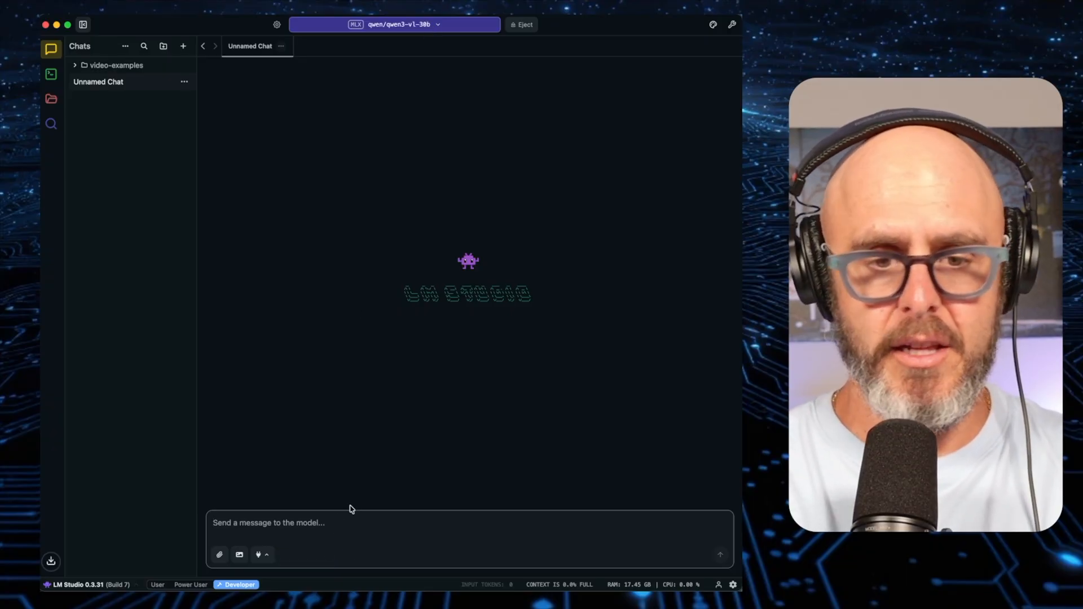
key("Return")
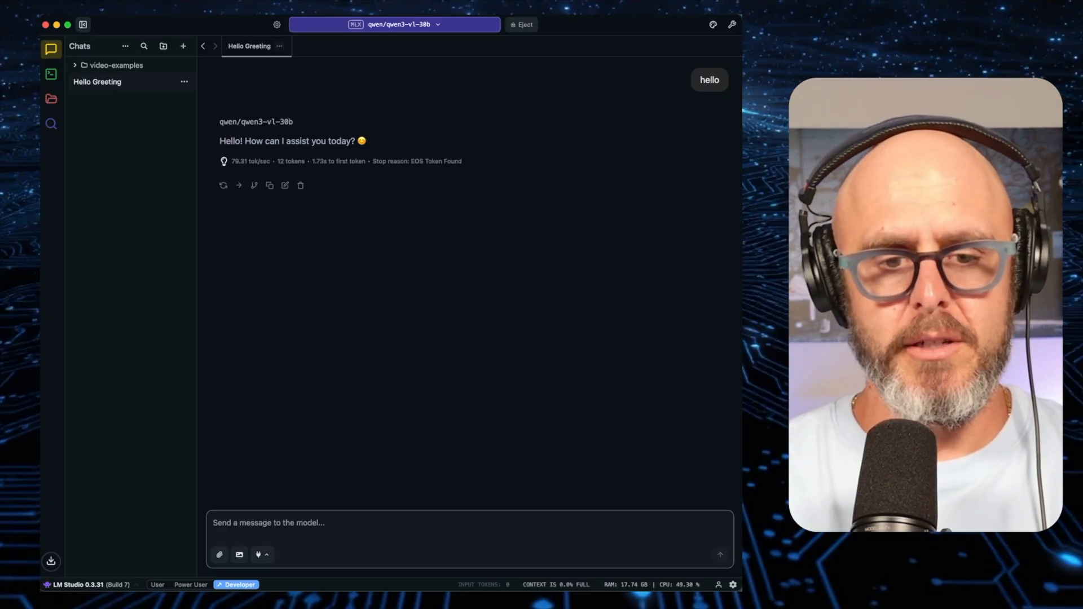
mouse_move(350, 509)
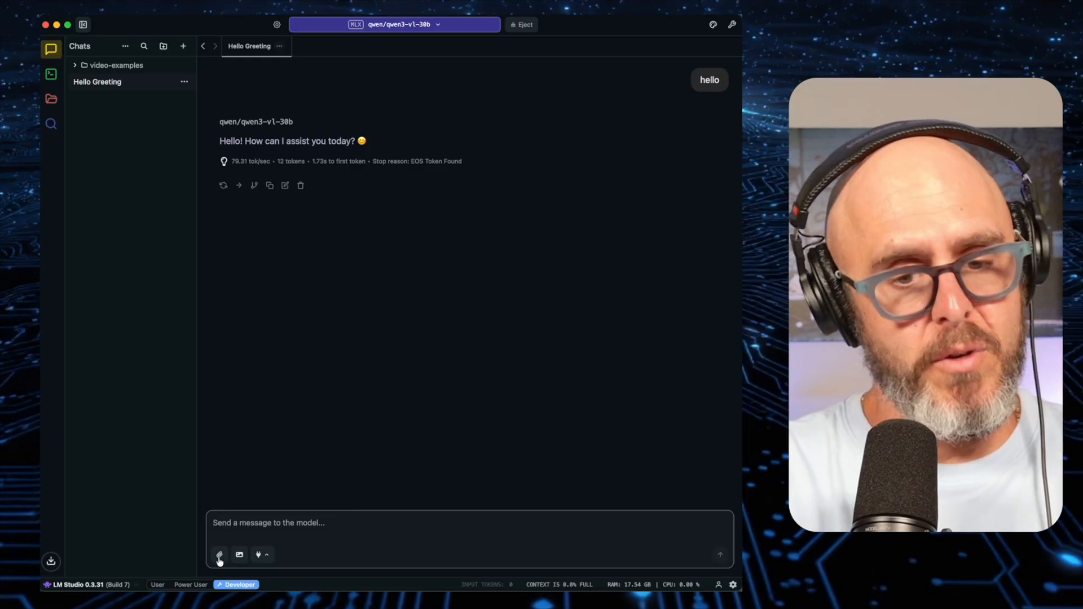
- Show the File Attachments and RAG explainer via the paperclip attachment button
left_click(219, 555)
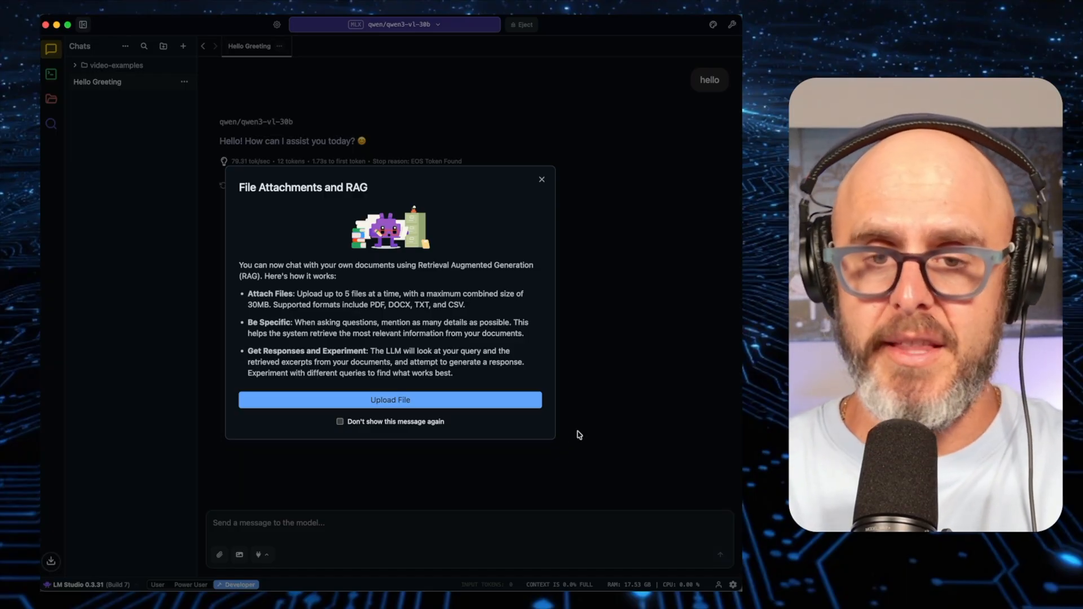
mouse_move(586, 432)
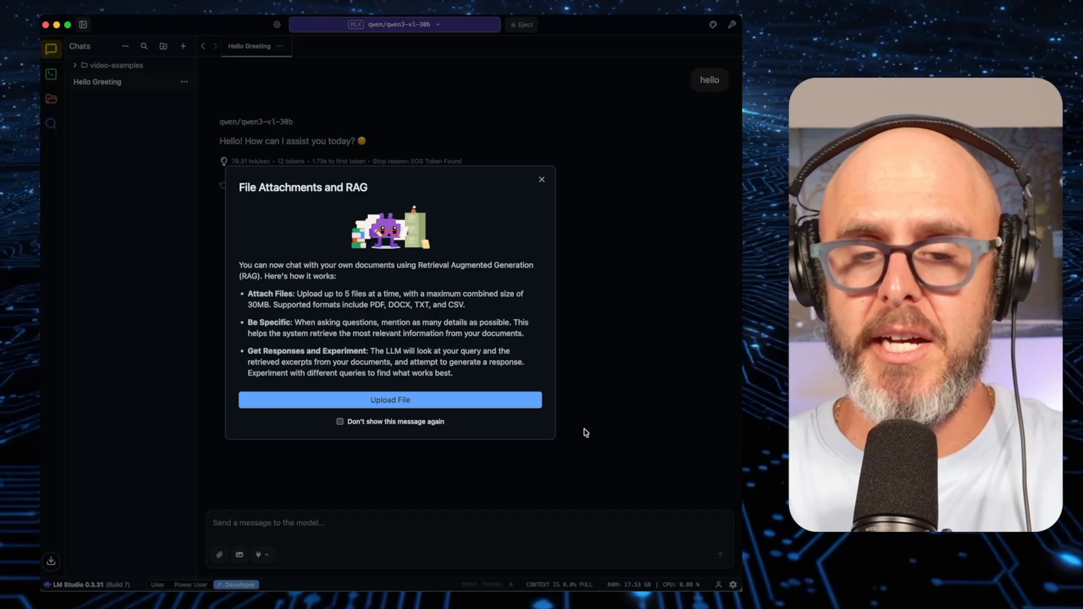
mouse_move(595, 435)
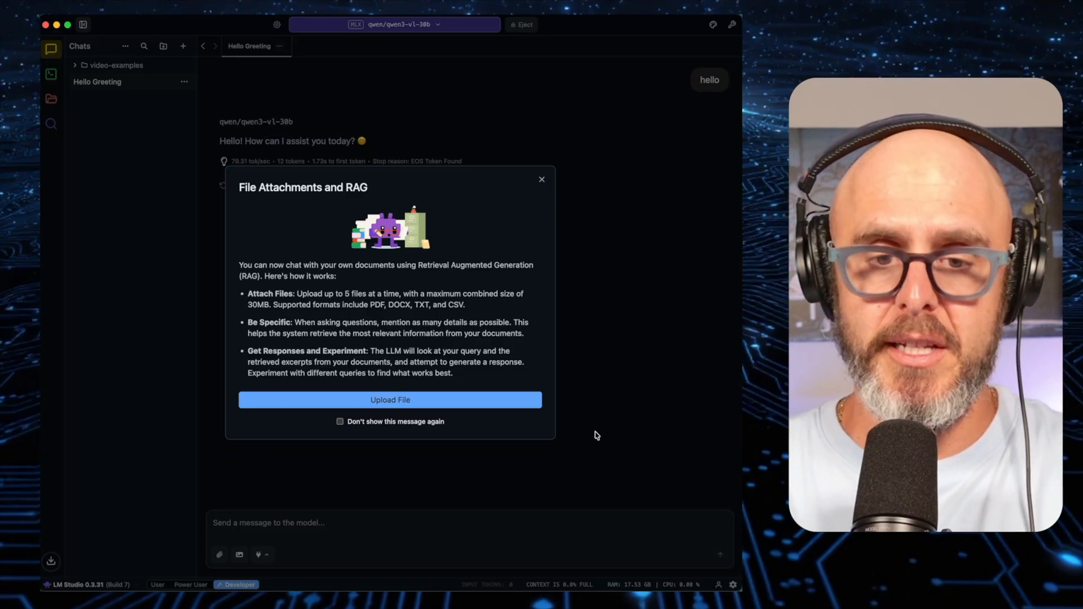
mouse_move(435, 88)
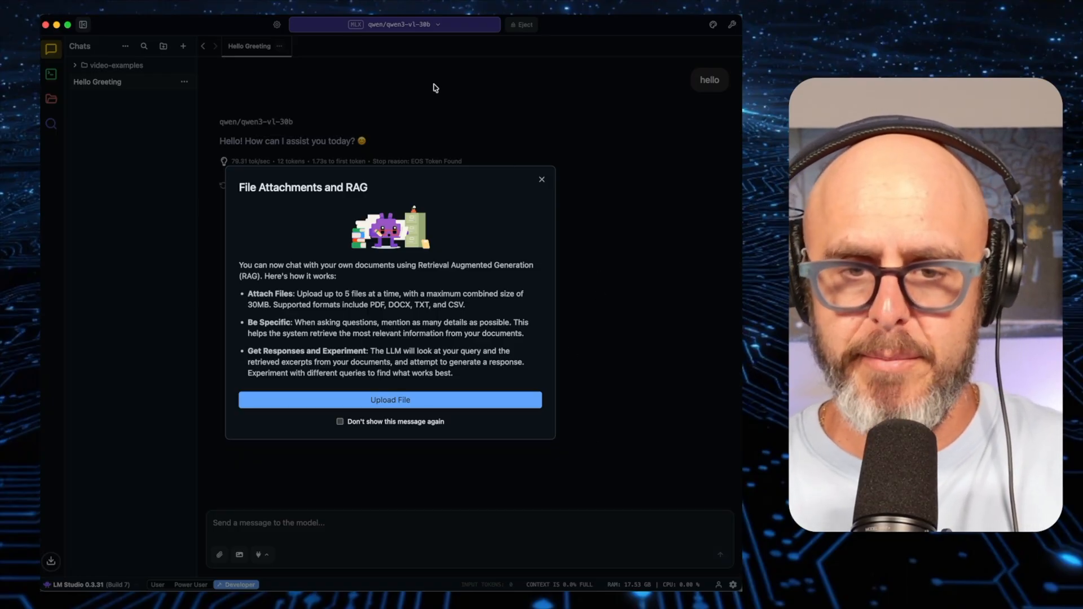
left_click(541, 180)
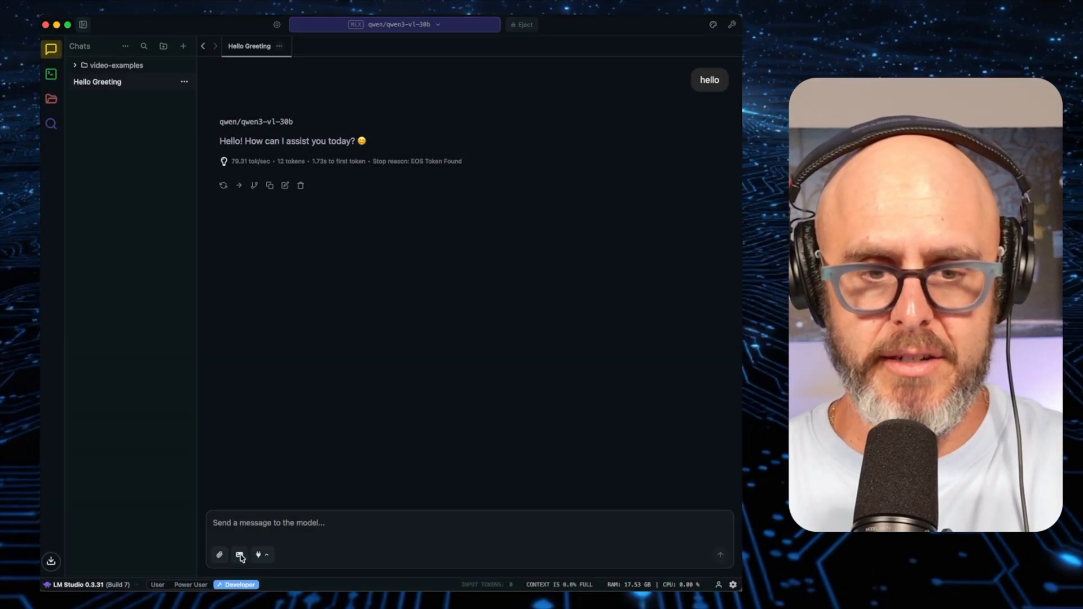
left_click(239, 555)
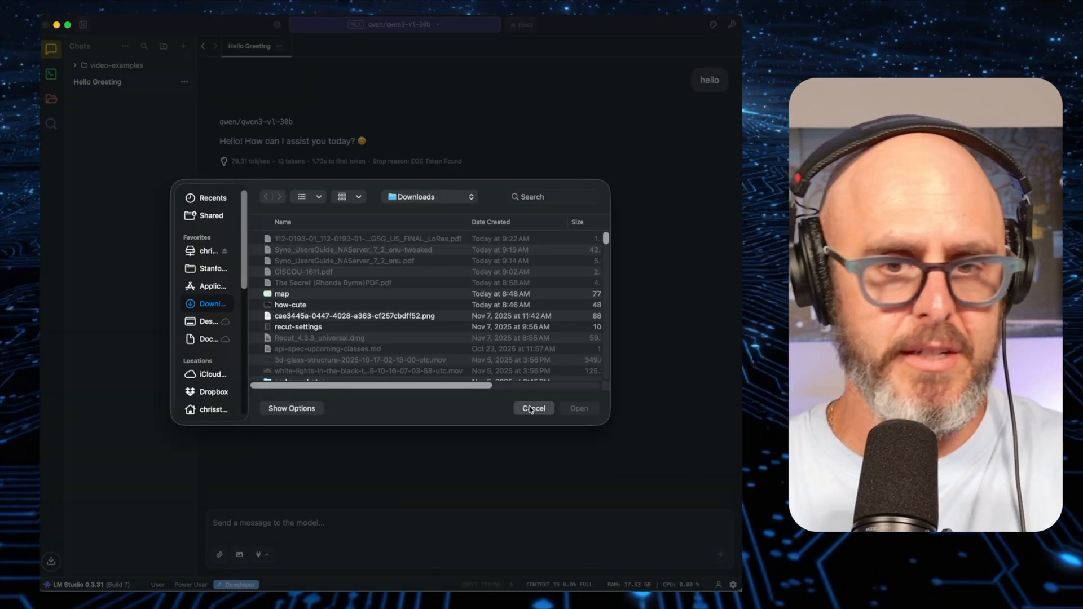
left_click(533, 409)
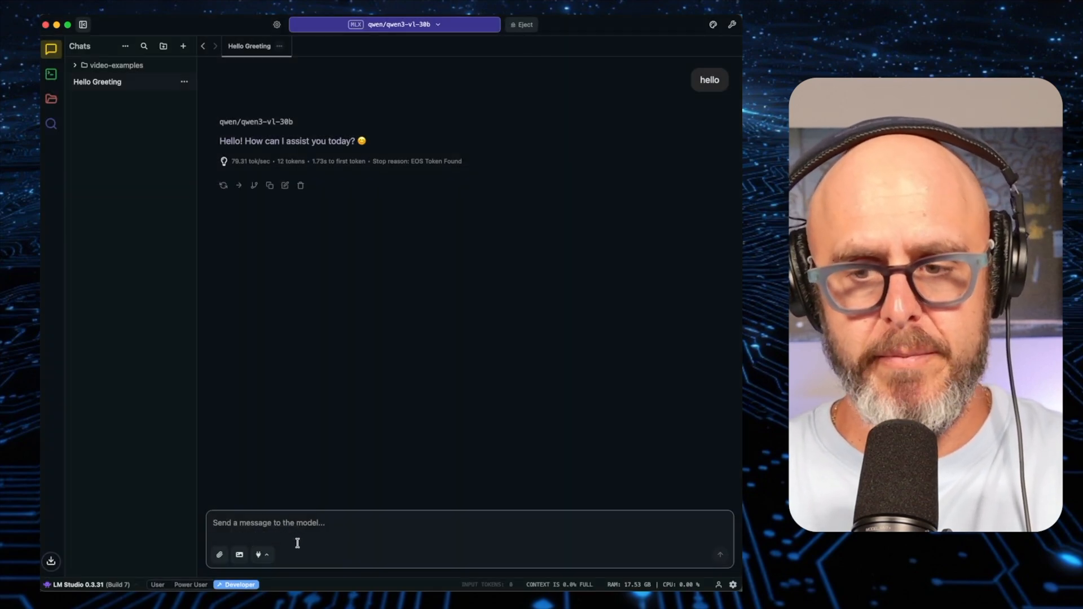
left_click(257, 555)
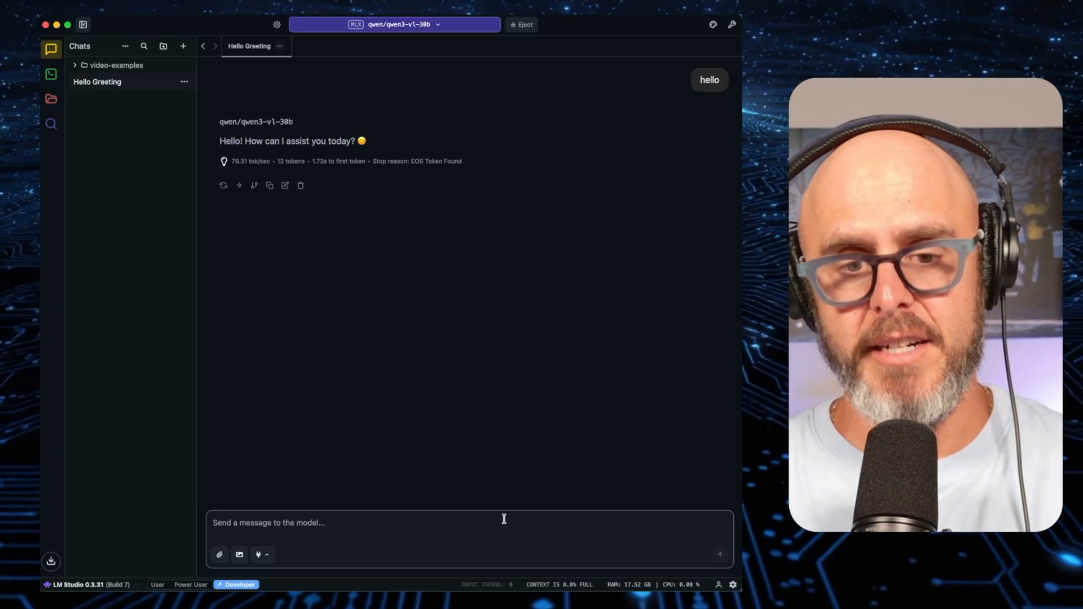
mouse_move(402, 499)
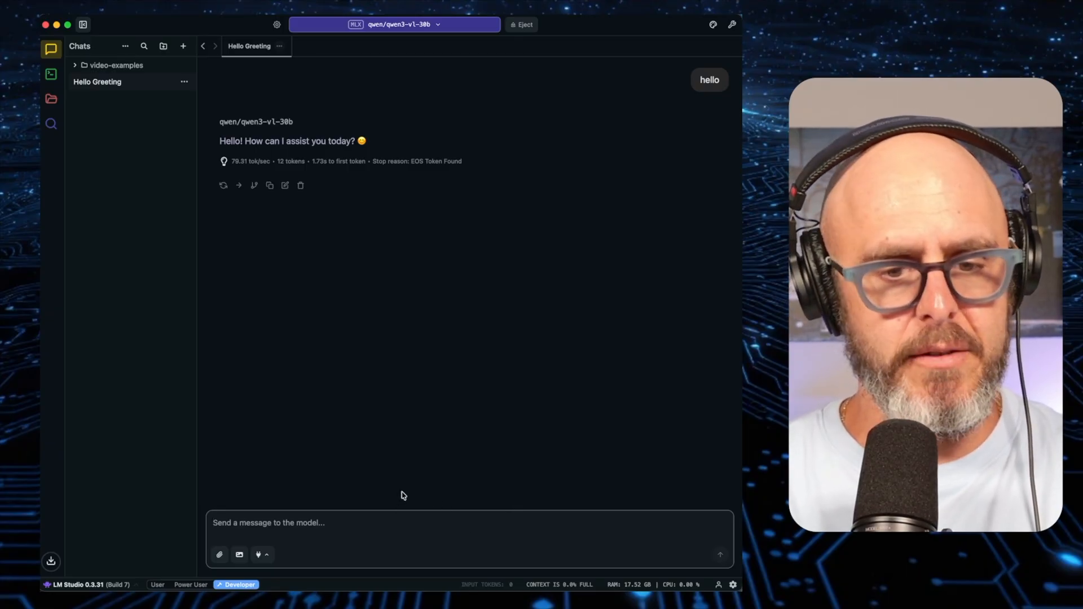
- Attach the 'map' image from the qwen3 downloads folder to the Hello Greeting message
left_click(220, 554)
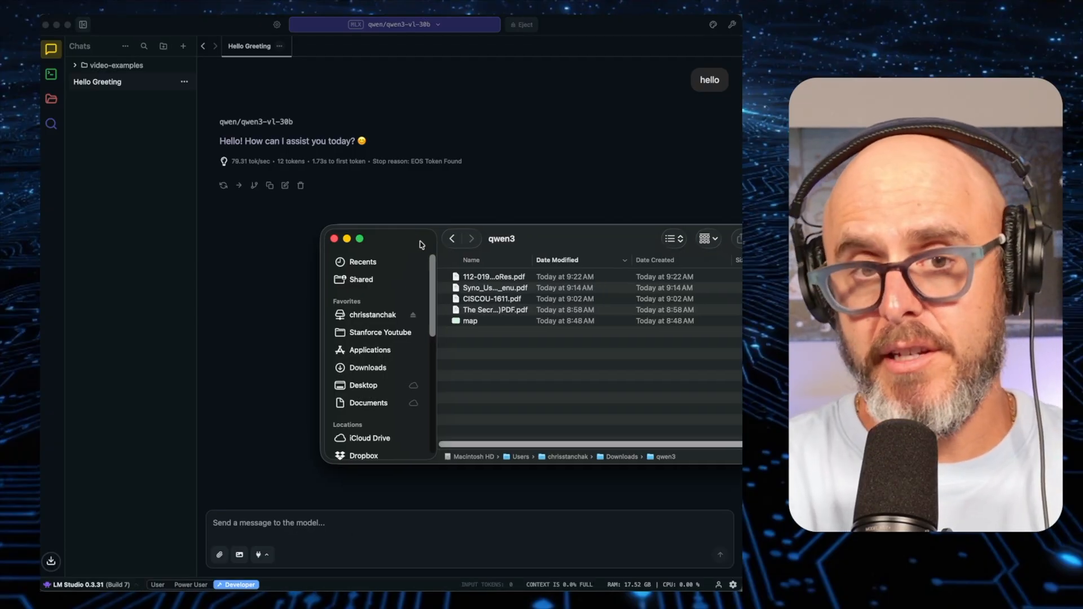
mouse_move(489, 325)
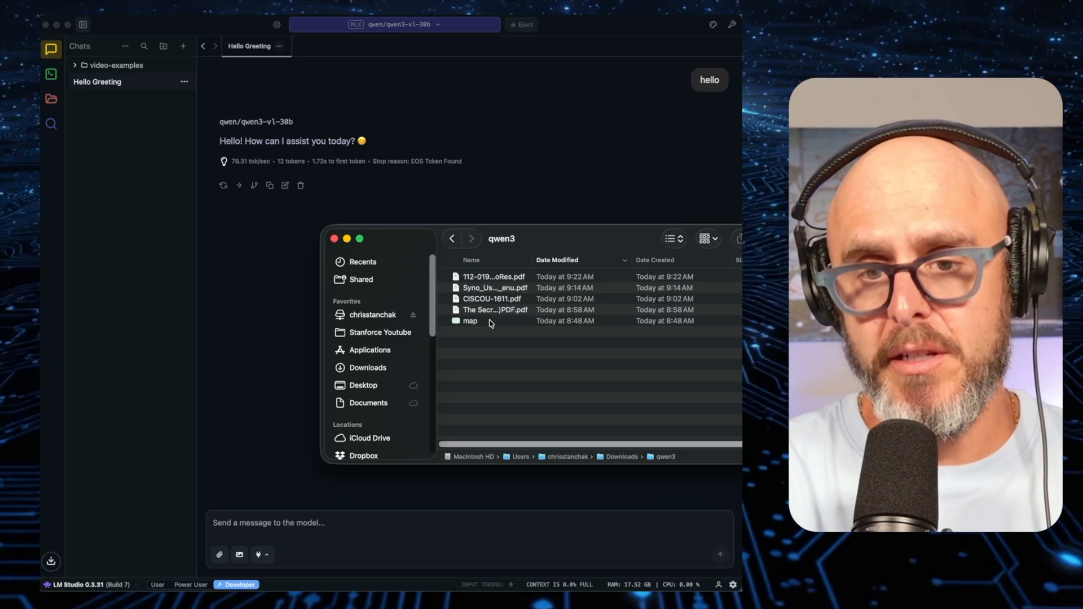
mouse_move(534, 260)
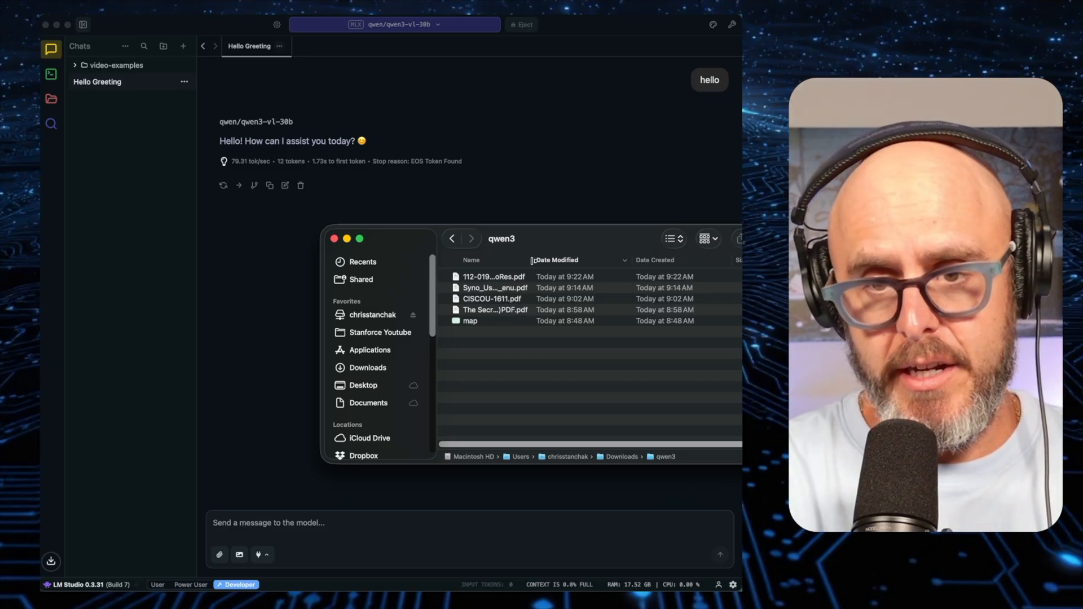
left_click(469, 321)
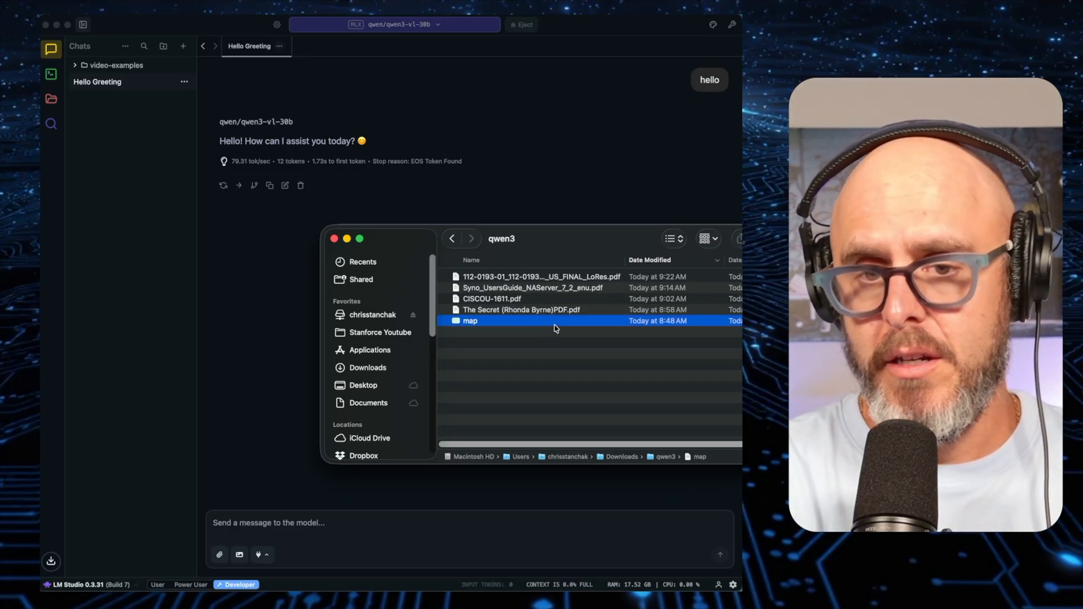
double_click(470, 320)
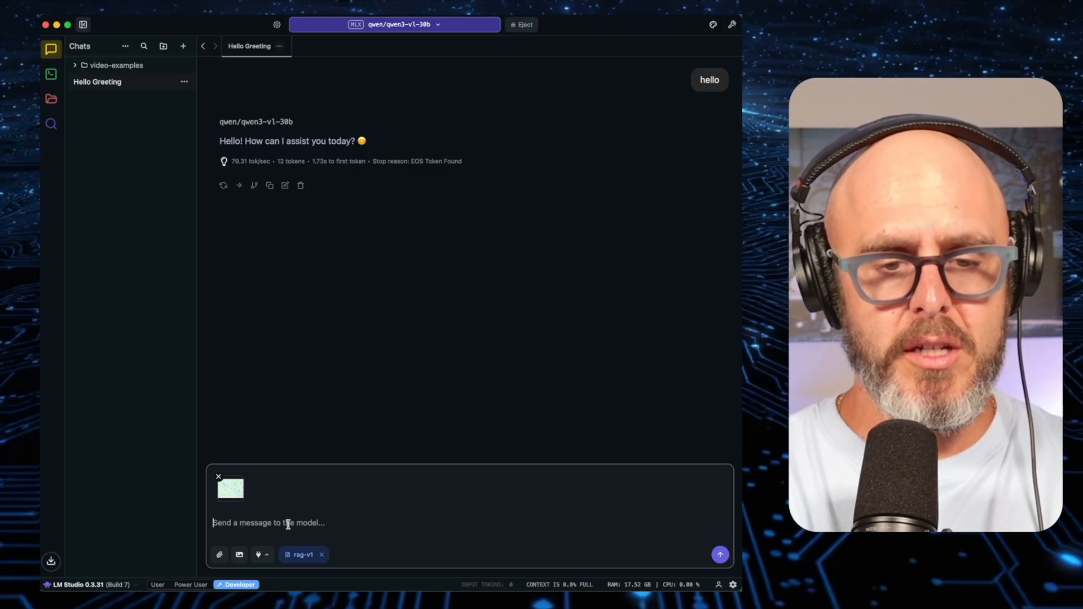
- Send 'tell me where this', 'tell me some facts about this lake system', then the big-lake question
type("tell me where this")
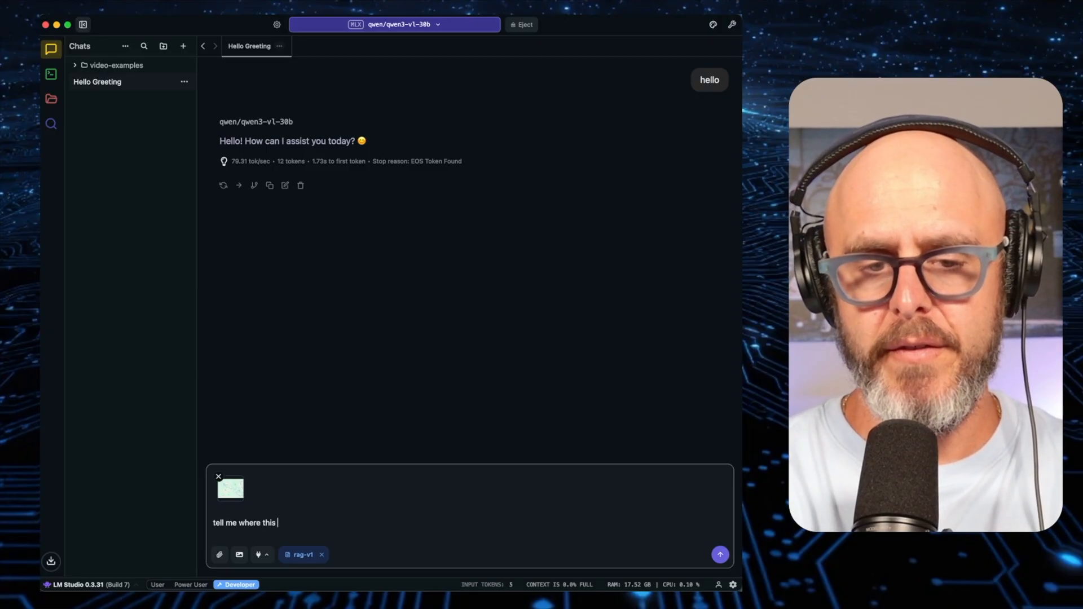
left_click(720, 554)
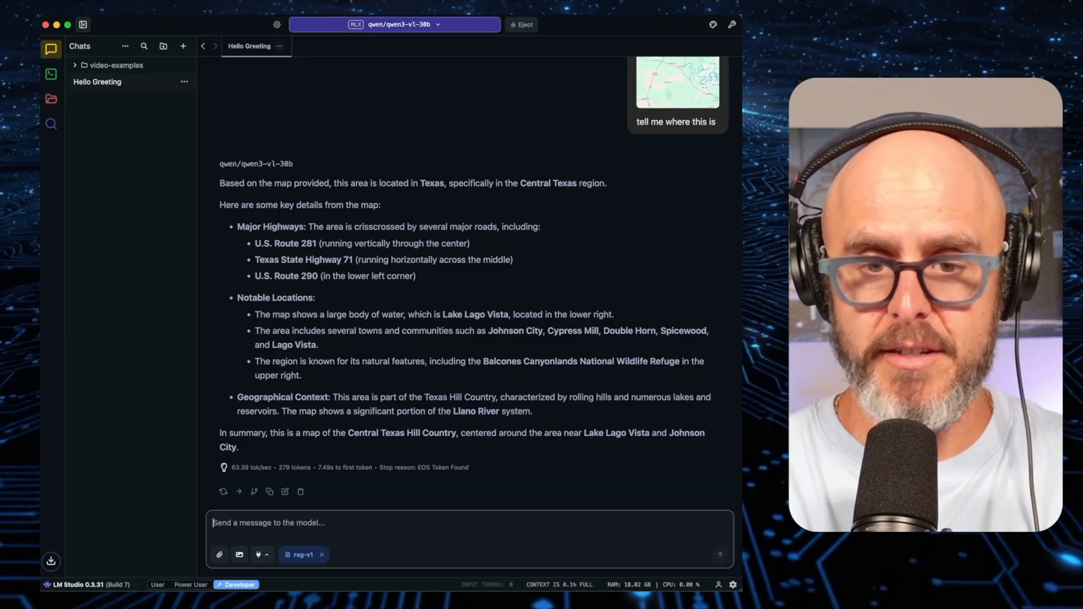
type("tell me")
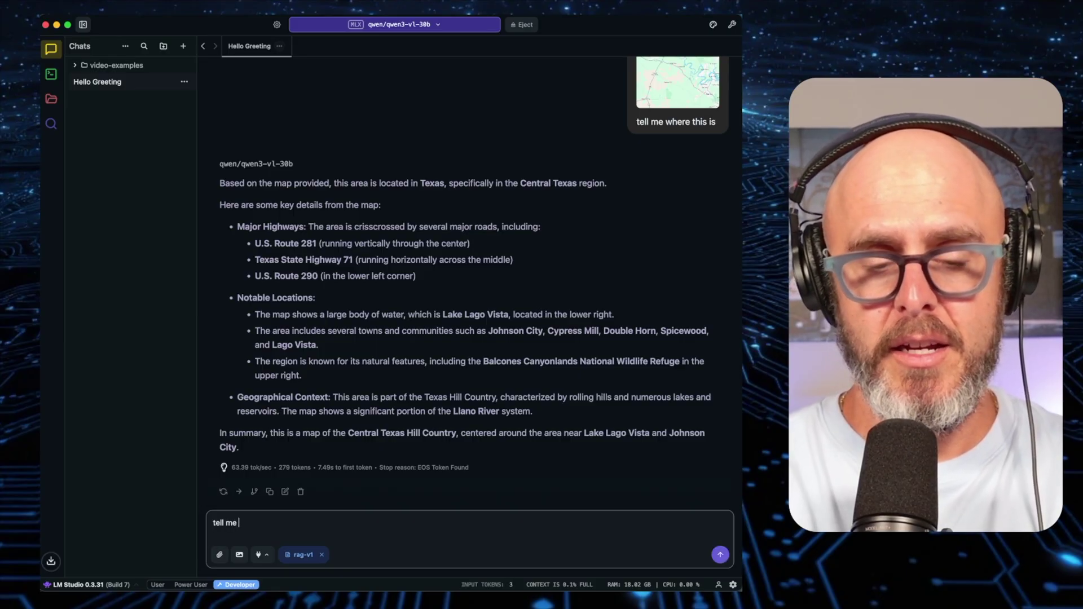
type("some facts about")
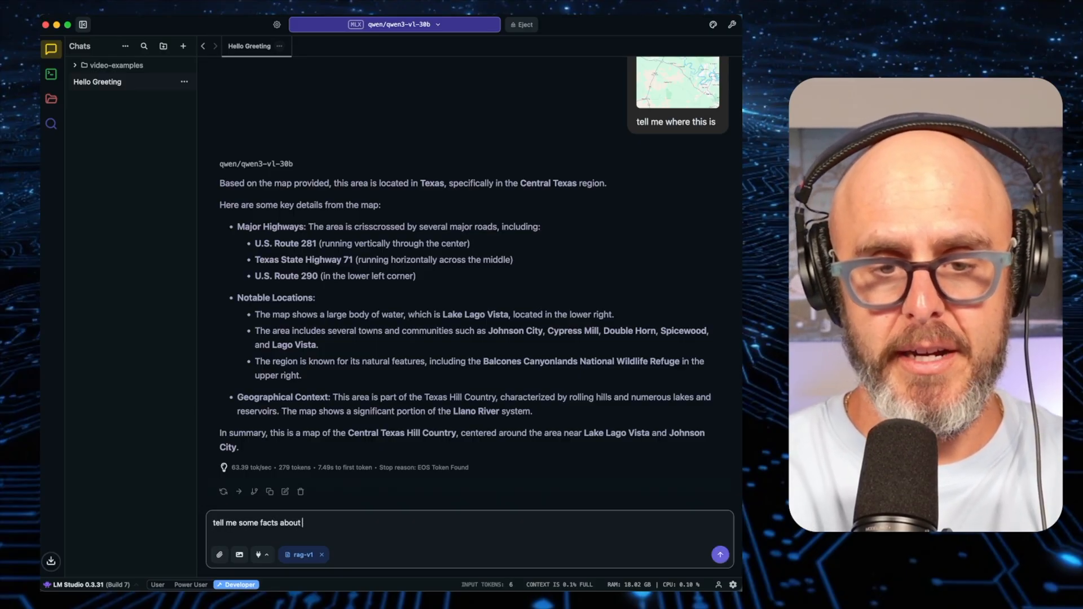
type("this lake system")
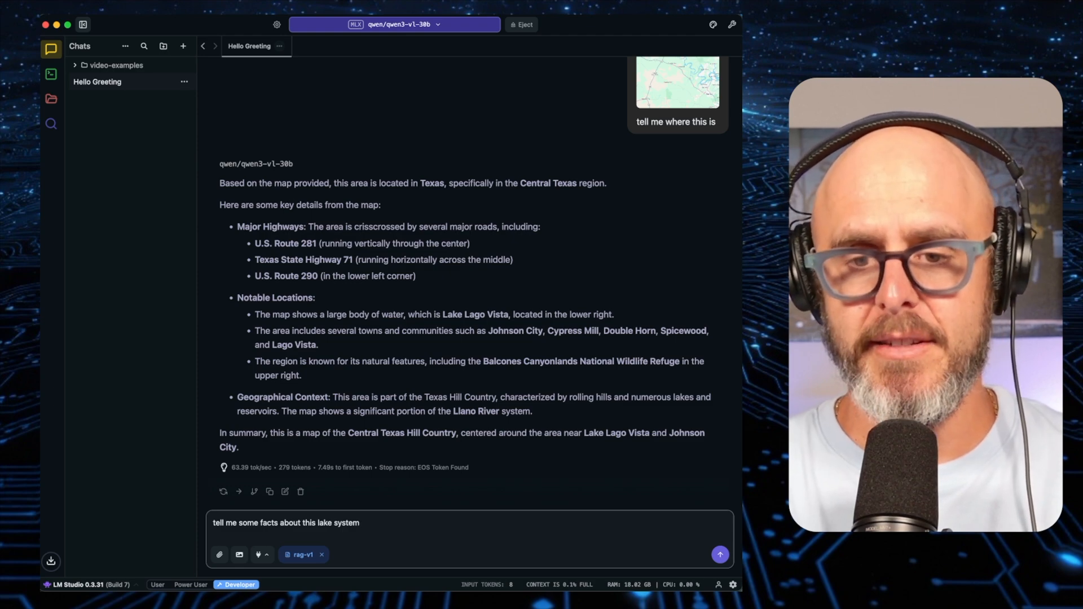
left_click(719, 555)
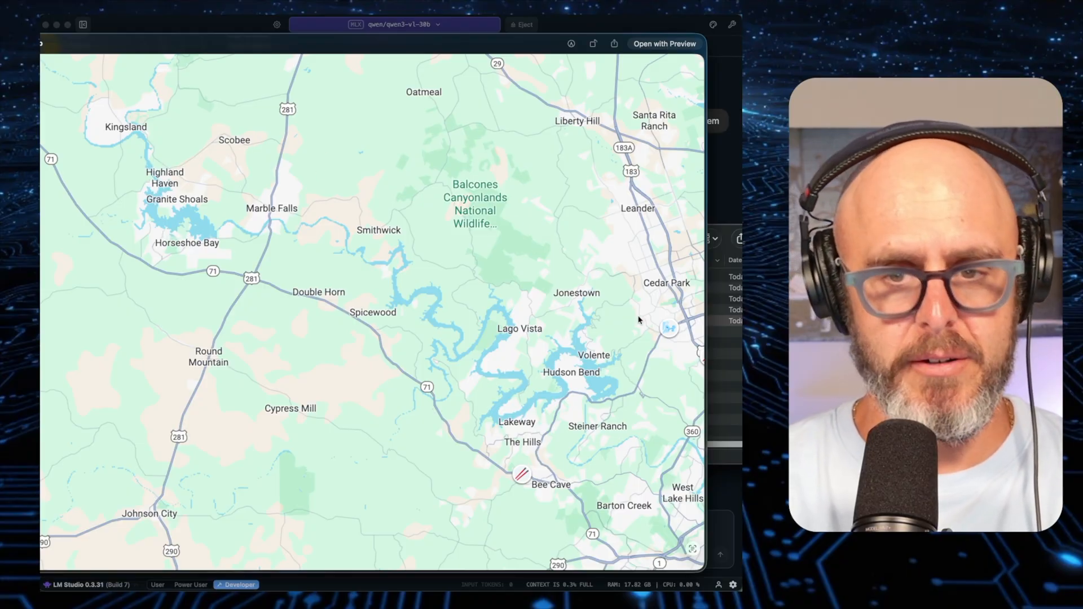
mouse_move(621, 421)
type("what is the big lake at the end?")
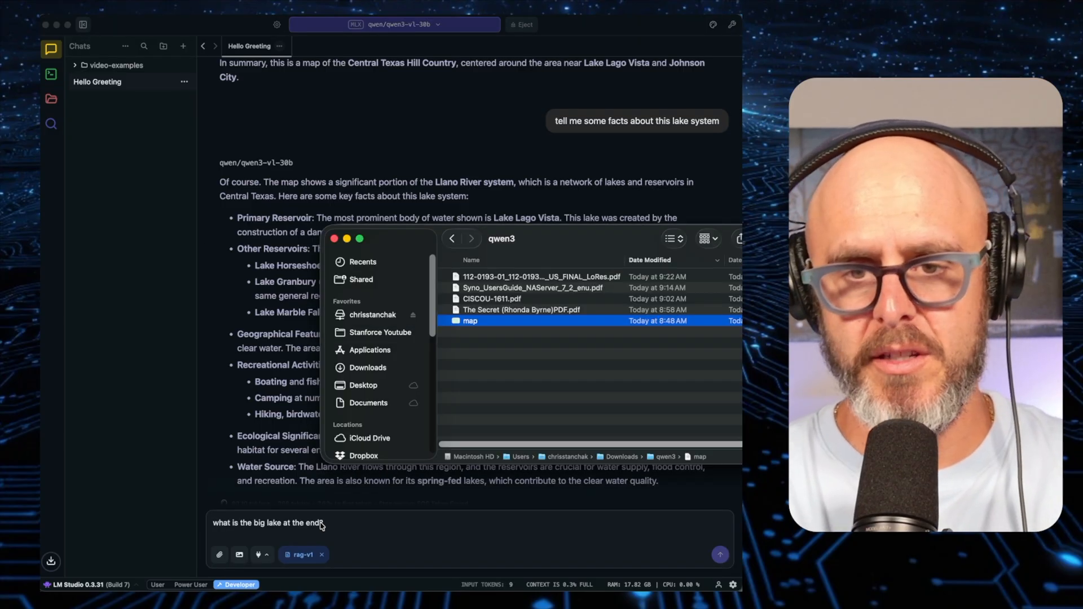
double_click(470, 320)
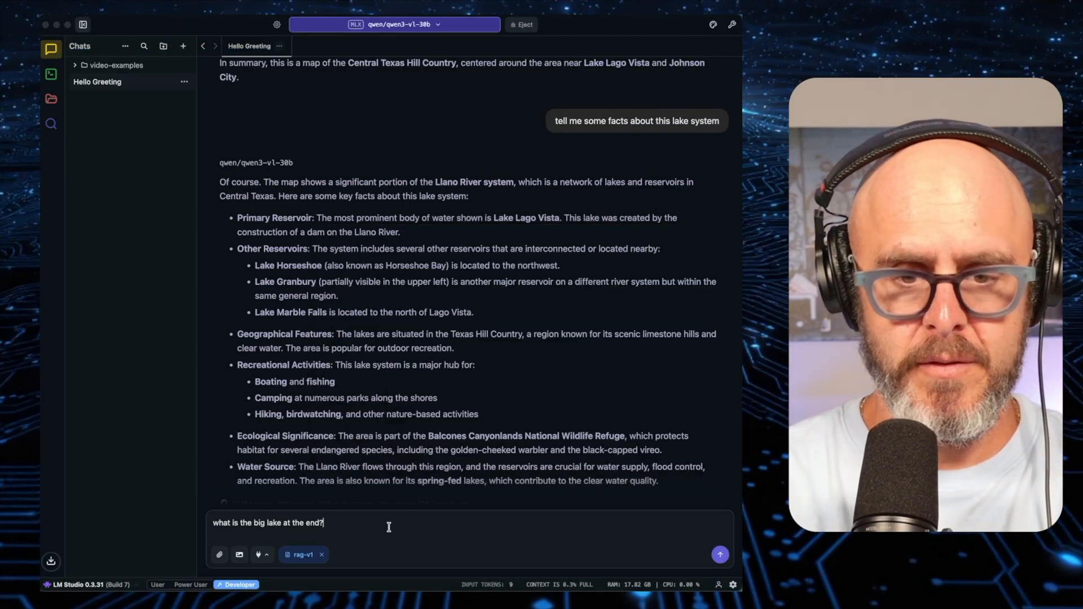
left_click(719, 554)
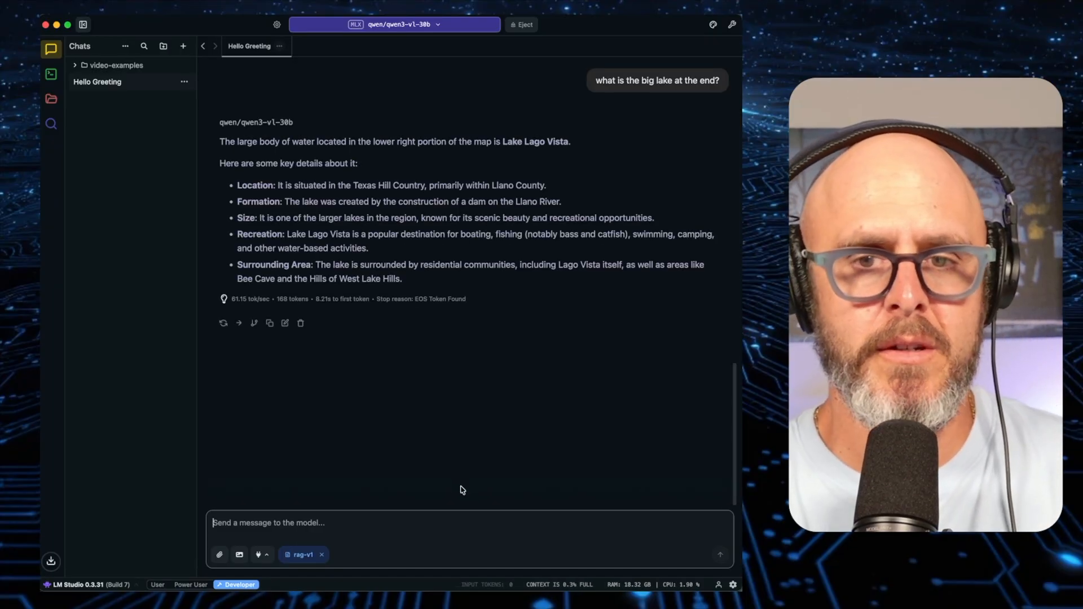
mouse_move(386, 312)
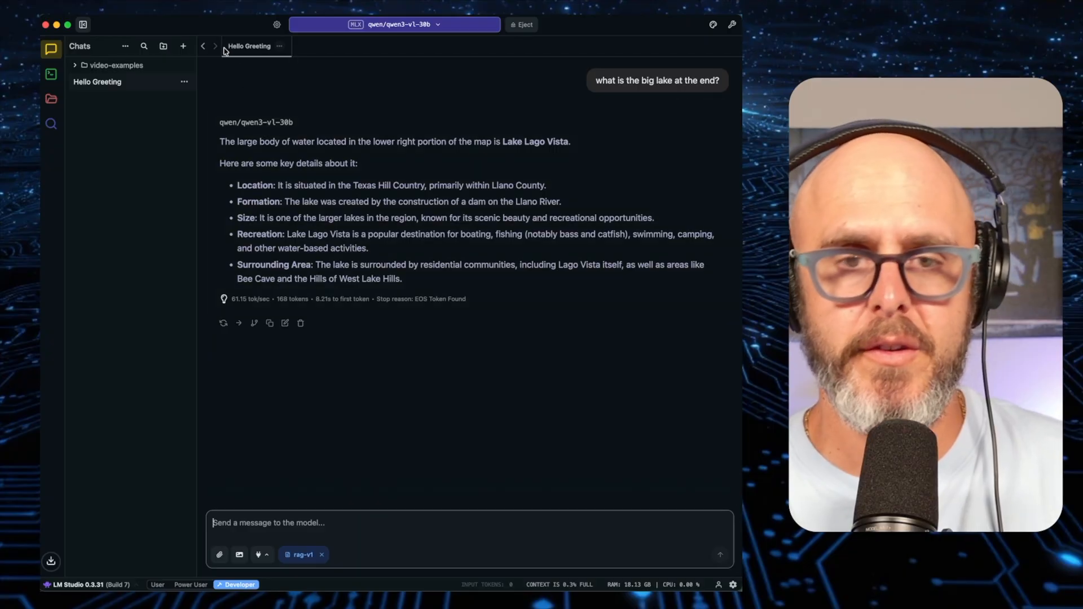
mouse_move(183, 45)
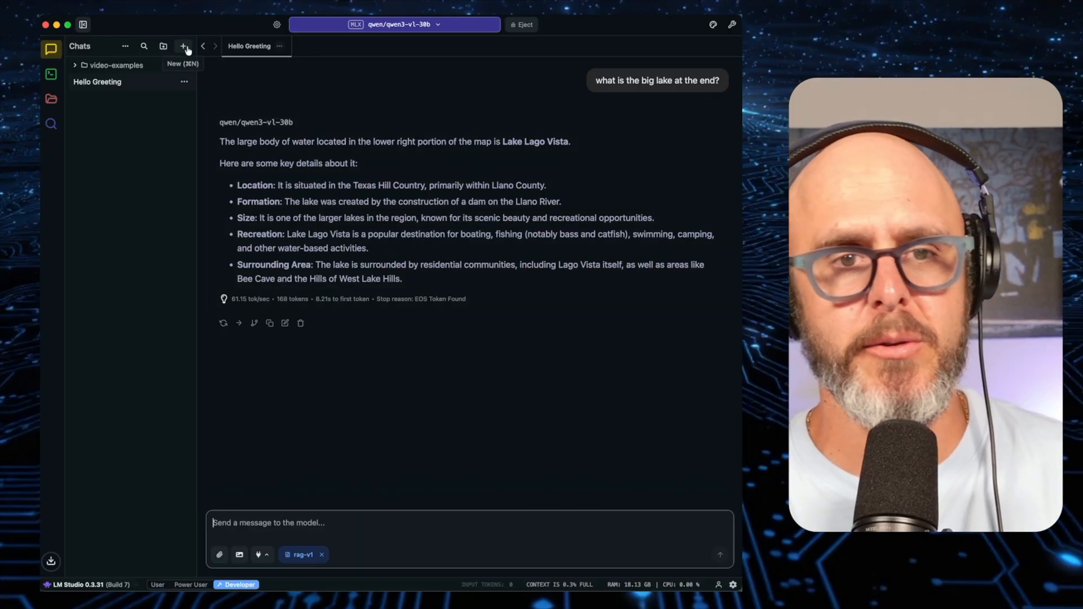
- In a new chat with the map attached, send 'read all the text you can see on this document and output it', then the area and lake-system questions
left_click(183, 46)
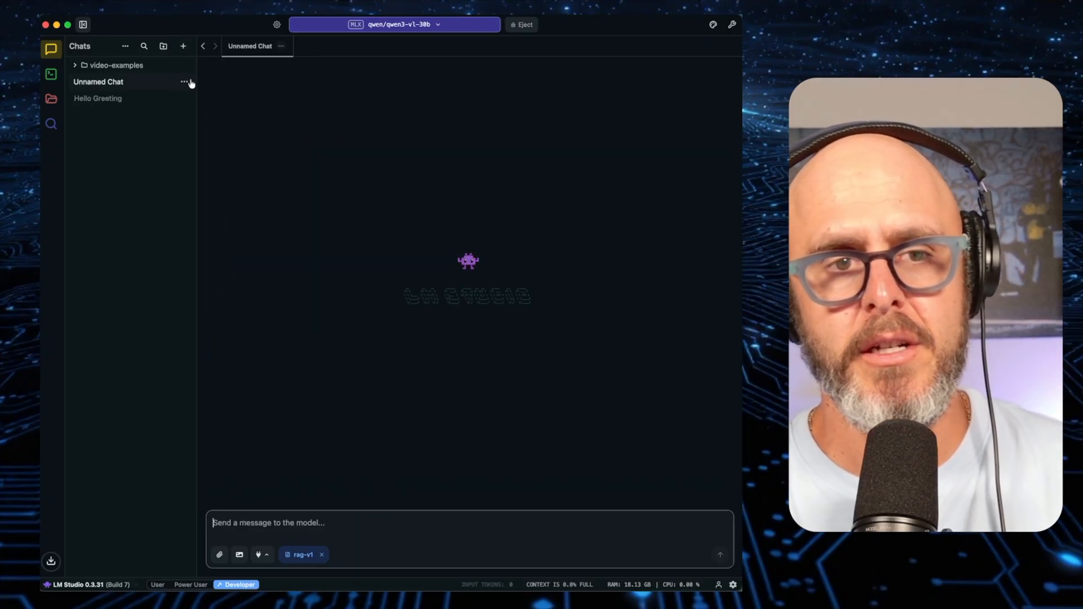
left_click(219, 555)
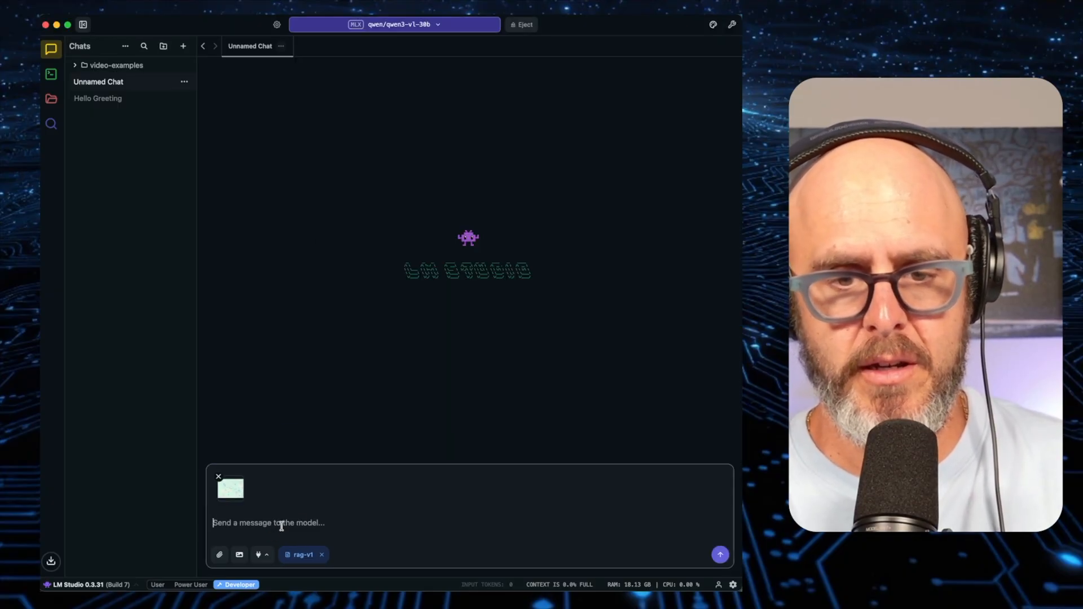
type("read all the text you can see on this document and output it")
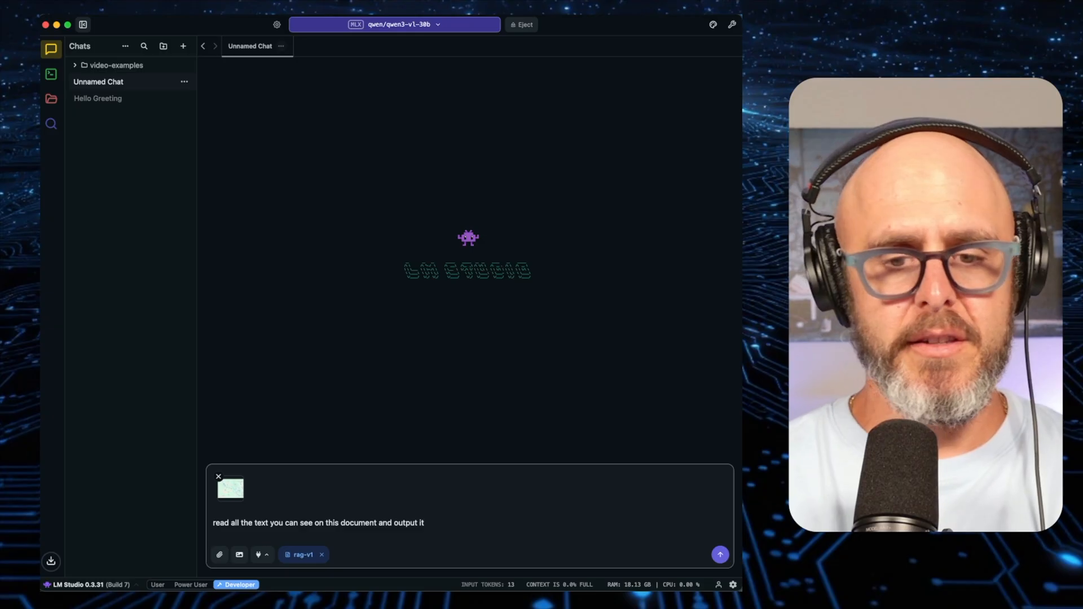
left_click(719, 554)
type("great what area you do you think this is?")
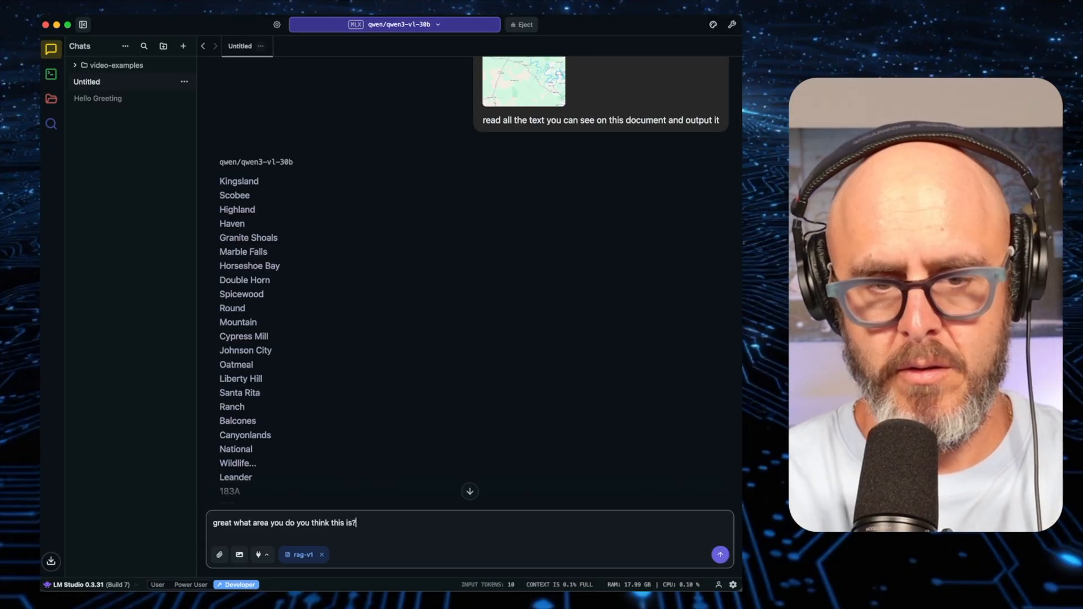
scroll("down", 3)
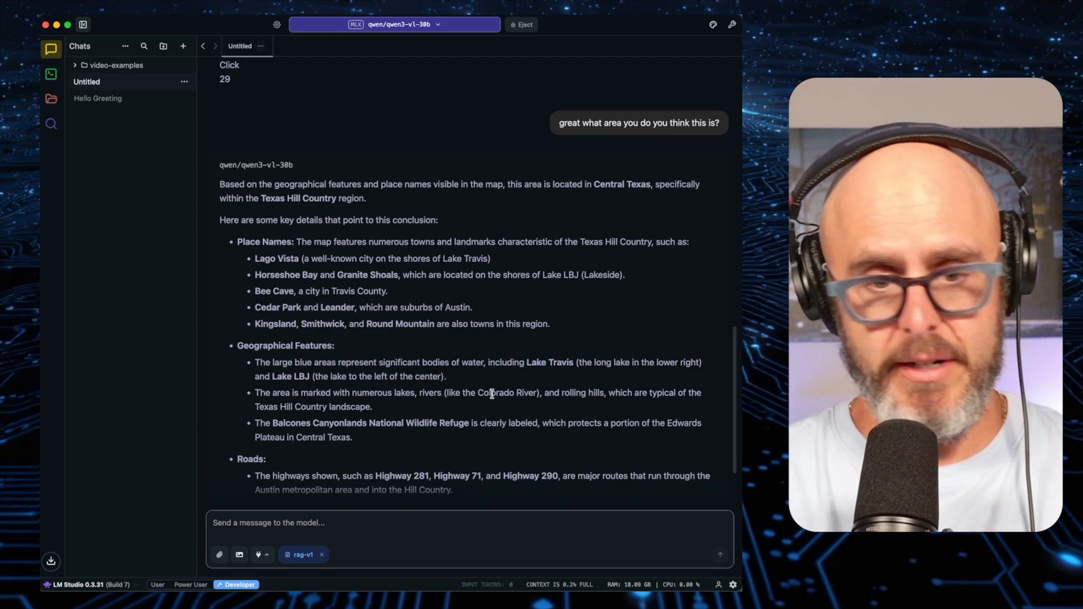
left_click(720, 553)
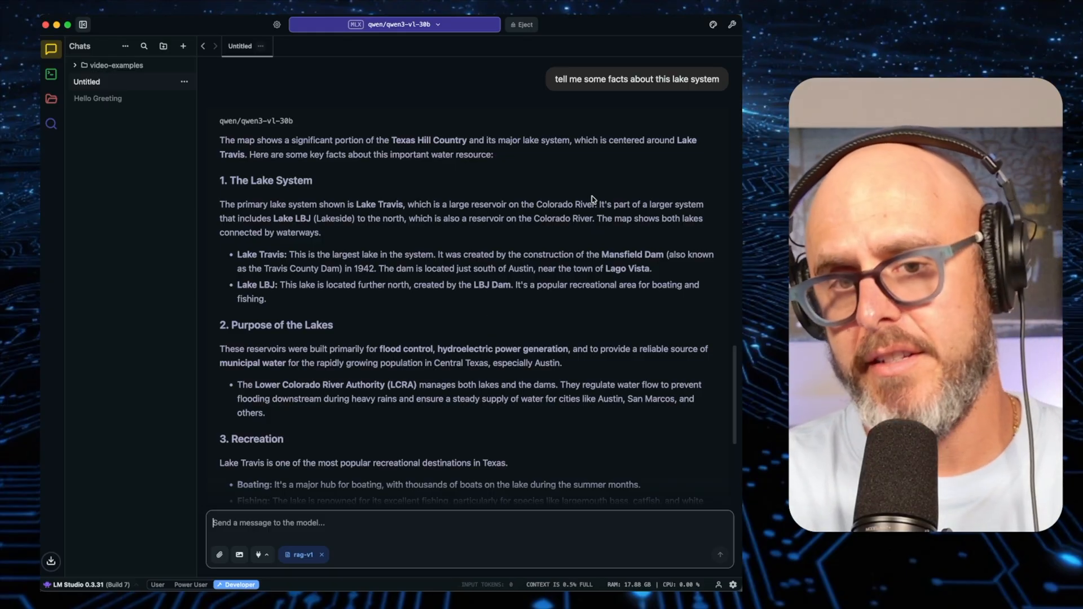
mouse_move(378, 238)
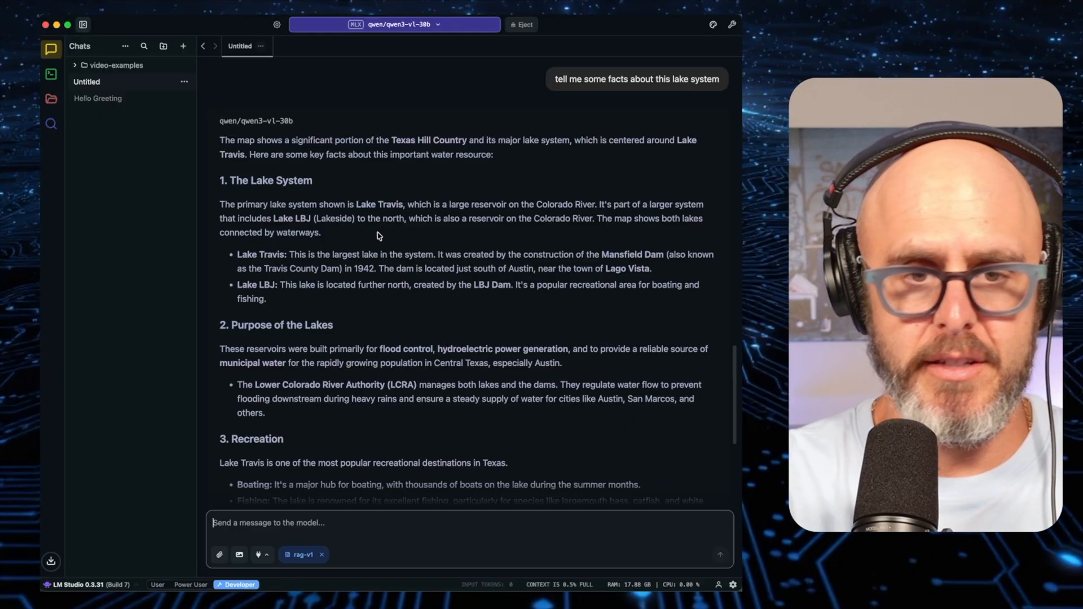
scroll("down", 3)
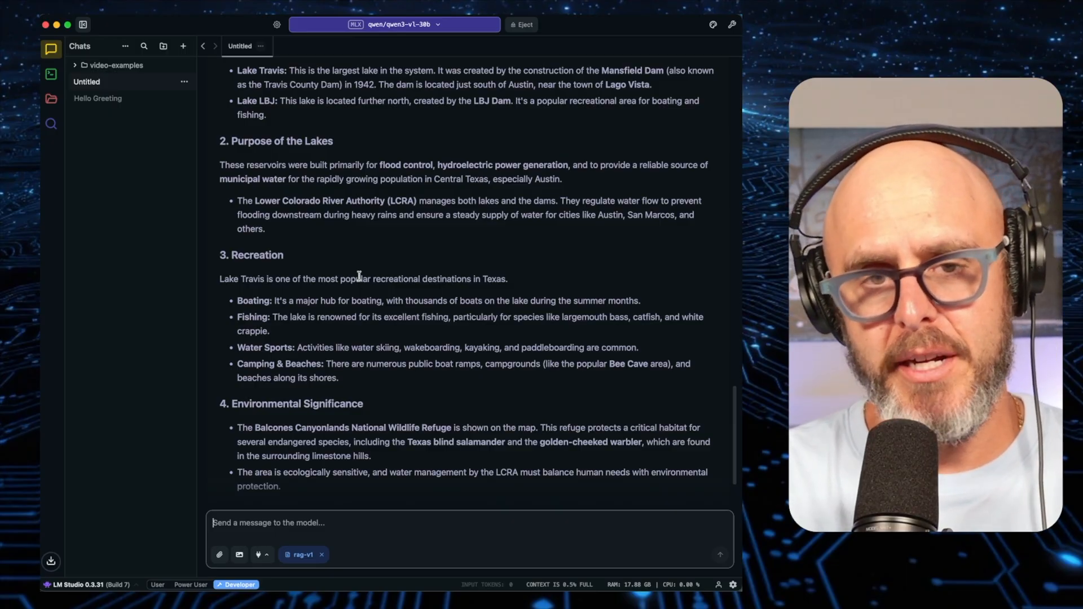
left_click(220, 555)
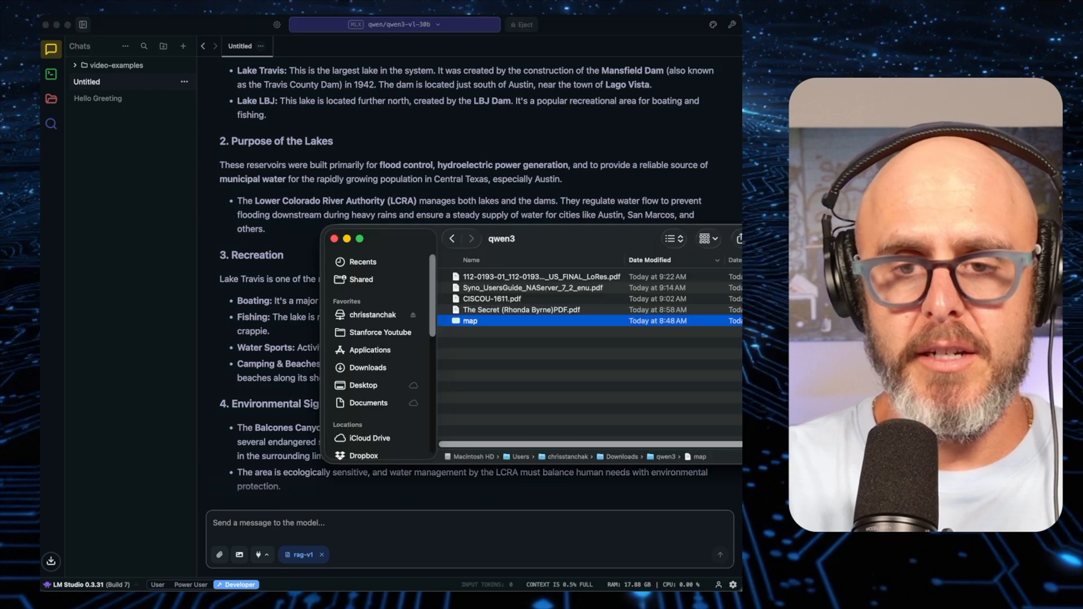
double_click(469, 320)
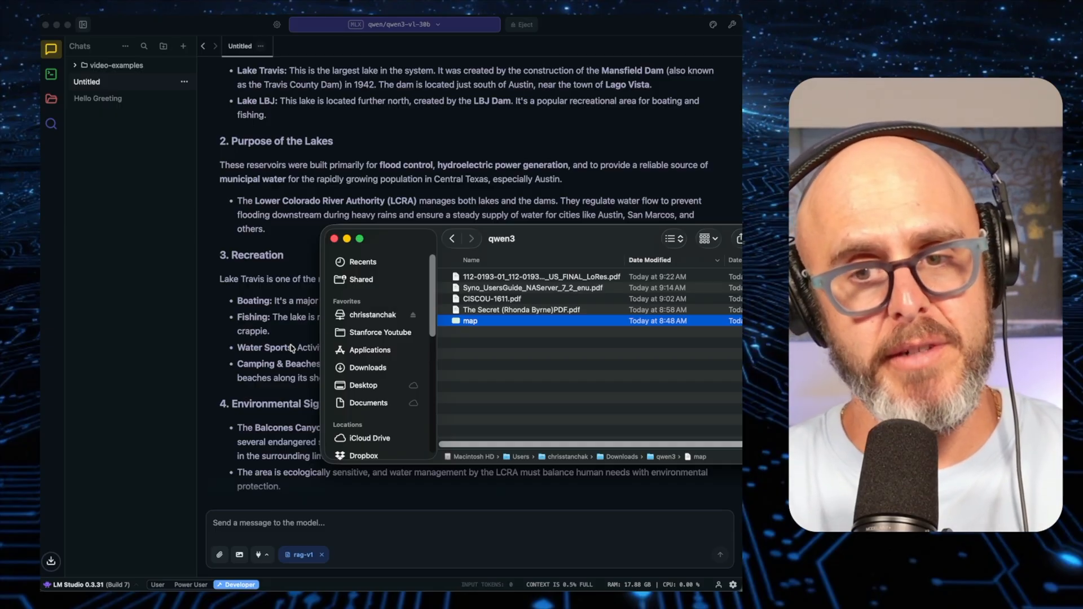
mouse_move(289, 408)
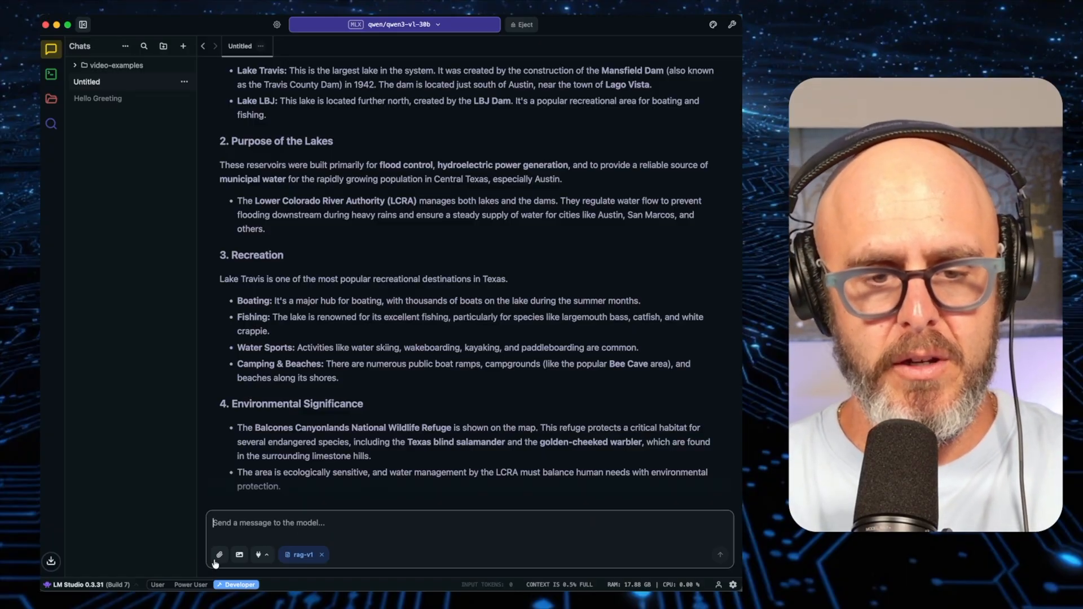
left_click(219, 555)
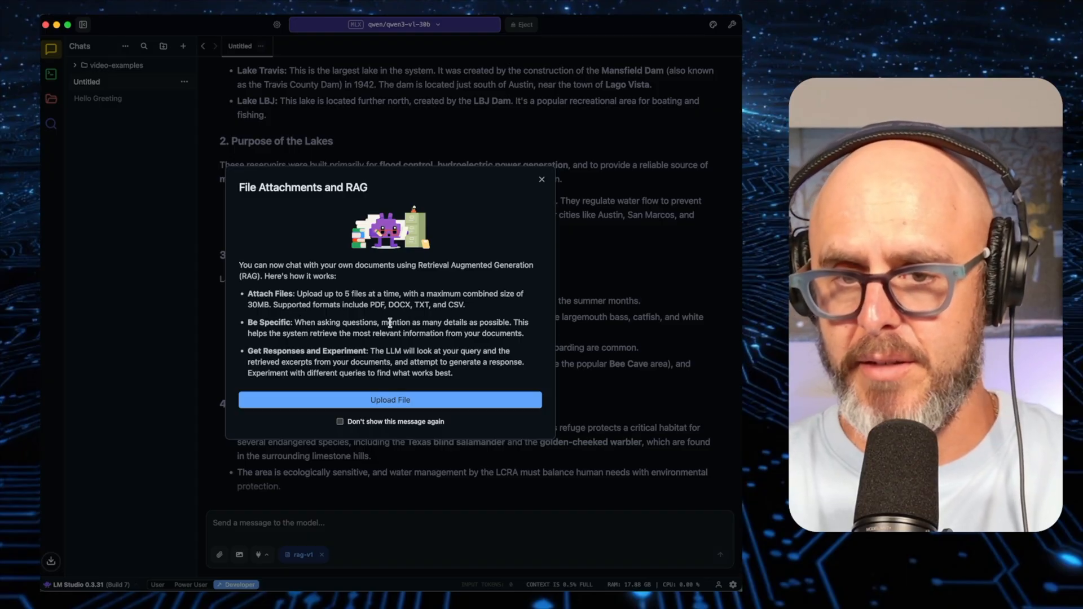
left_click(542, 179)
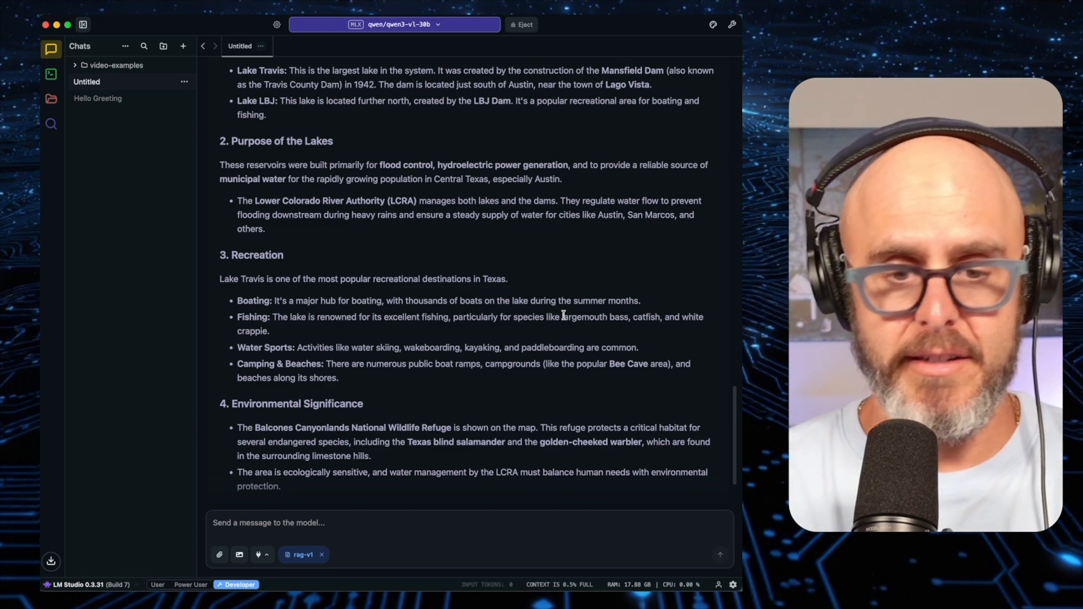
mouse_move(519, 338)
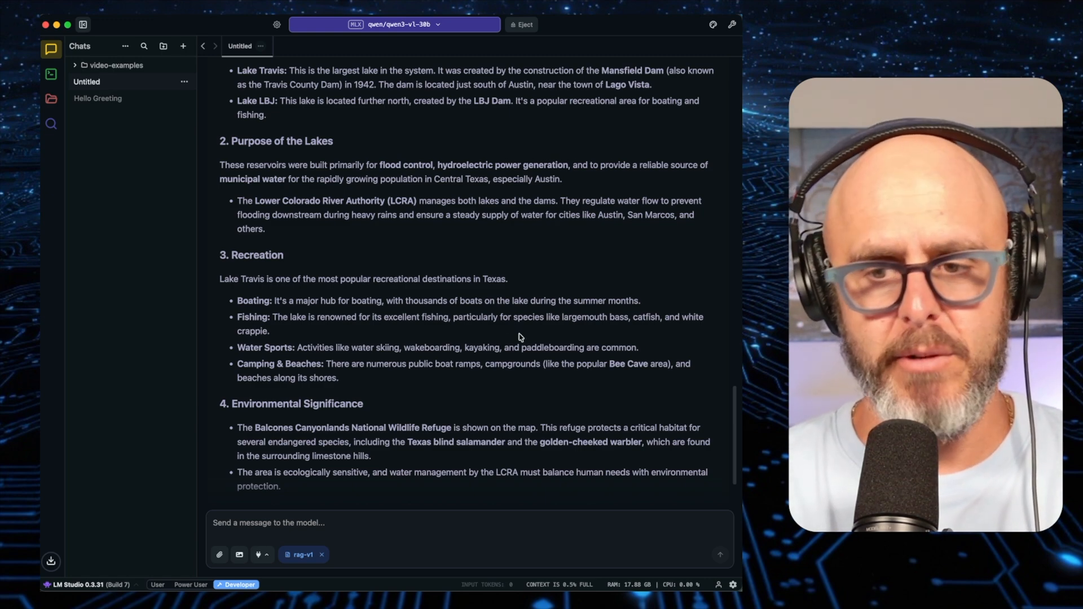
mouse_move(209, 260)
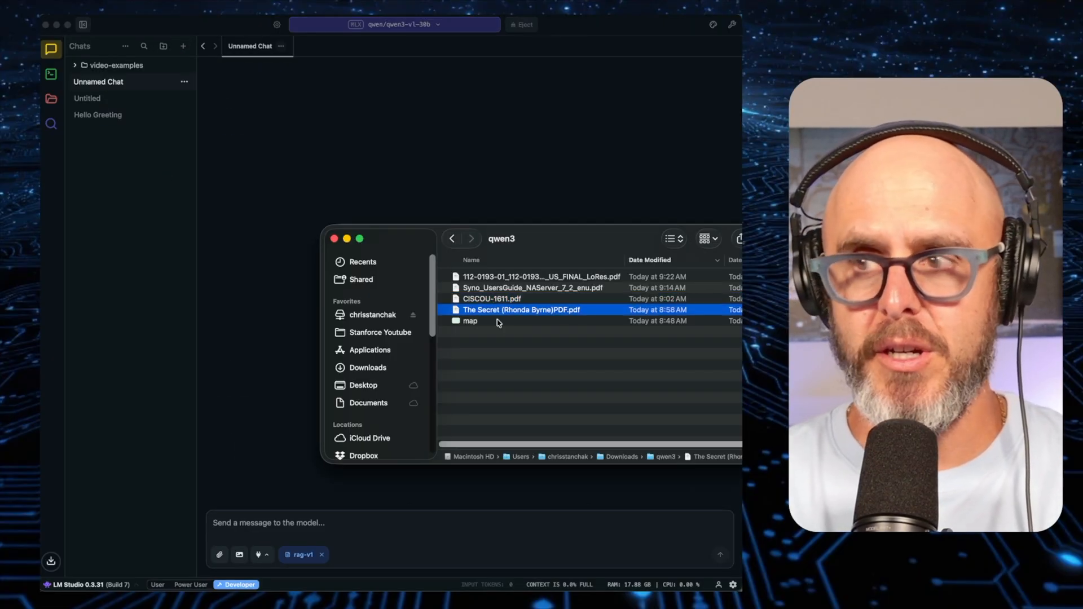
- Preview pages of The Secret PDF, attach it to a new chat and ask 'what book is this?'
double_click(521, 310)
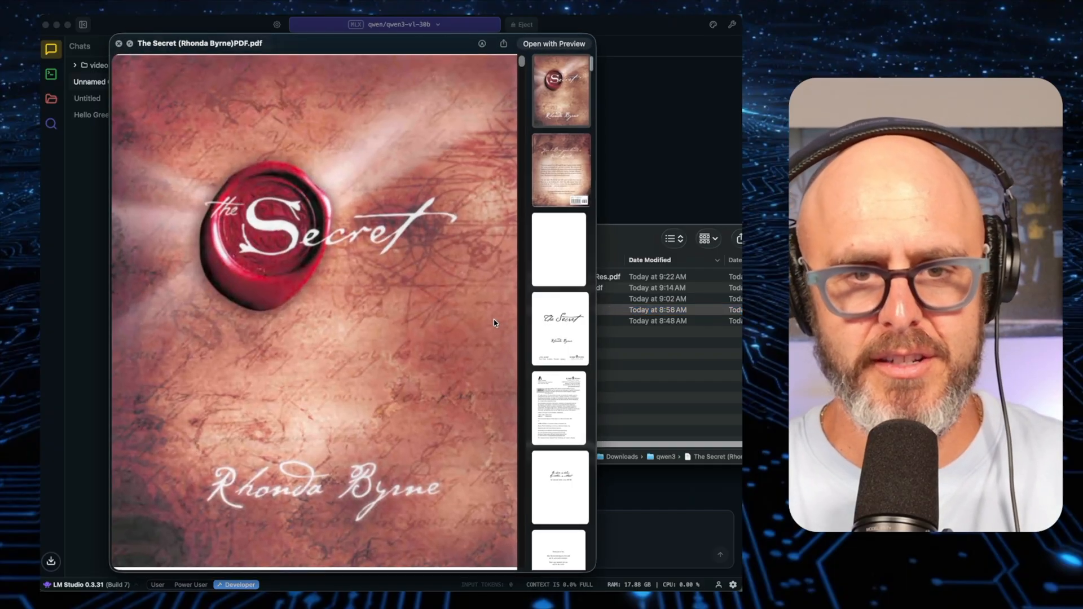
left_click(558, 407)
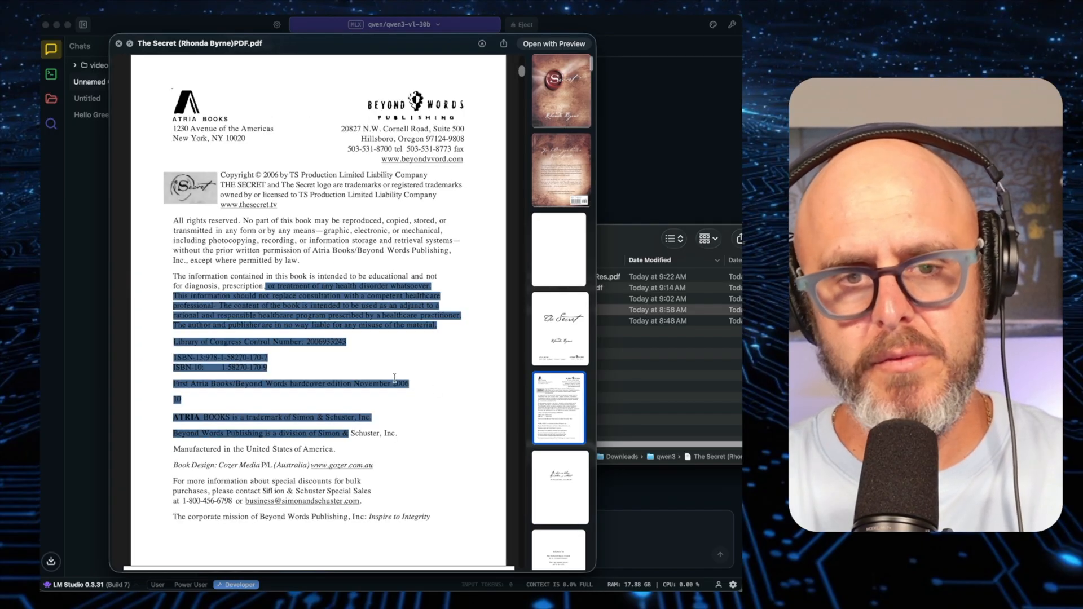
left_click(119, 43)
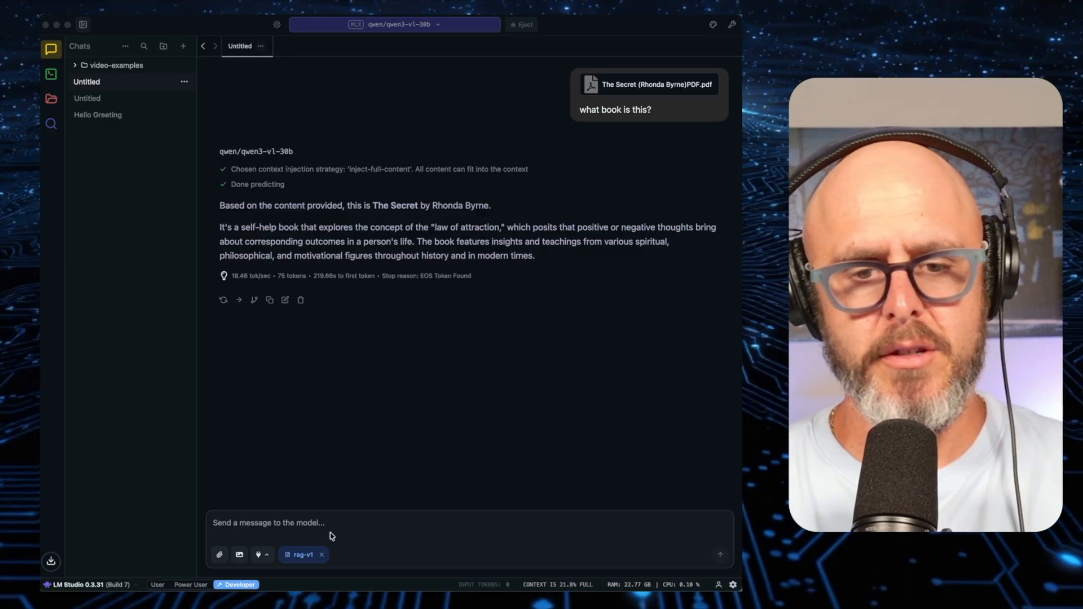
- Send the fill-in-the-blank relationship quote, get 'desires', and preview the Synology NAS User's Guide PDF
left_click(340, 522)
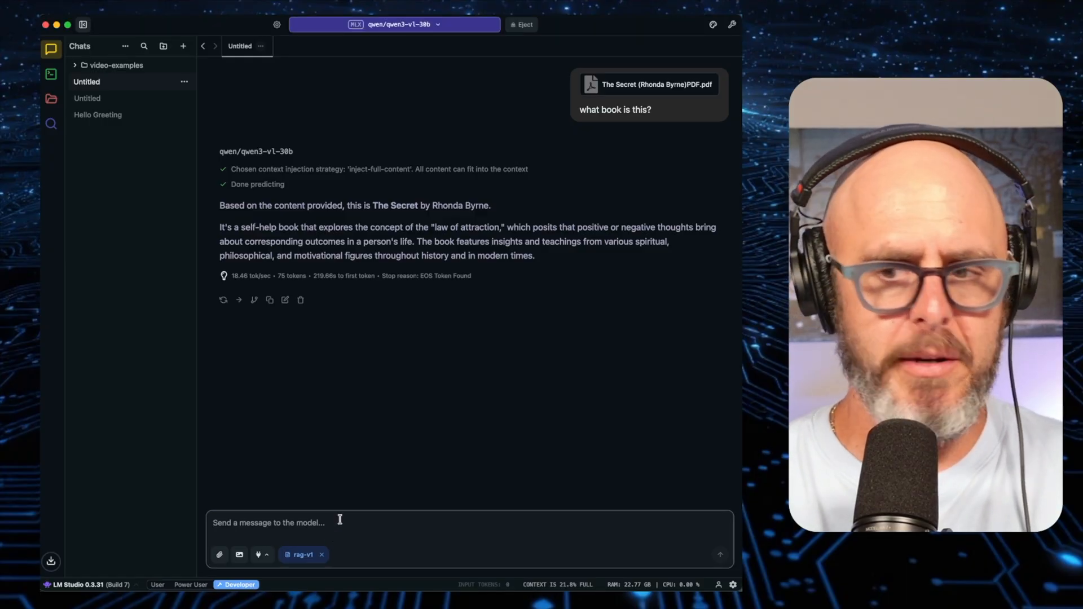
left_click(646, 85)
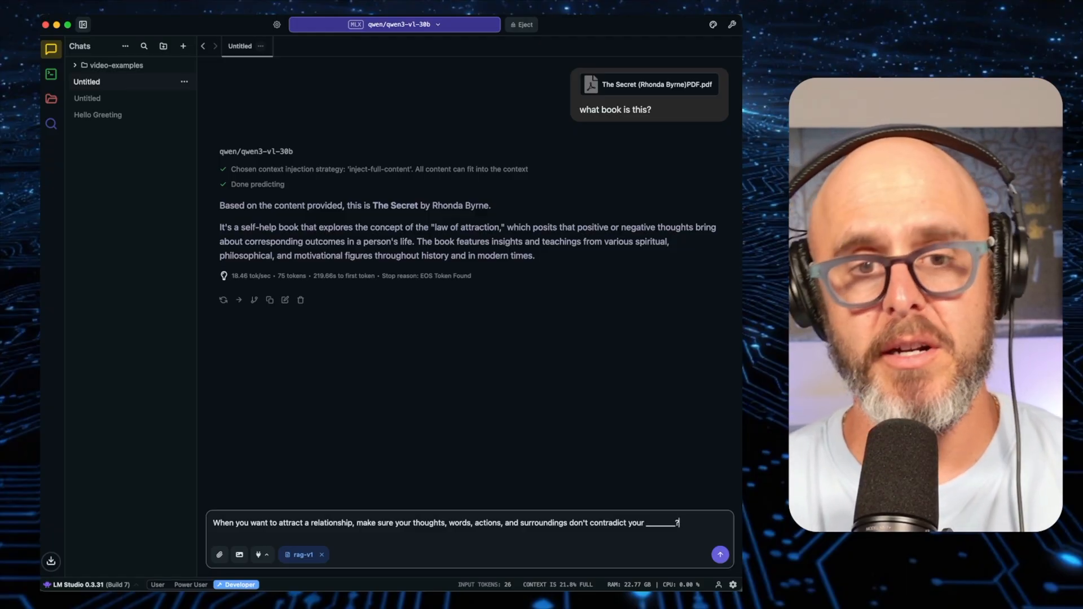
left_click(720, 556)
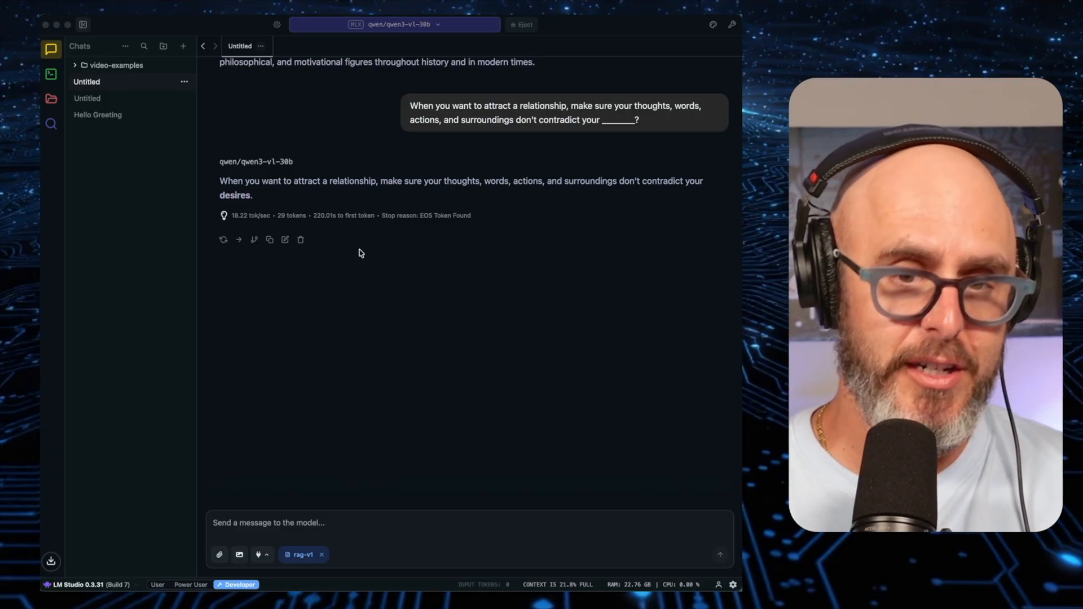
mouse_move(501, 275)
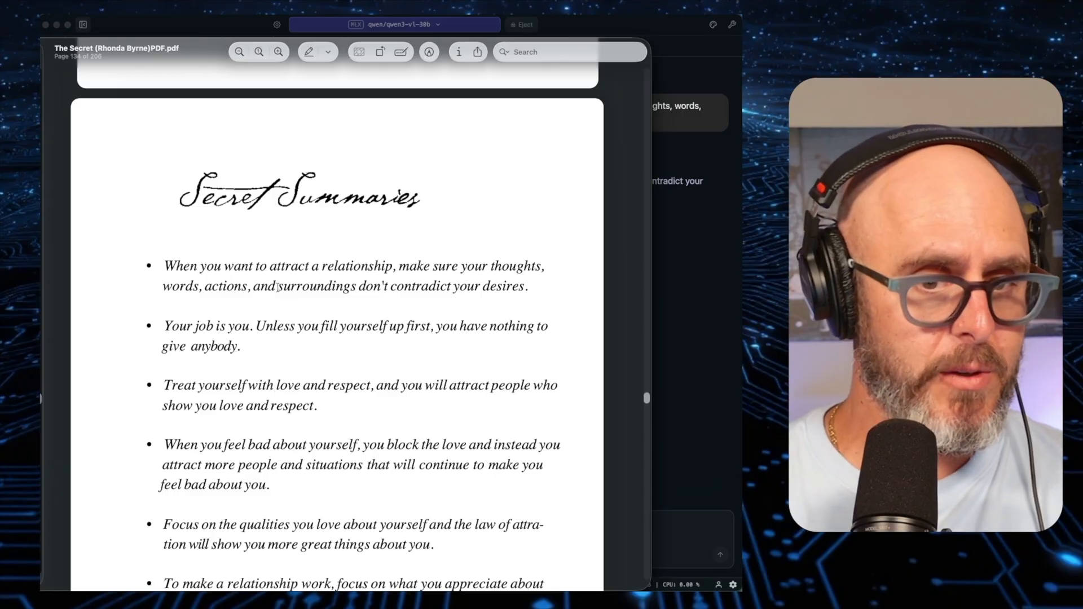
mouse_move(633, 291)
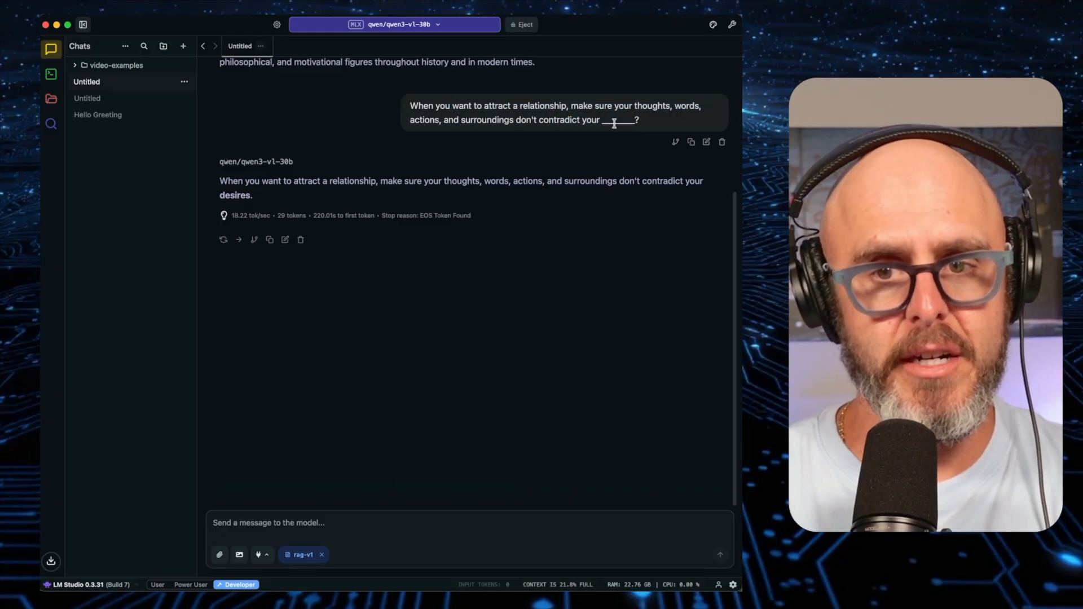
double_click(230, 181)
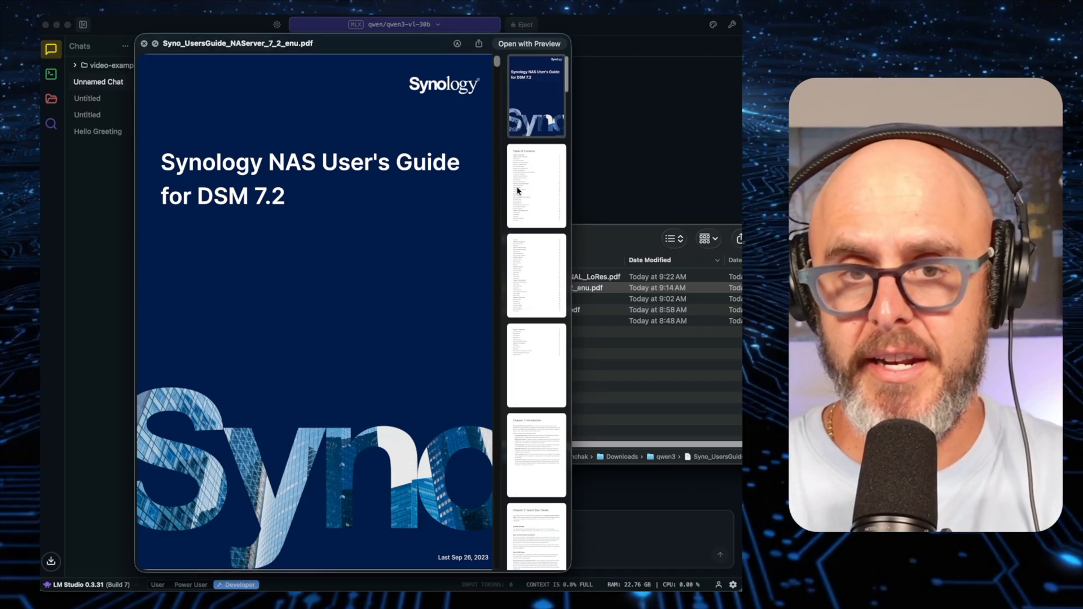
mouse_move(387, 192)
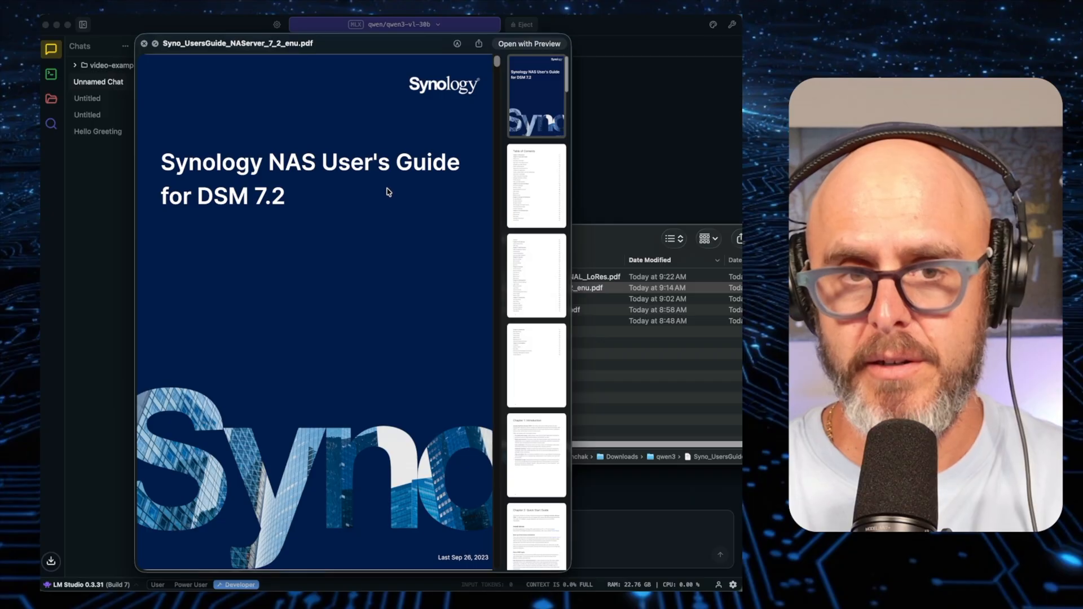
mouse_move(238, 192)
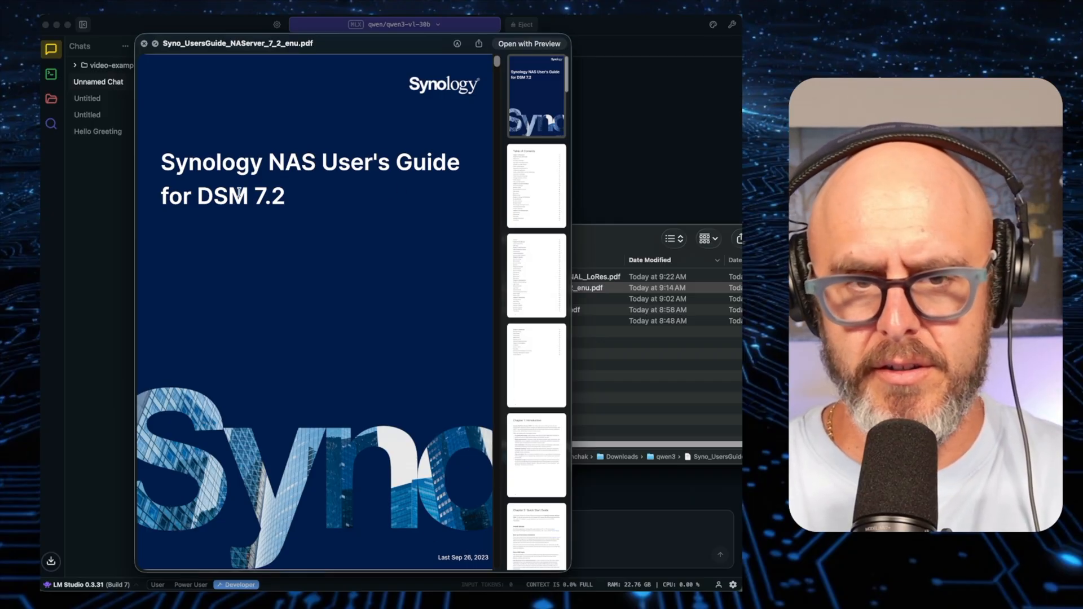
mouse_move(538, 470)
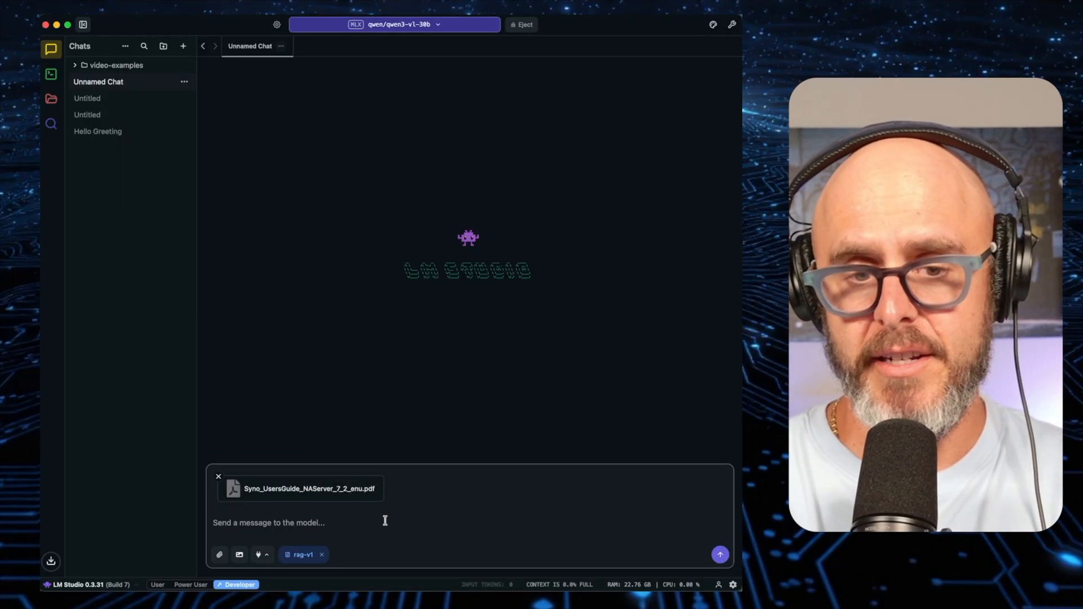
- Ask for a list of the supported RAID types from Syno_UsersGuide_NAServer_7_2_enu.pdf, fixing a typo before sending
type("give me a sy")
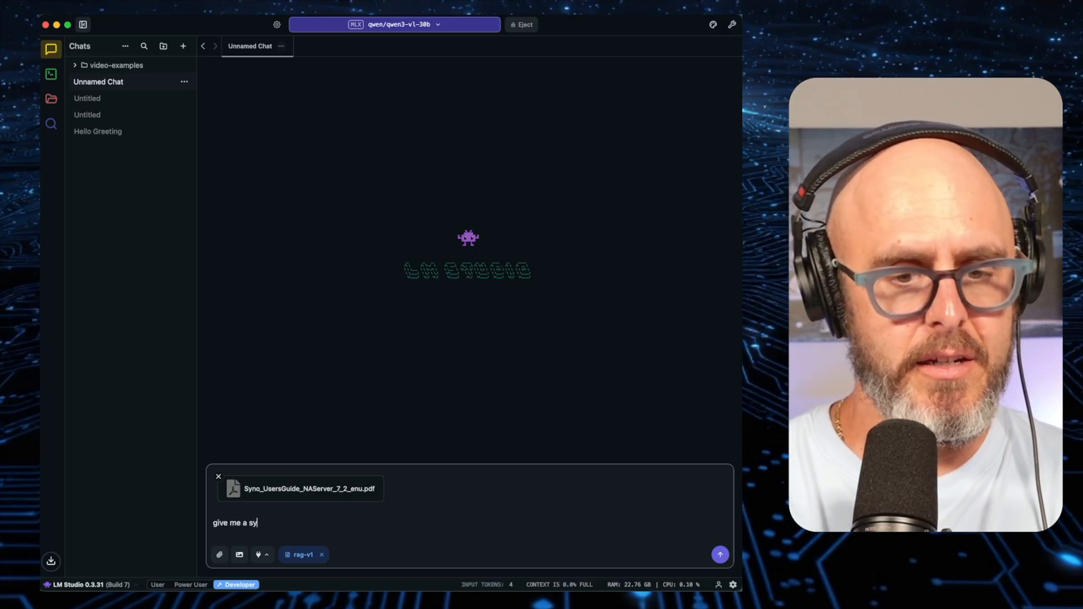
key("backspace")
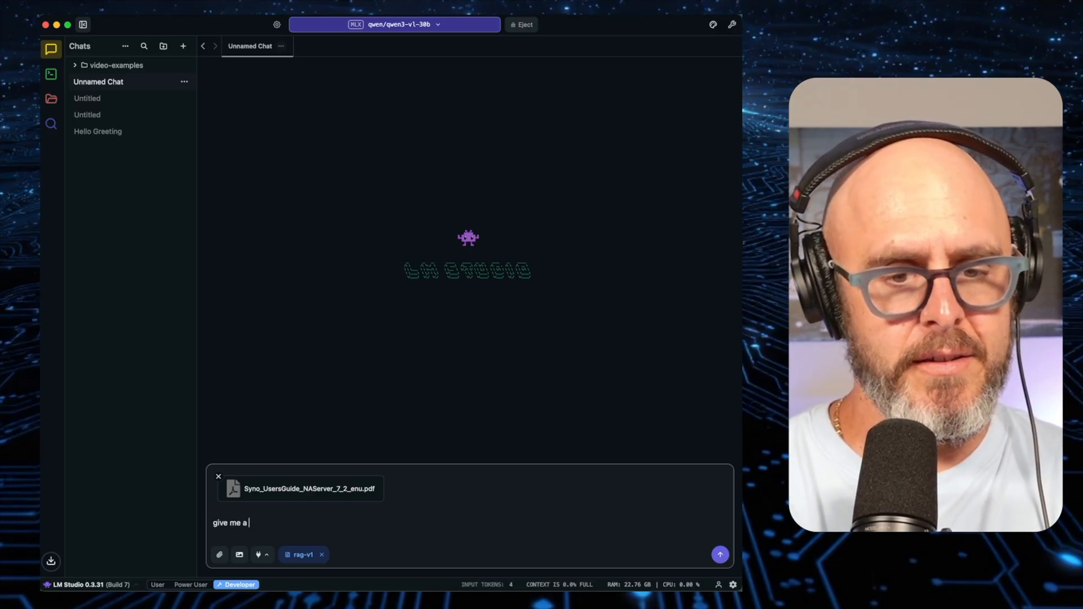
type("list of the raid types that are suppo")
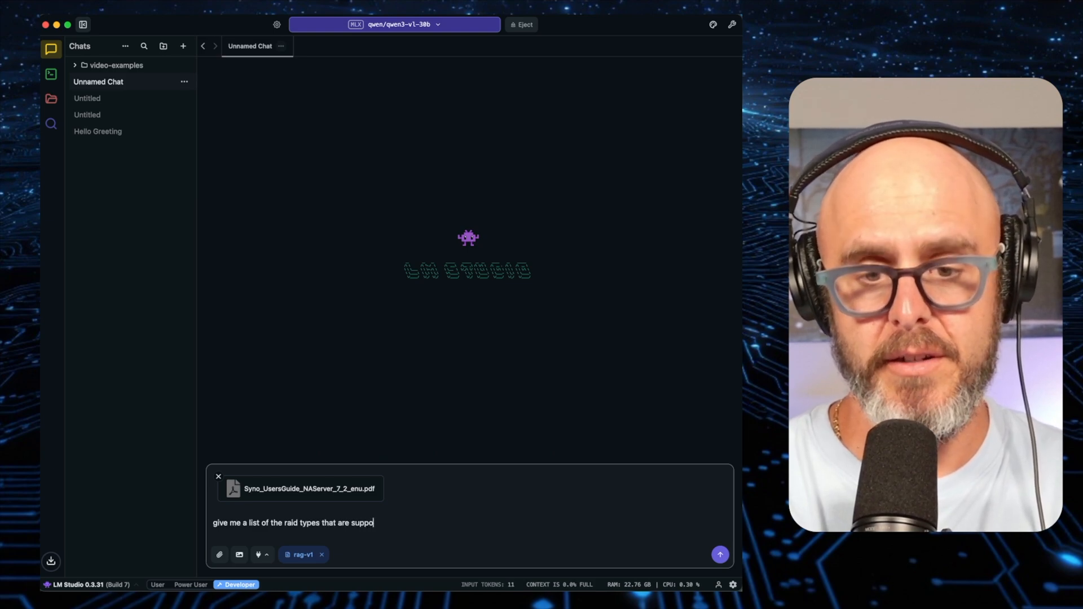
type("rted..")
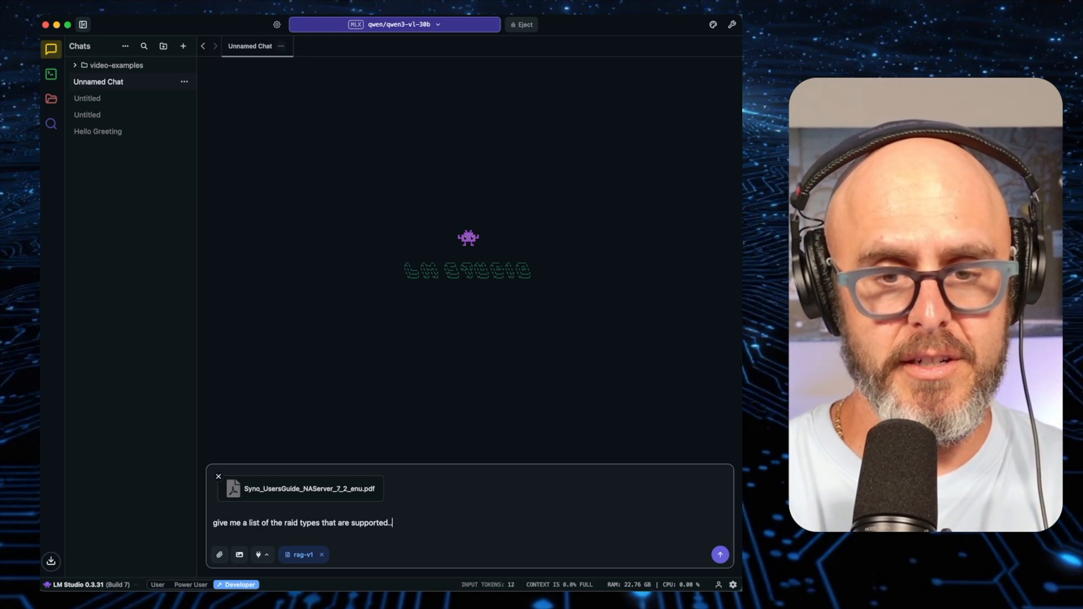
left_click(719, 555)
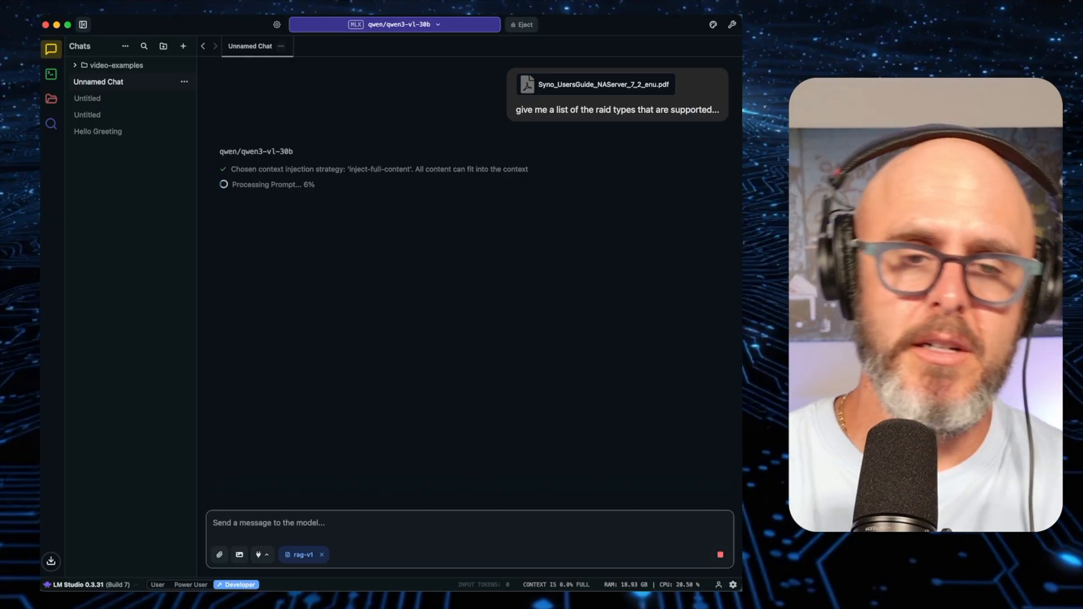
mouse_move(352, 459)
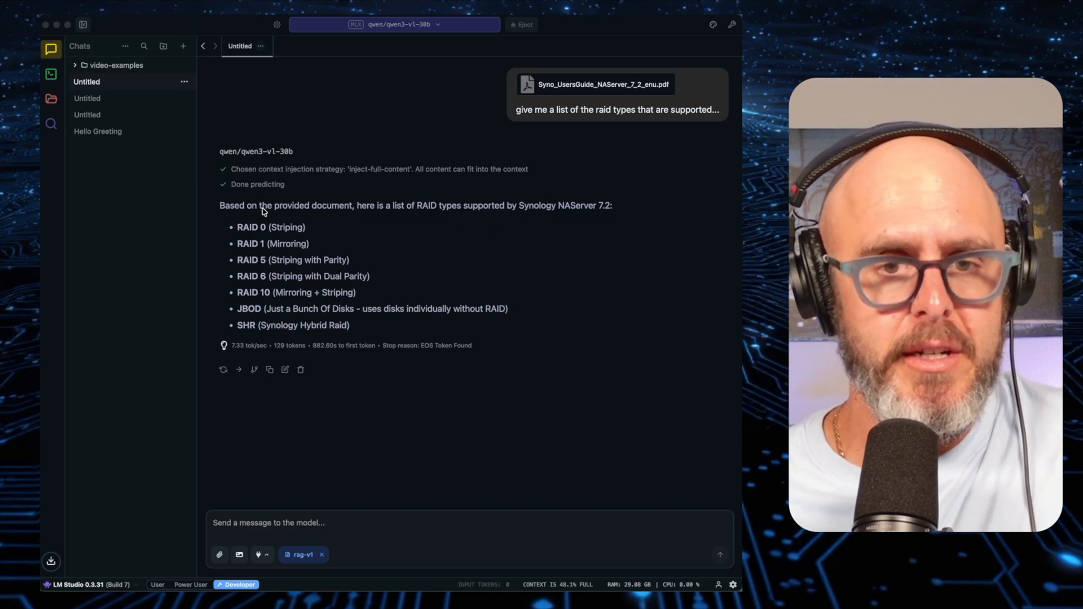
mouse_move(361, 171)
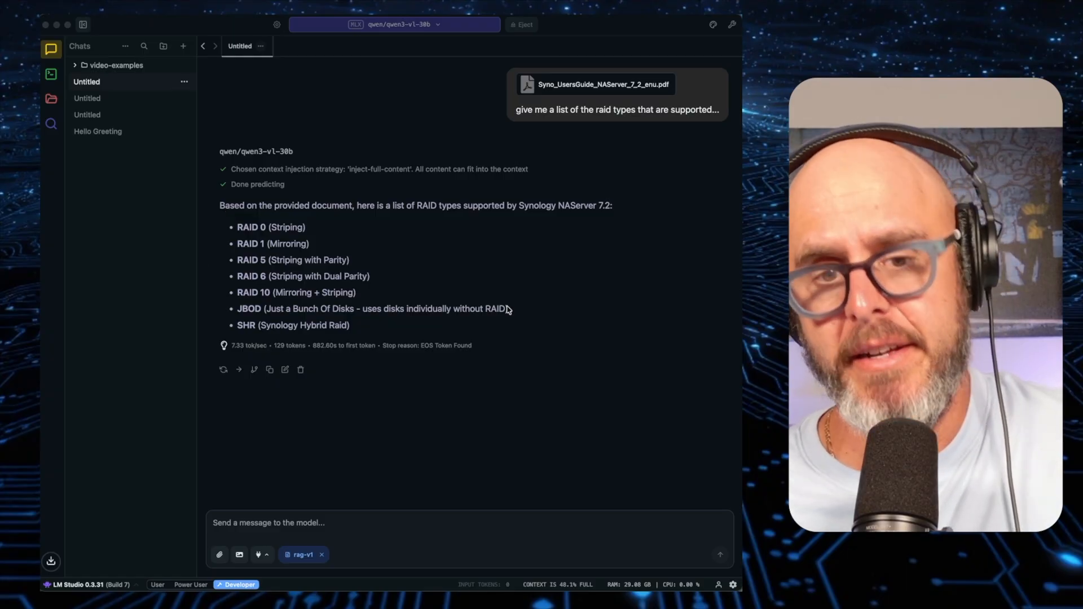
mouse_move(484, 490)
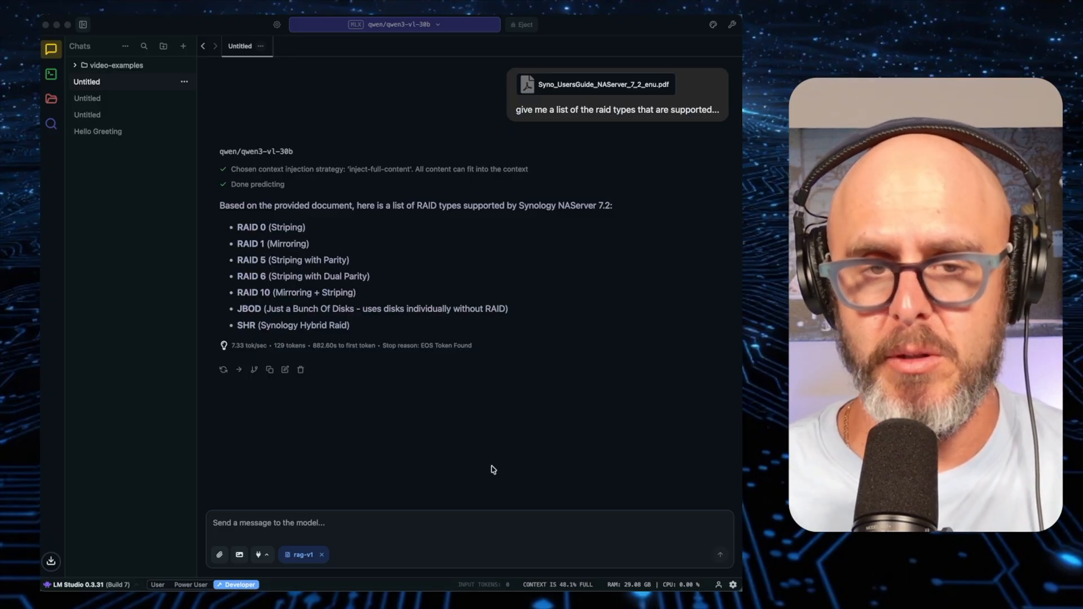
mouse_move(490, 460)
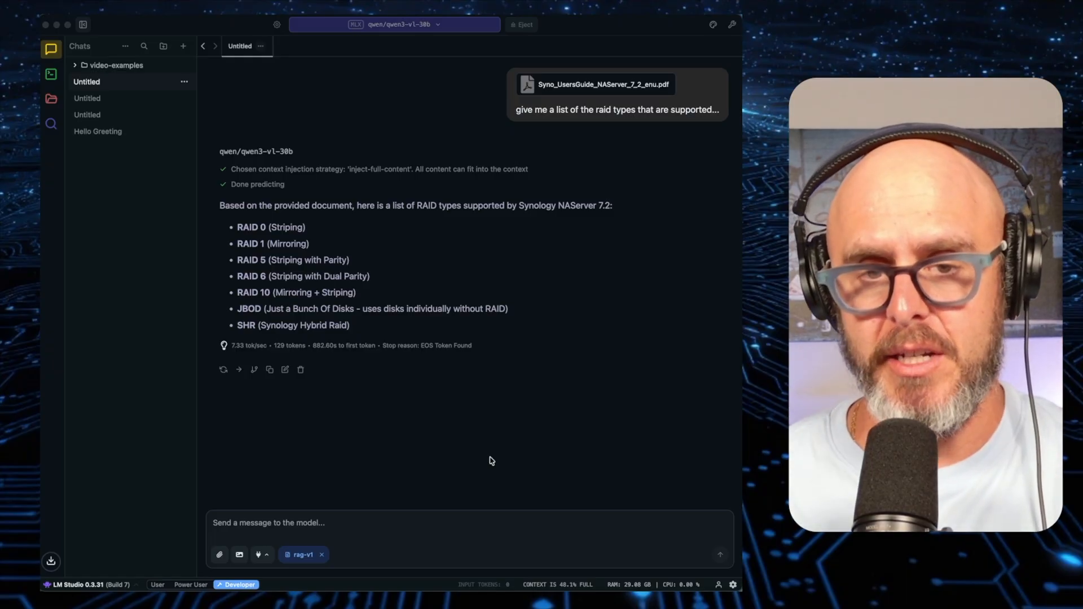
mouse_move(488, 455)
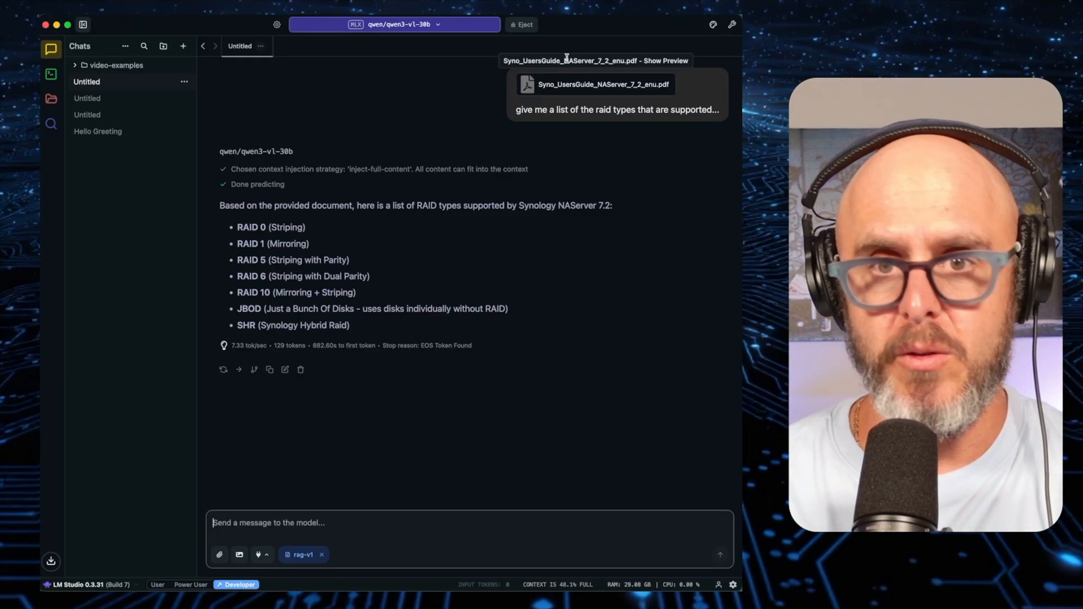
- Reload Qwen3 VL 30B from its load settings panel at a 4096-token context length
left_click(524, 24)
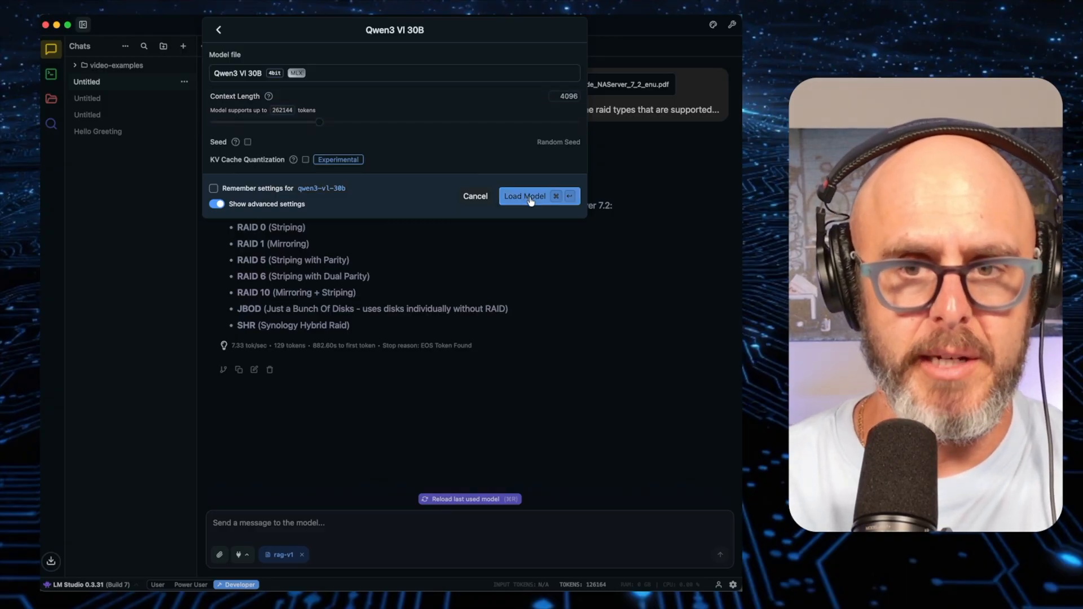
left_click(524, 195)
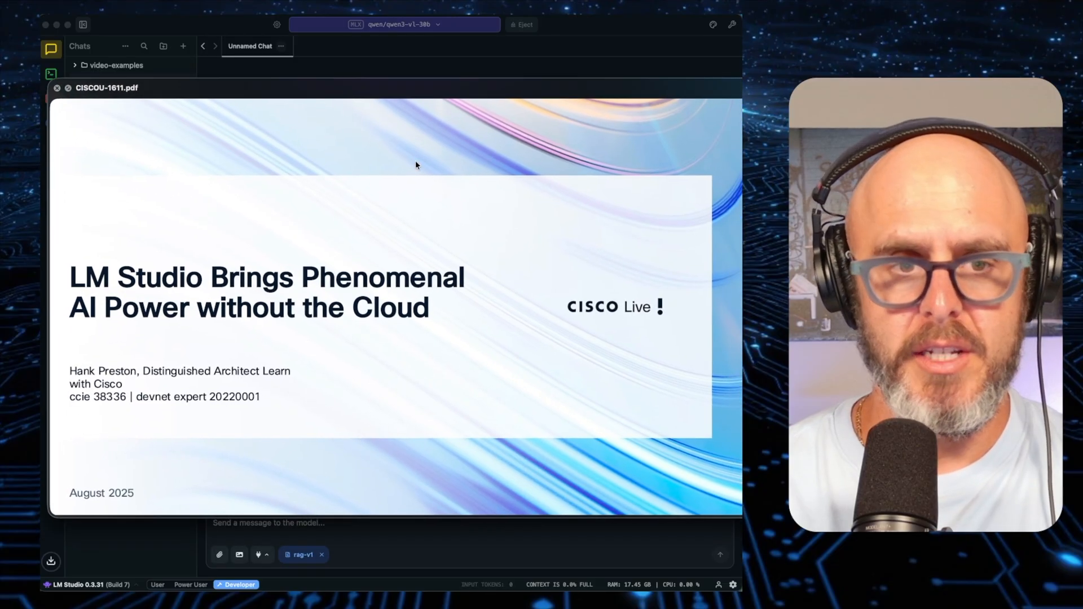
mouse_move(620, 343)
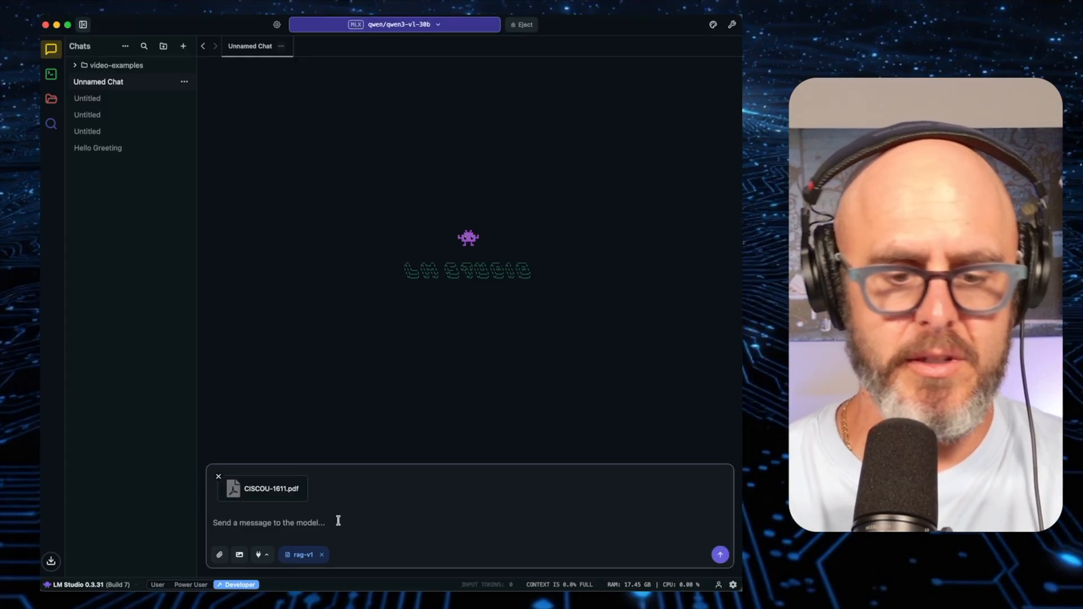
- Ask for a quick summary of the attached CISCOU-1611.pdf and check the no-citations retrieval result
type("give me a quick s")
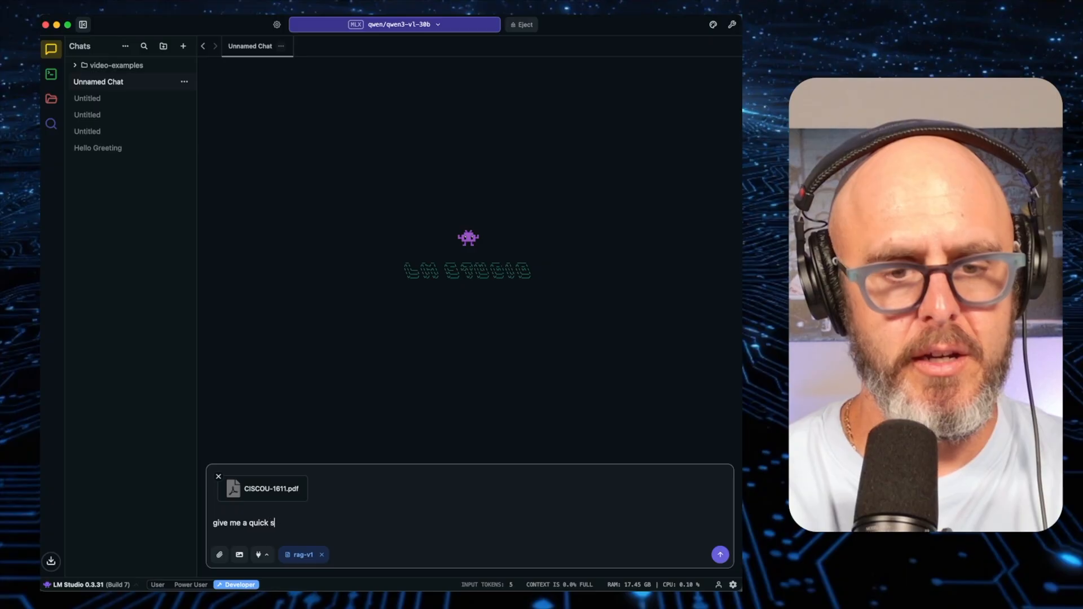
type("ummary of this docume")
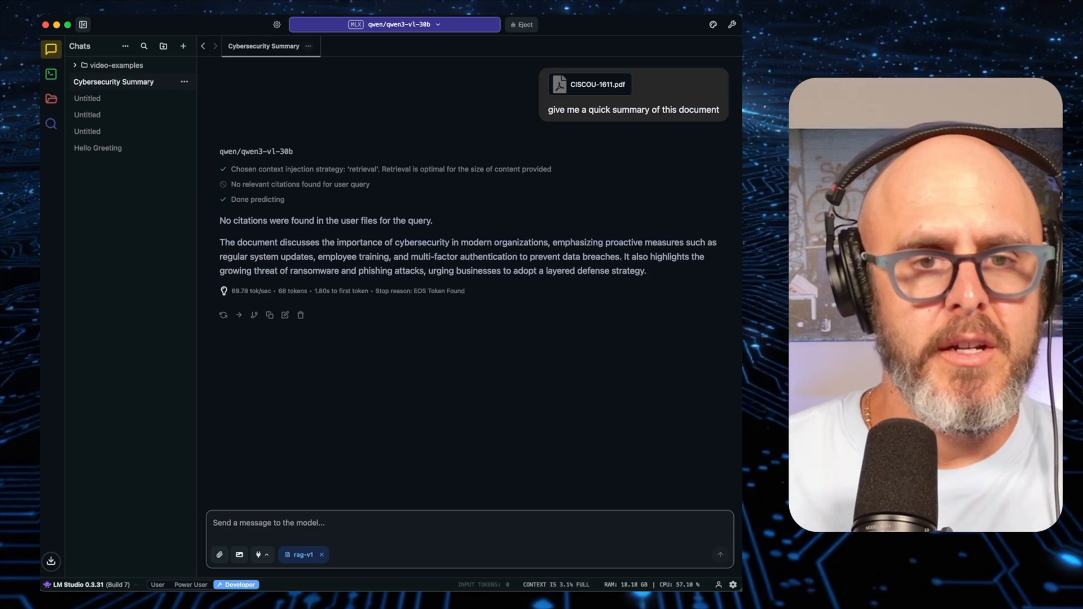
mouse_move(256, 193)
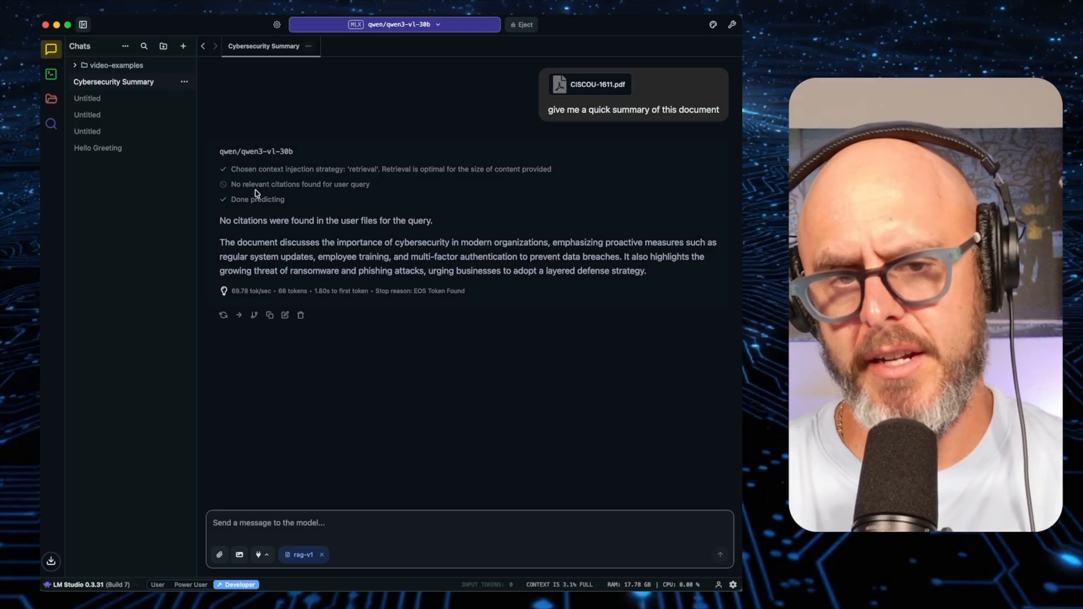
mouse_move(351, 168)
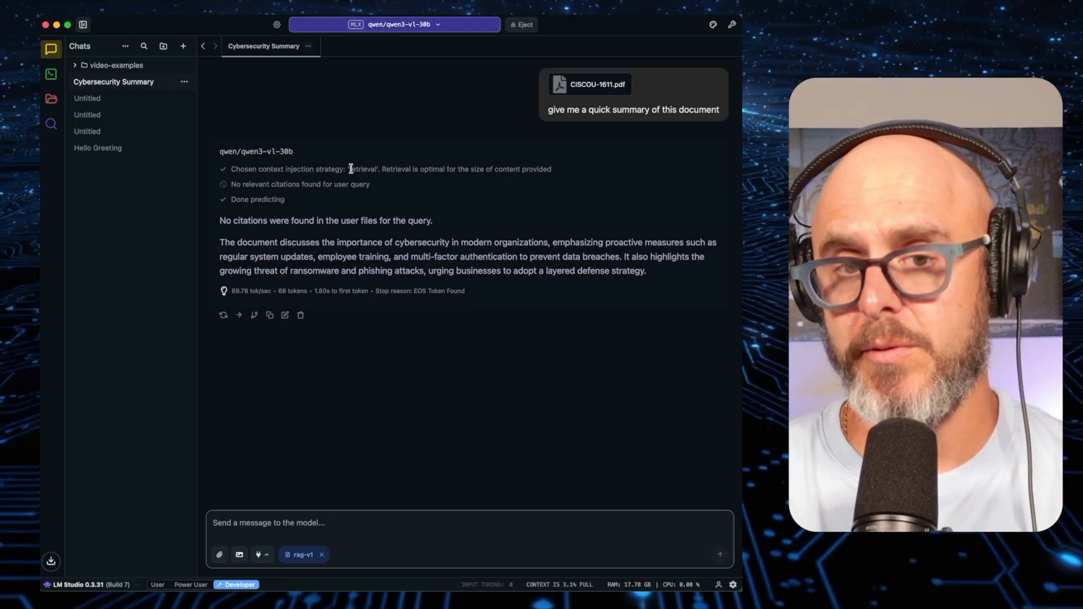
mouse_move(596, 171)
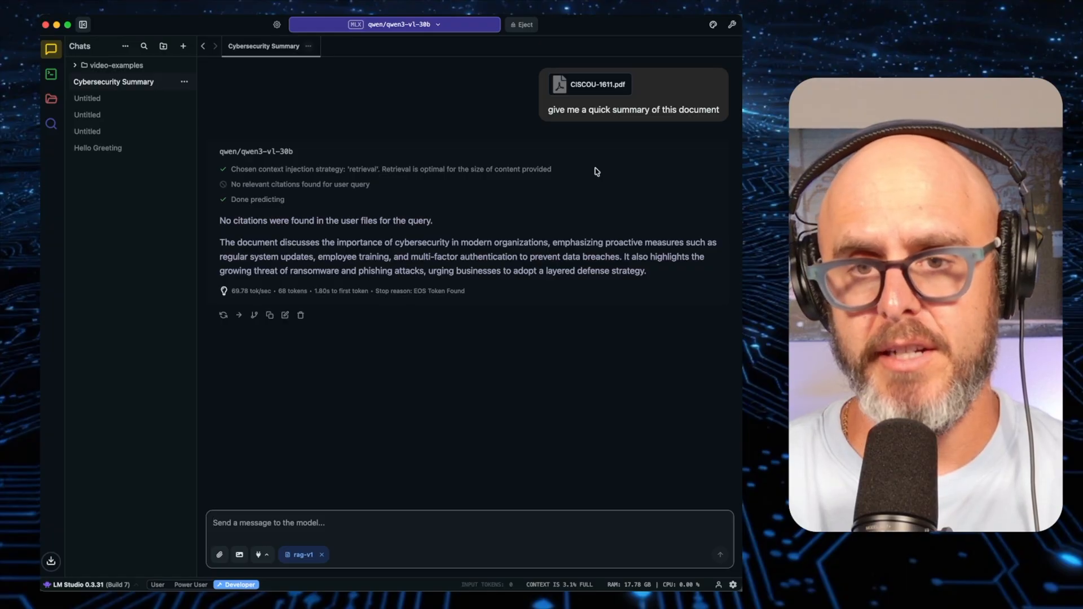
mouse_move(242, 184)
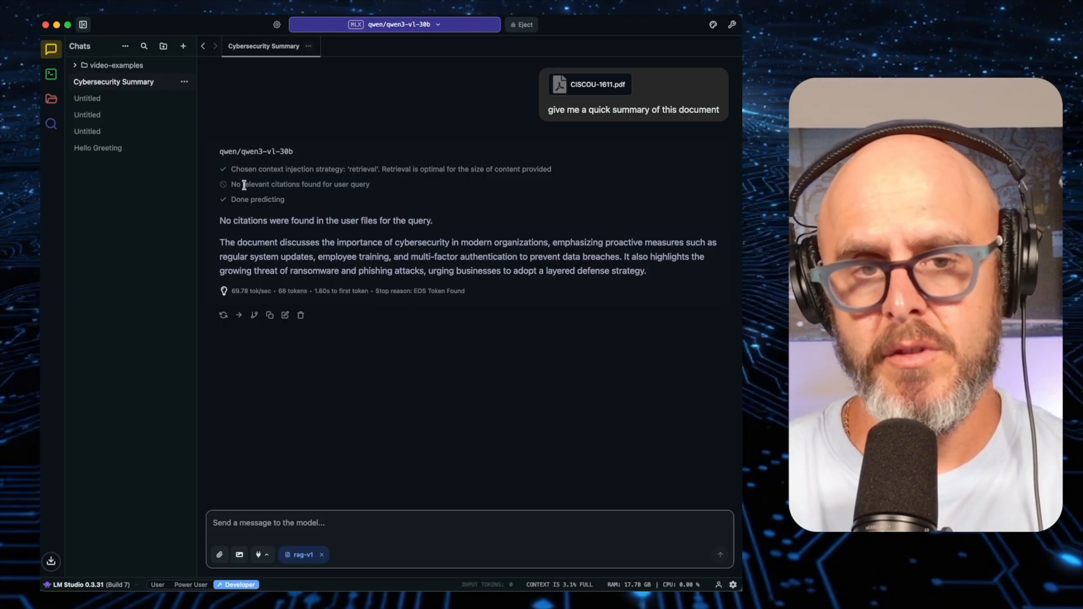
double_click(300, 183)
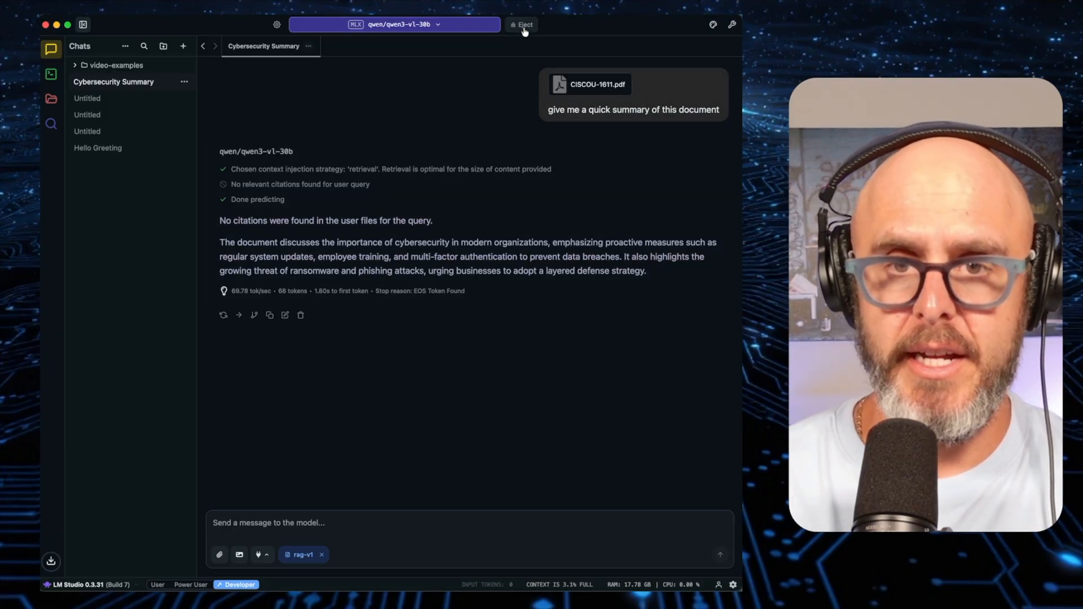
- Eject the model, start a new chat, and reload Qwen3-VL with Context Length 75160
left_click(183, 45)
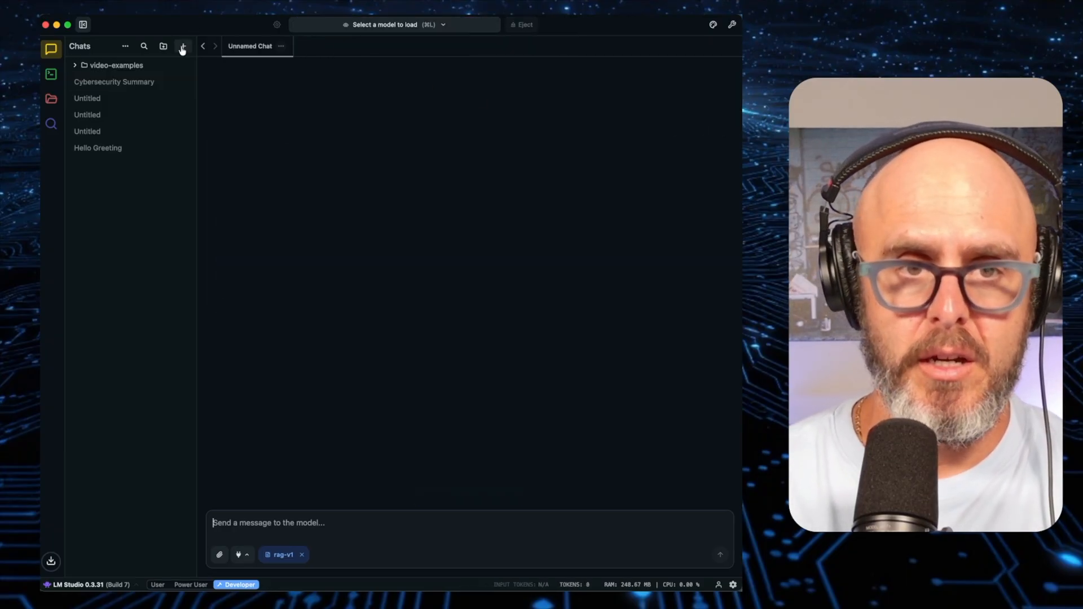
left_click(392, 23)
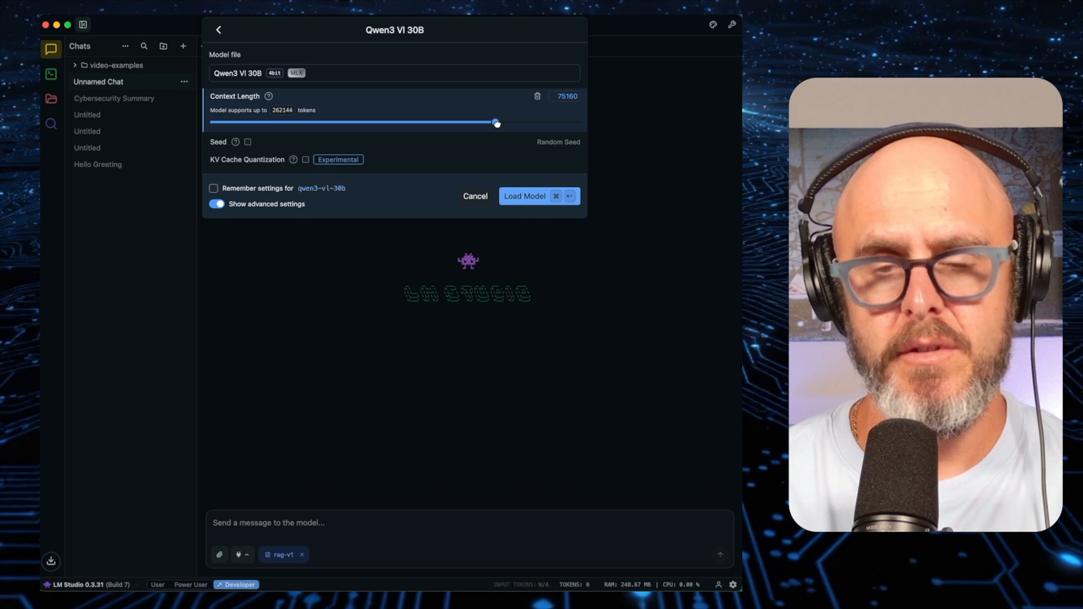
left_click(525, 196)
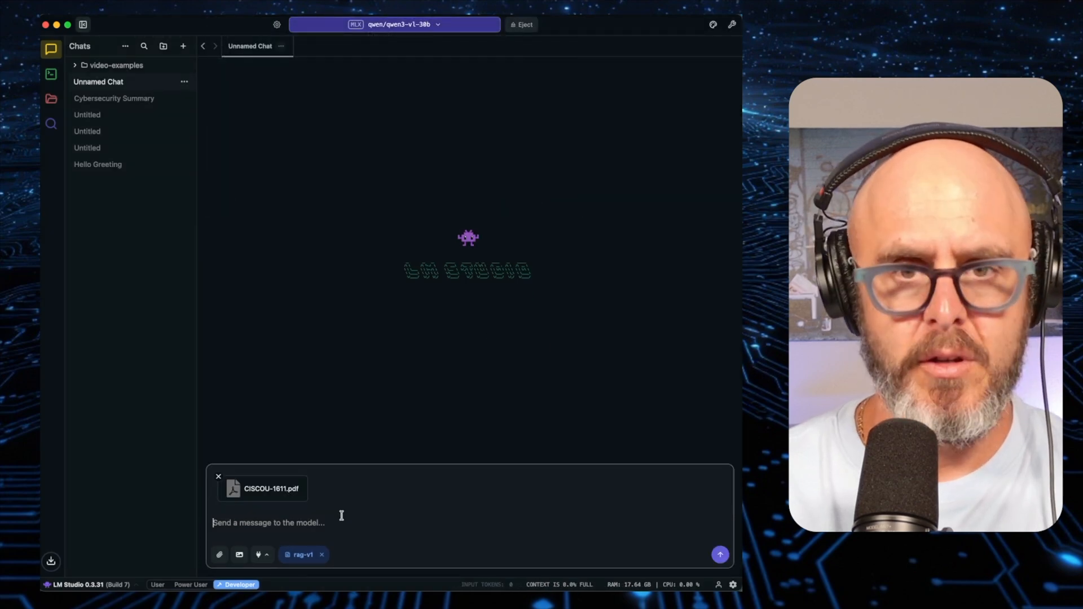
- Ask for a quick summary of CISCOU-1611.pdf and read the full-content reply about Hank Preston's LM Studio talk
type("giv")
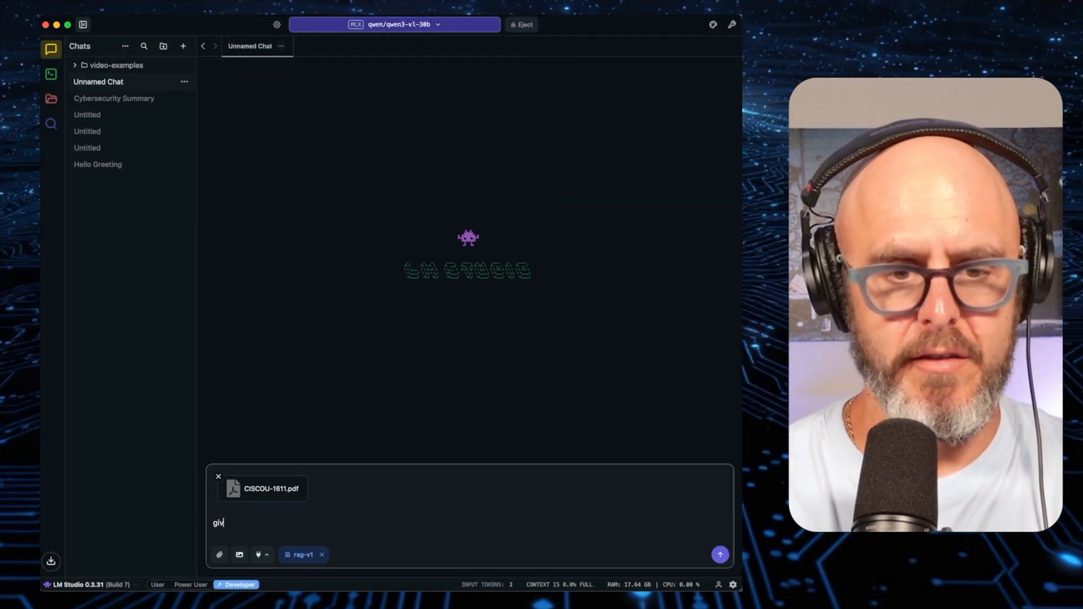
type("e me")
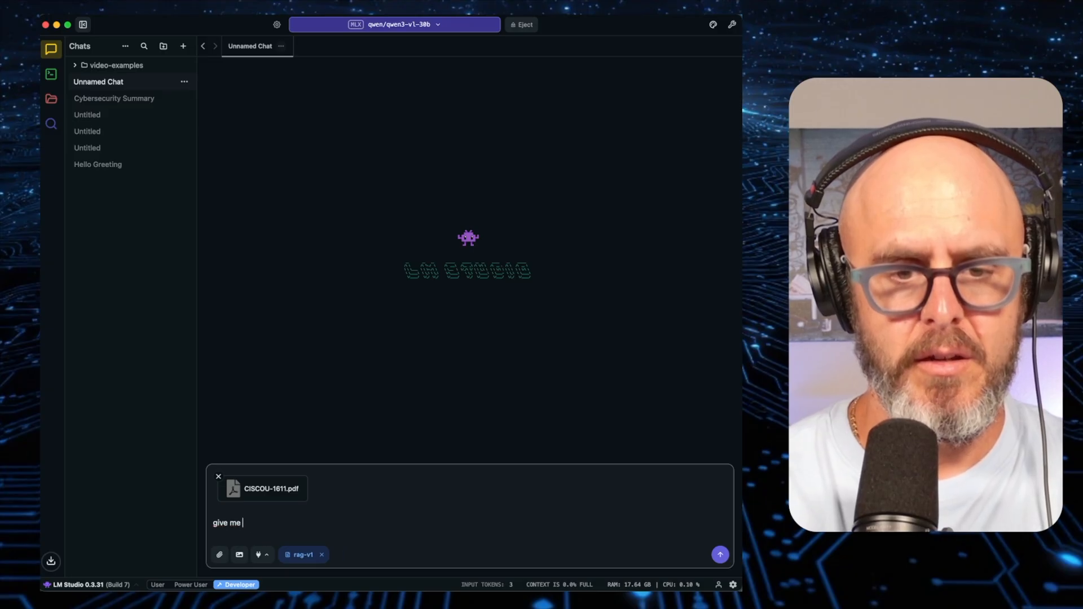
type("a qu")
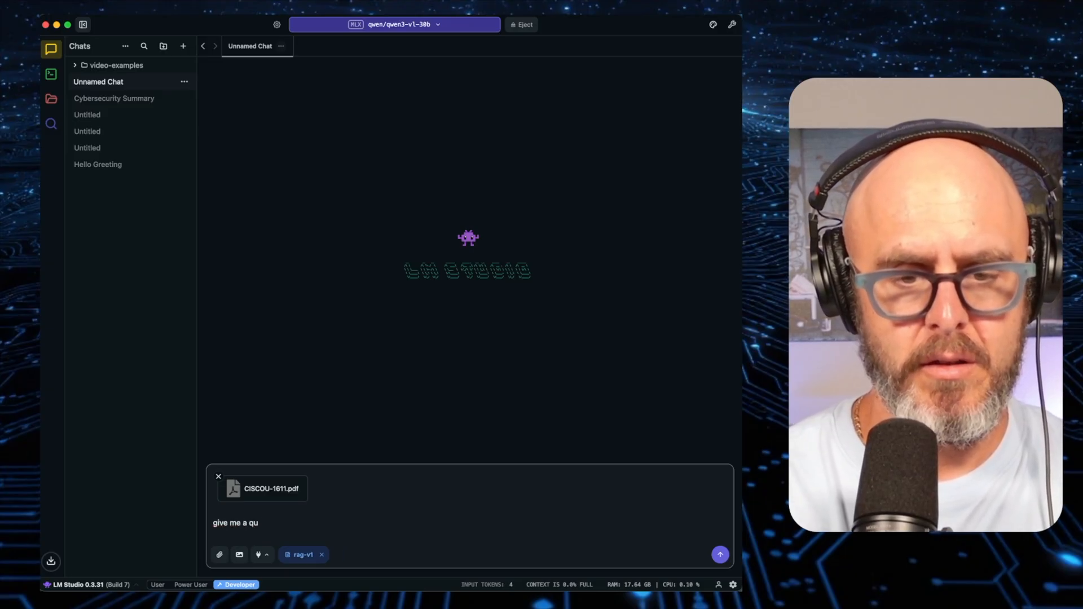
type("ick summary of this docue")
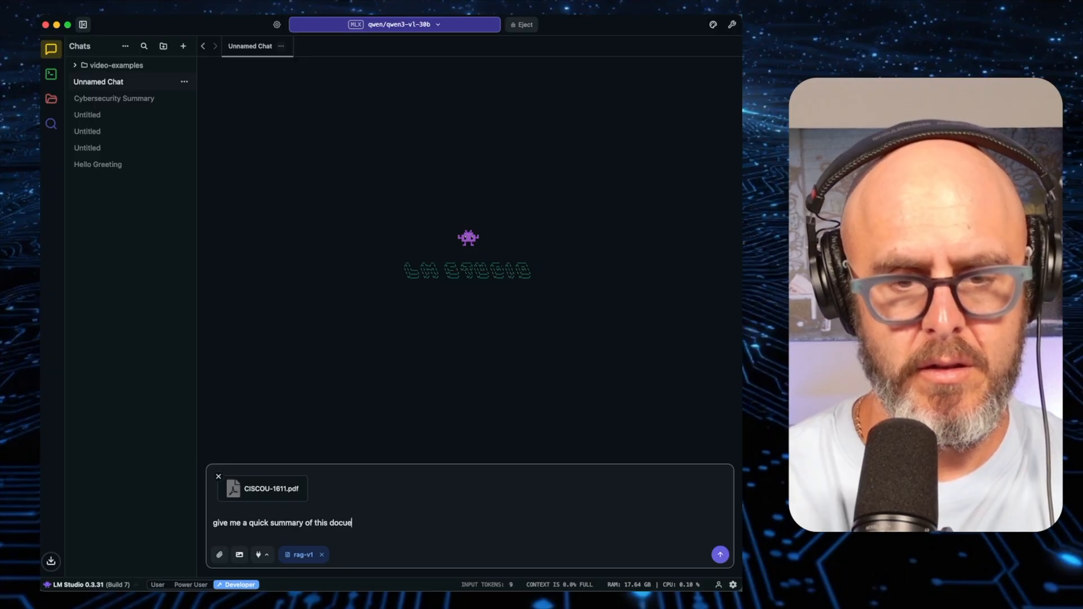
left_click(720, 555)
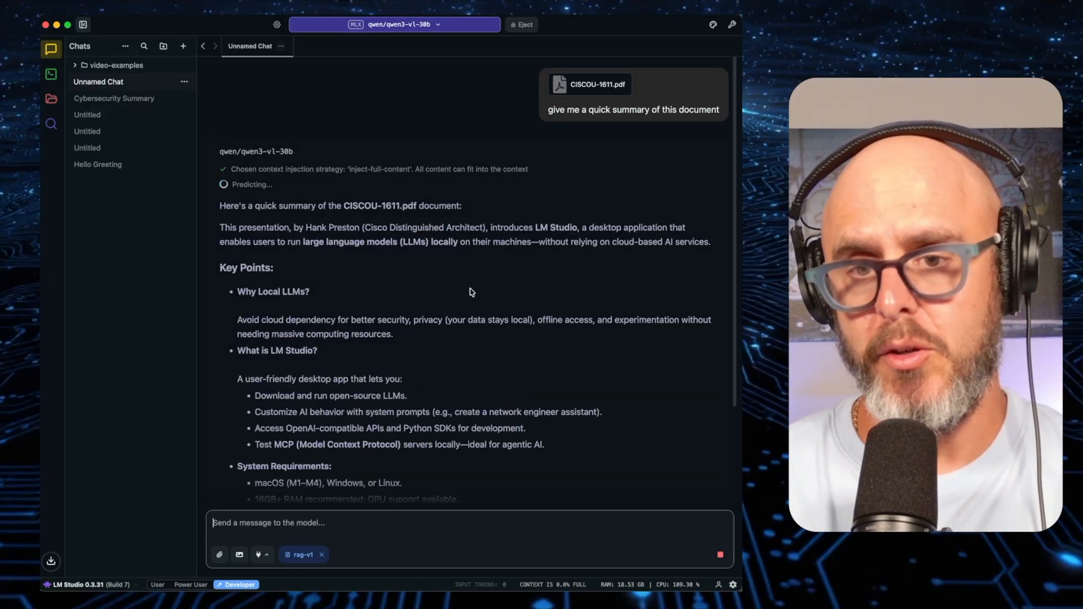
scroll("down", 3)
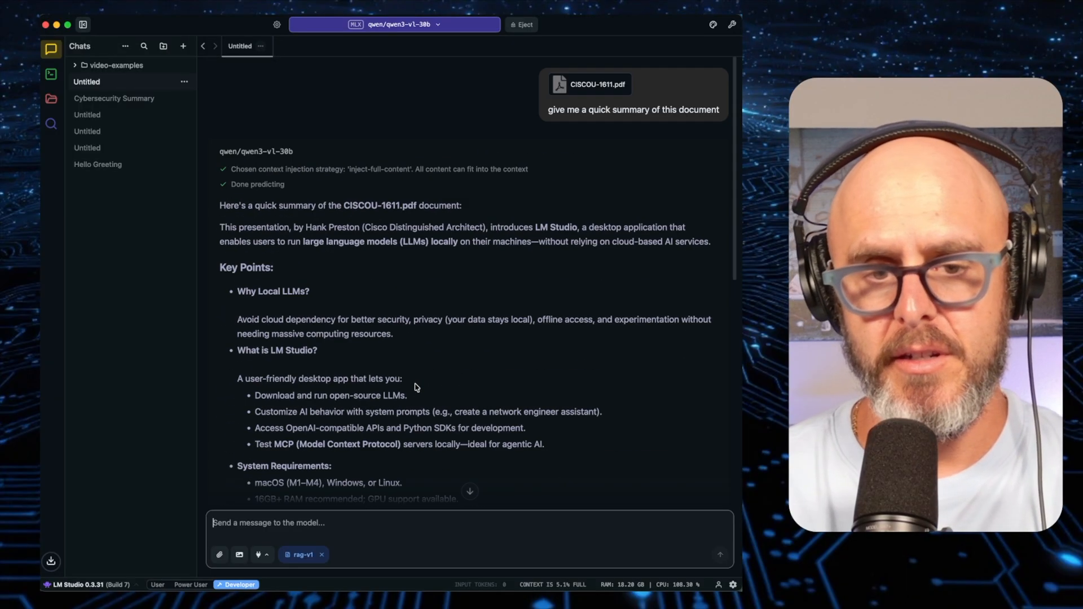
scroll("down", 3)
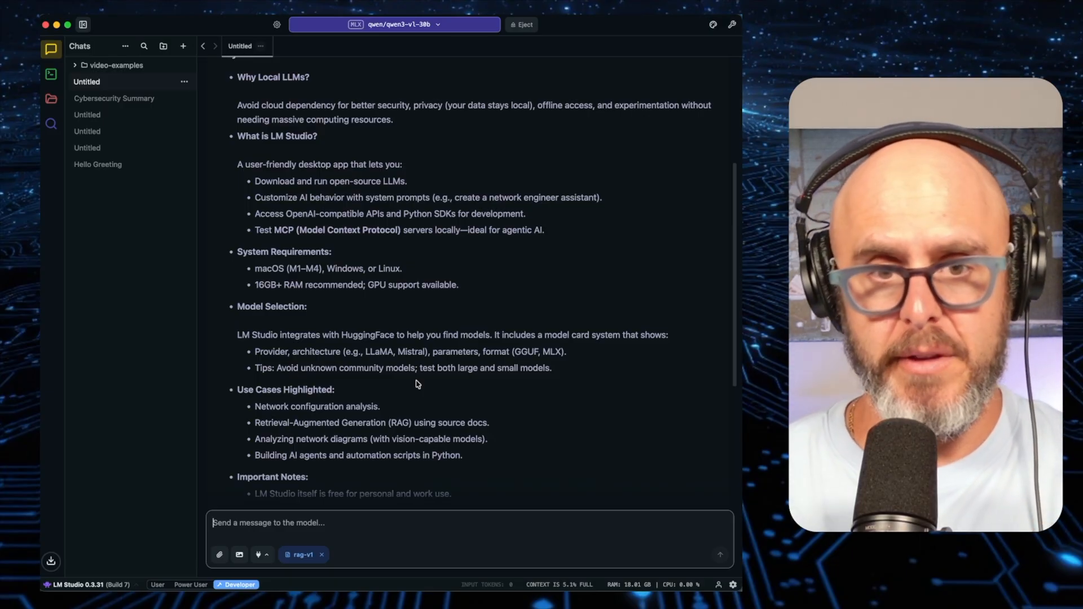
mouse_move(397, 245)
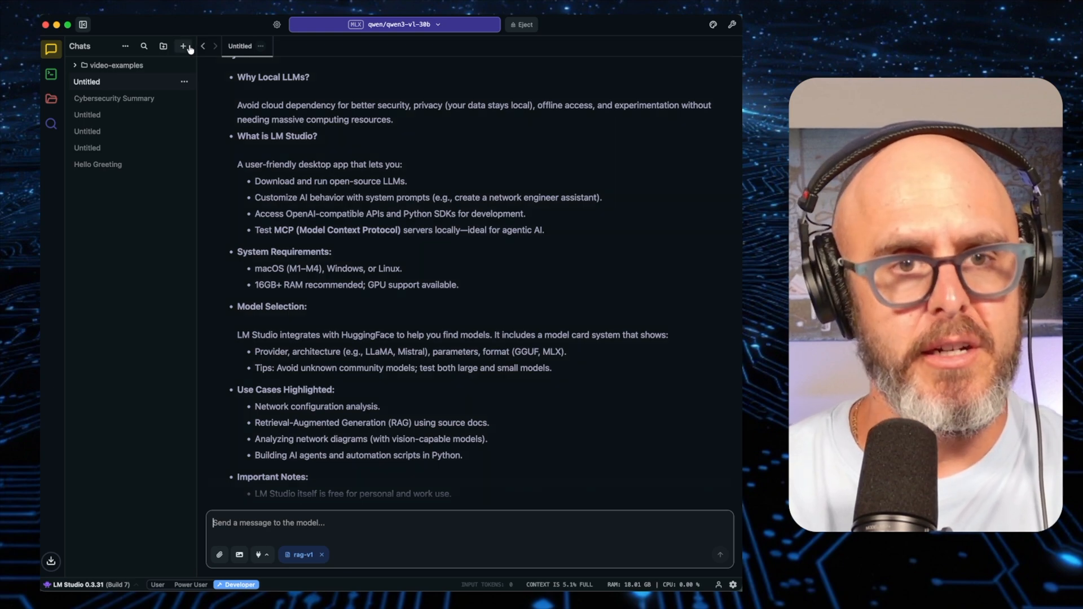
- Start a new chat with the Instant Pot 6QT guide attached and preview it to the back-cover distributor address
left_click(183, 45)
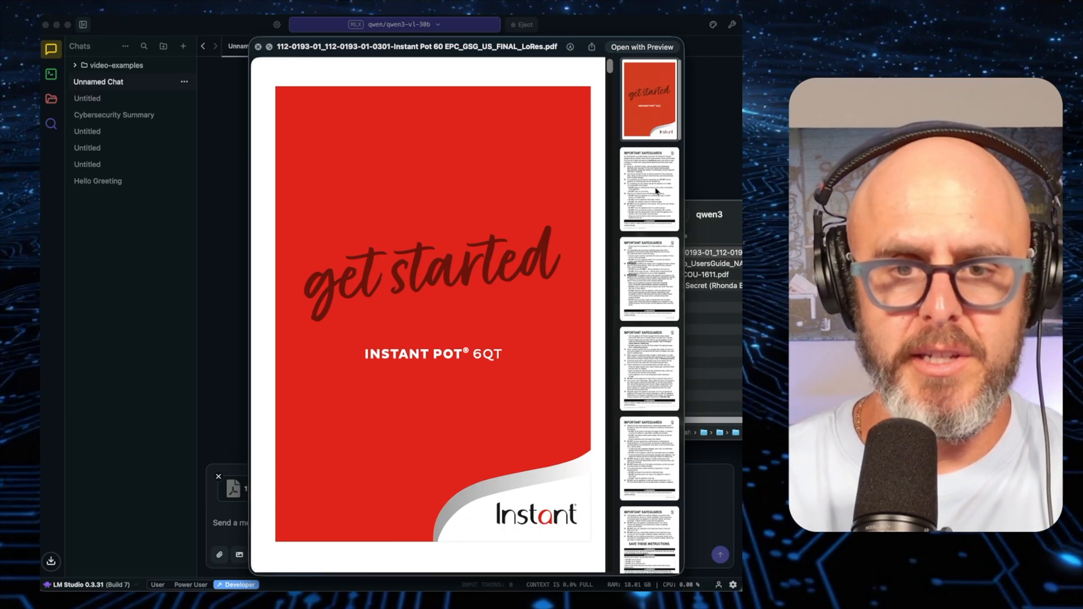
left_click(648, 366)
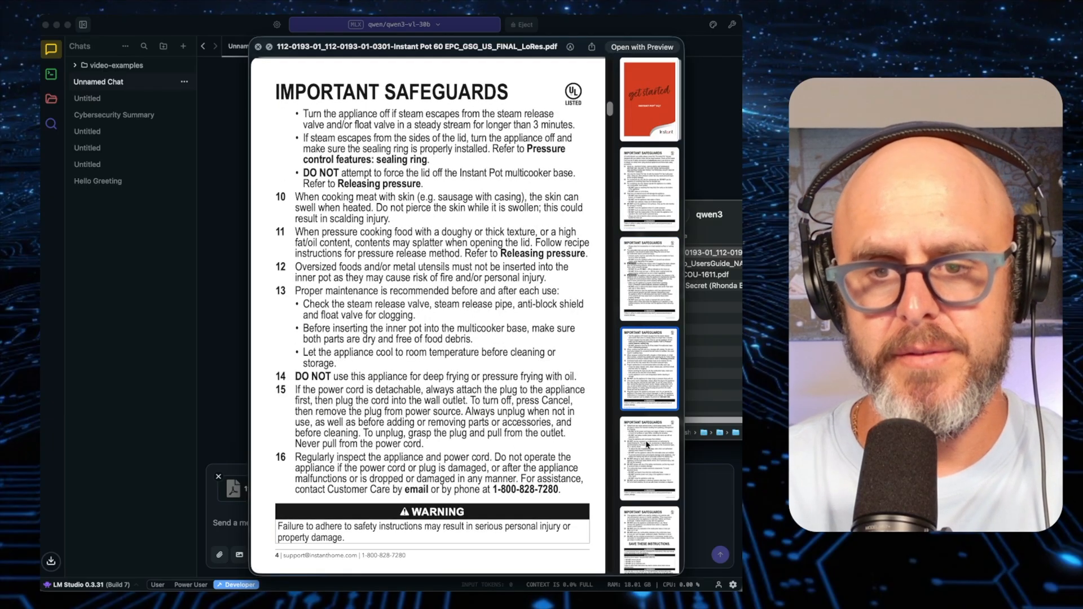
scroll("down", 3)
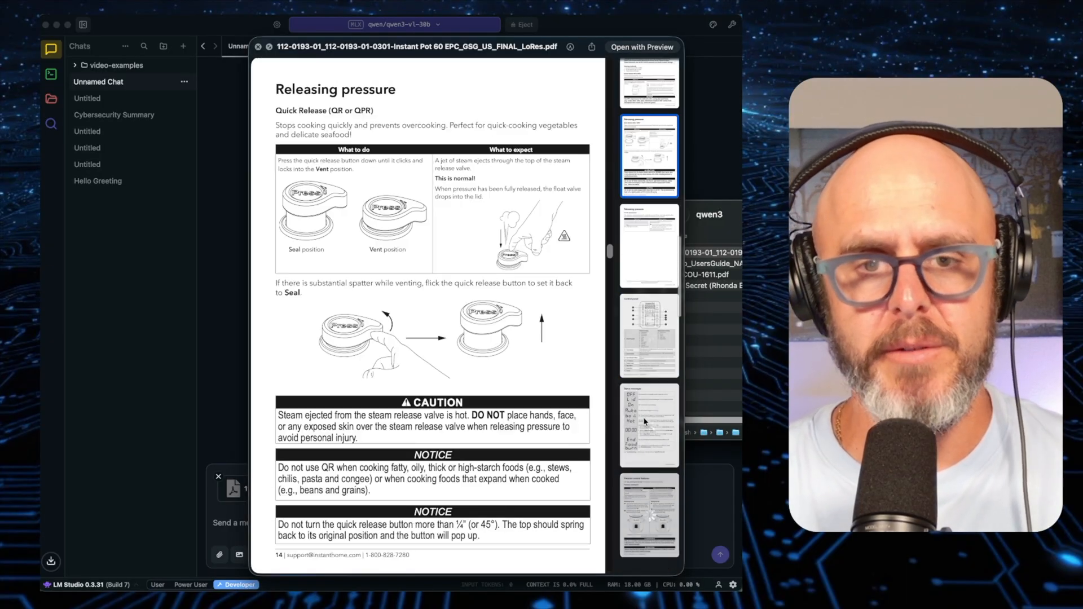
scroll("down", 3)
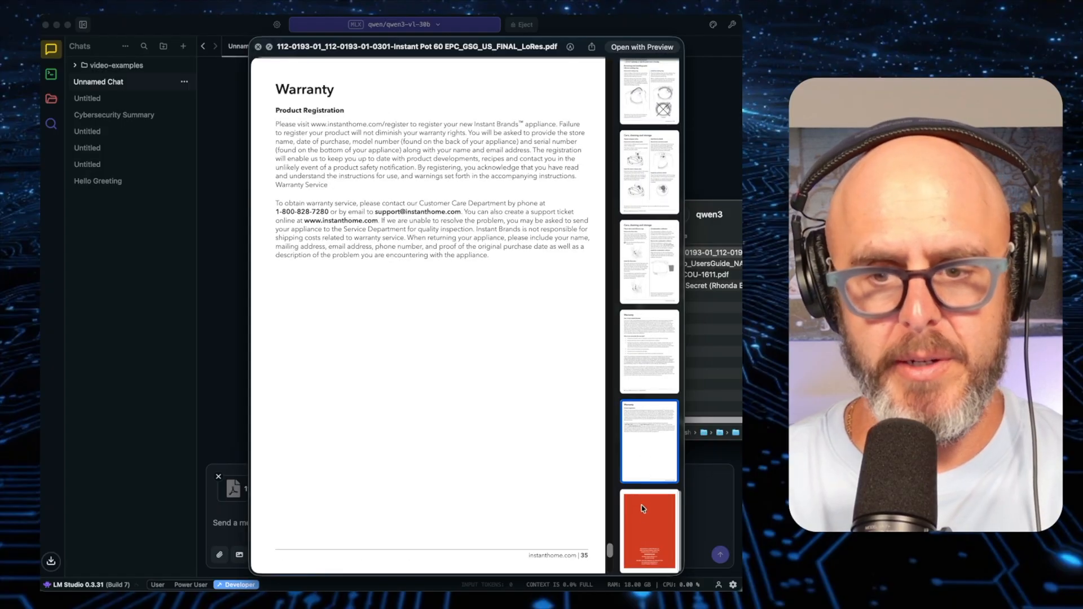
left_click(647, 528)
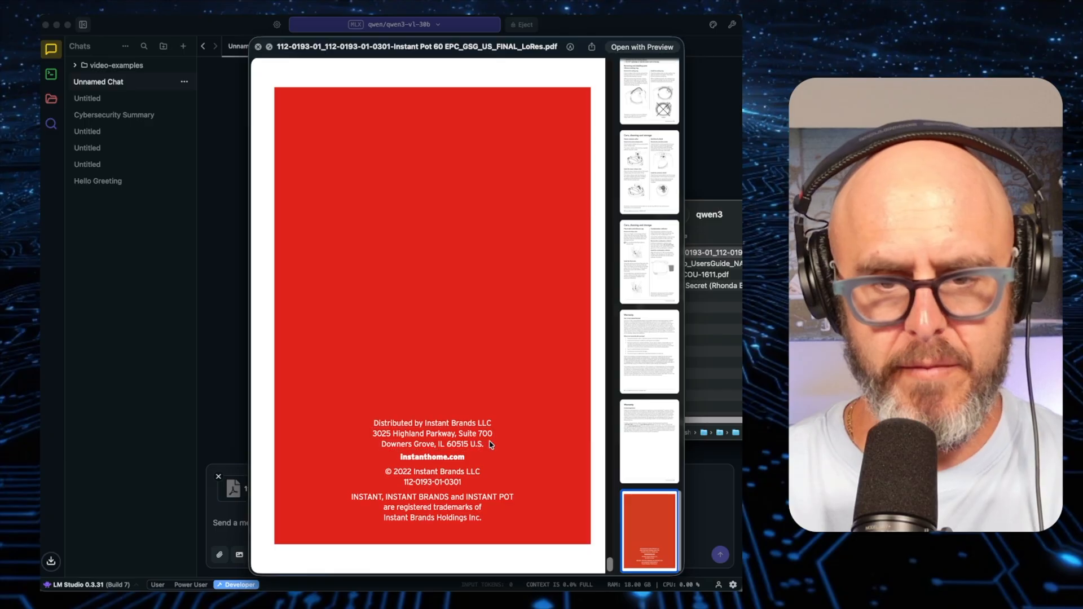
mouse_move(377, 425)
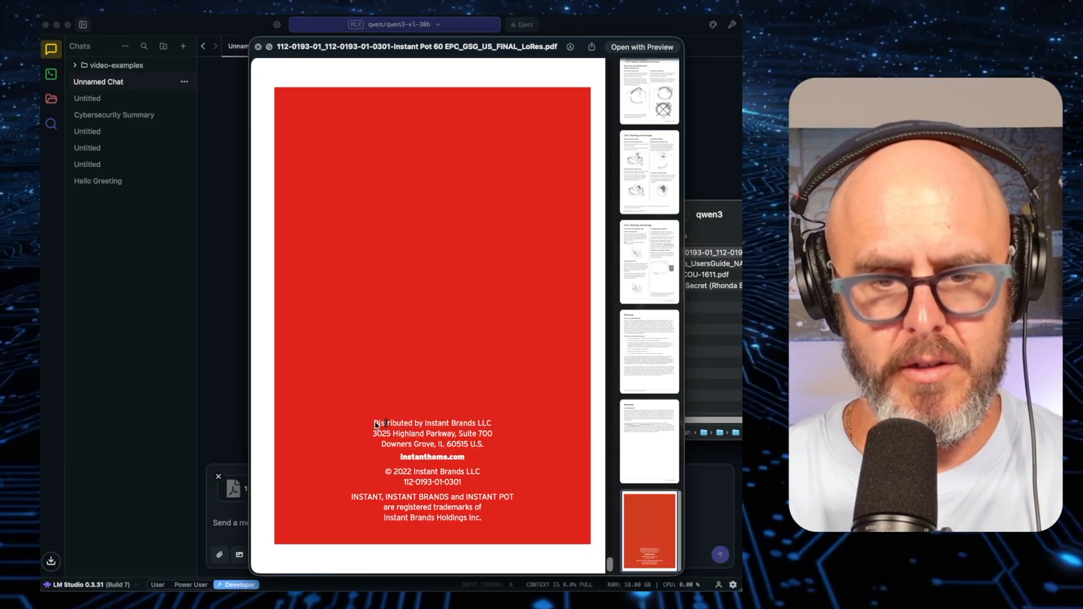
double_click(432, 423)
type("give me the mailin")
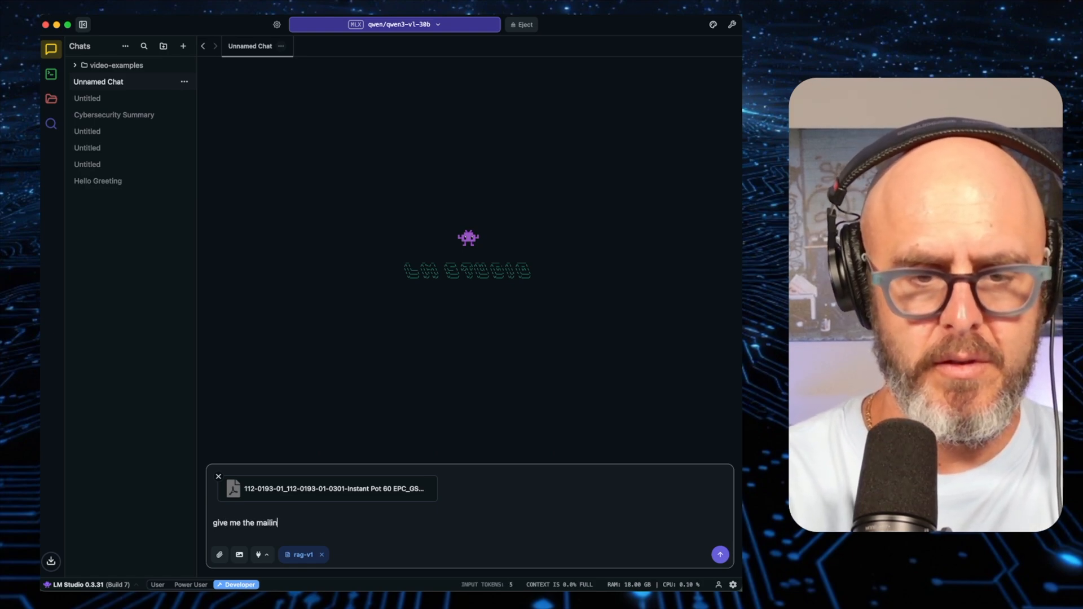
- Send 'give me the mailing address of instant brands llc' about the attached Instant Pot guide
type("g address of instant brands llc")
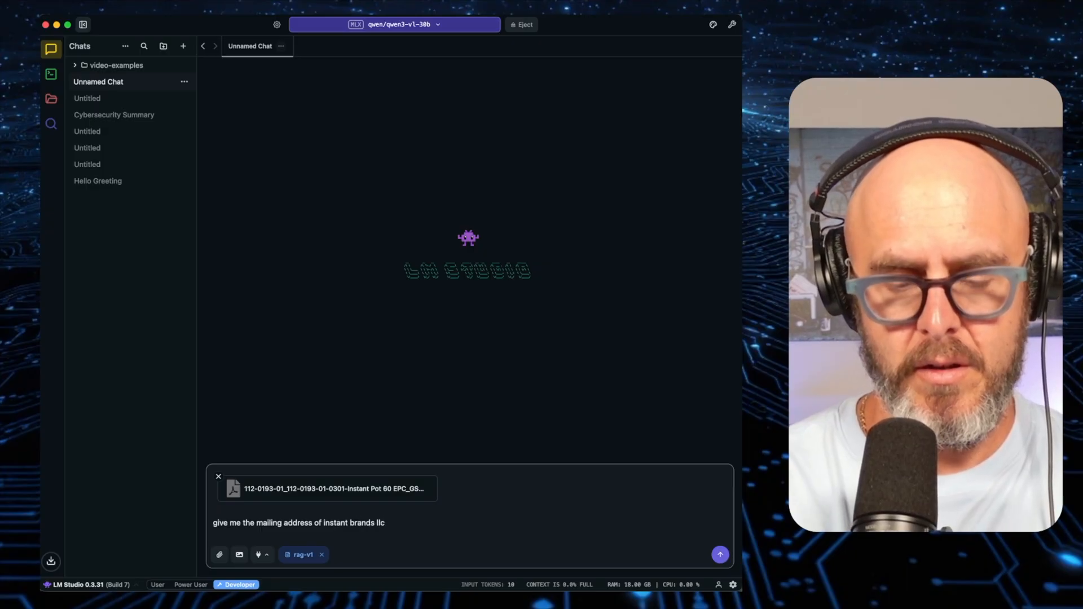
left_click(719, 555)
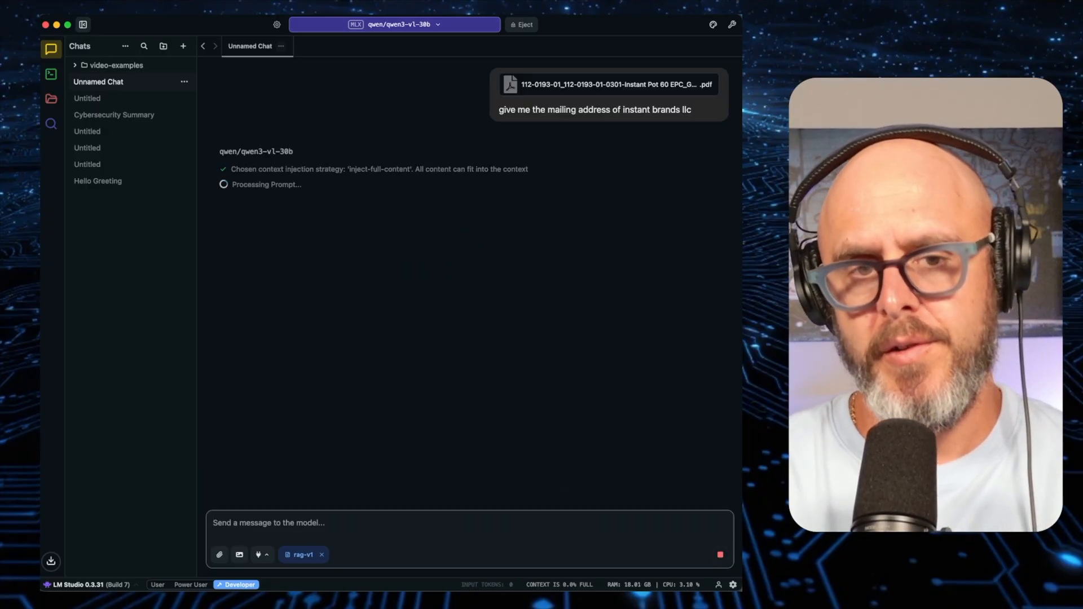